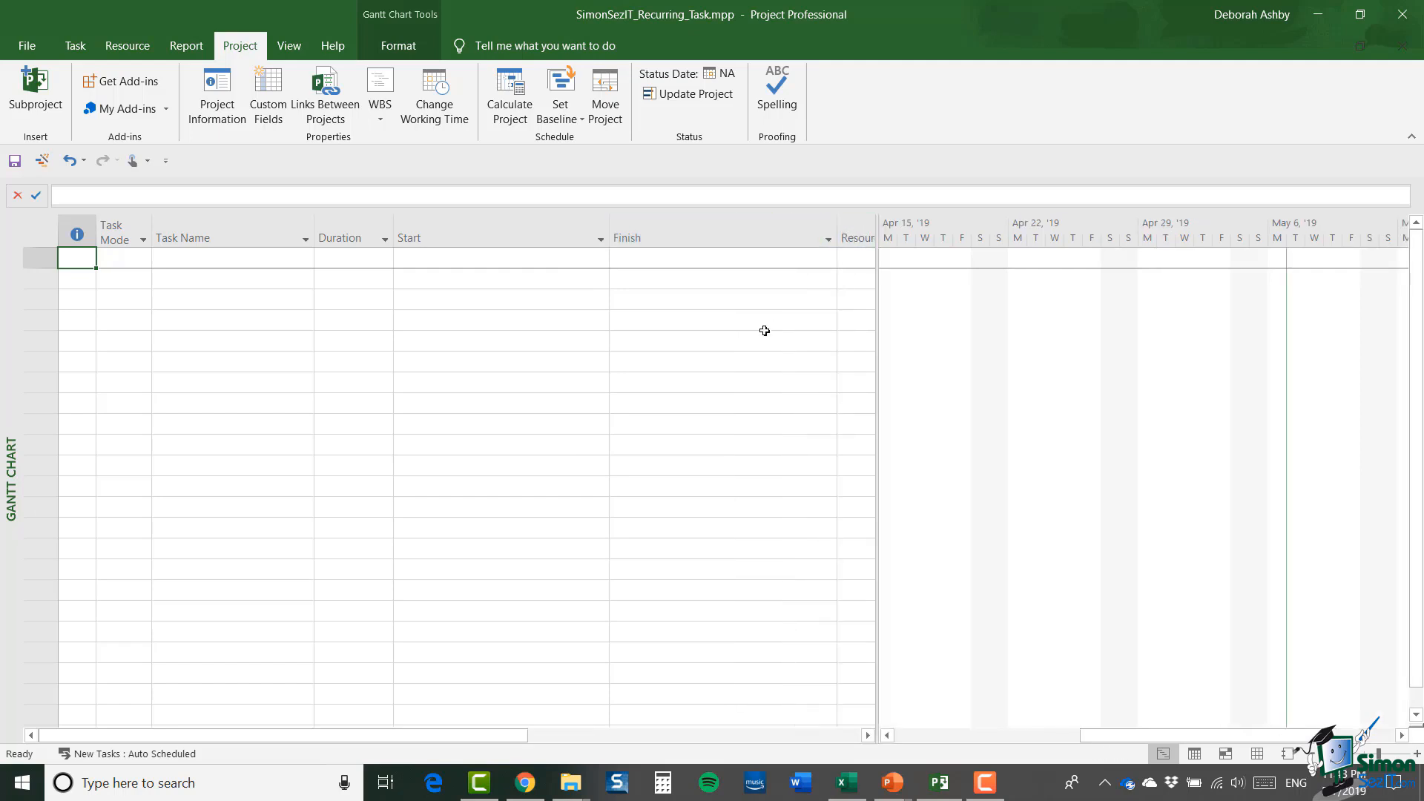
mouse_move(721, 343)
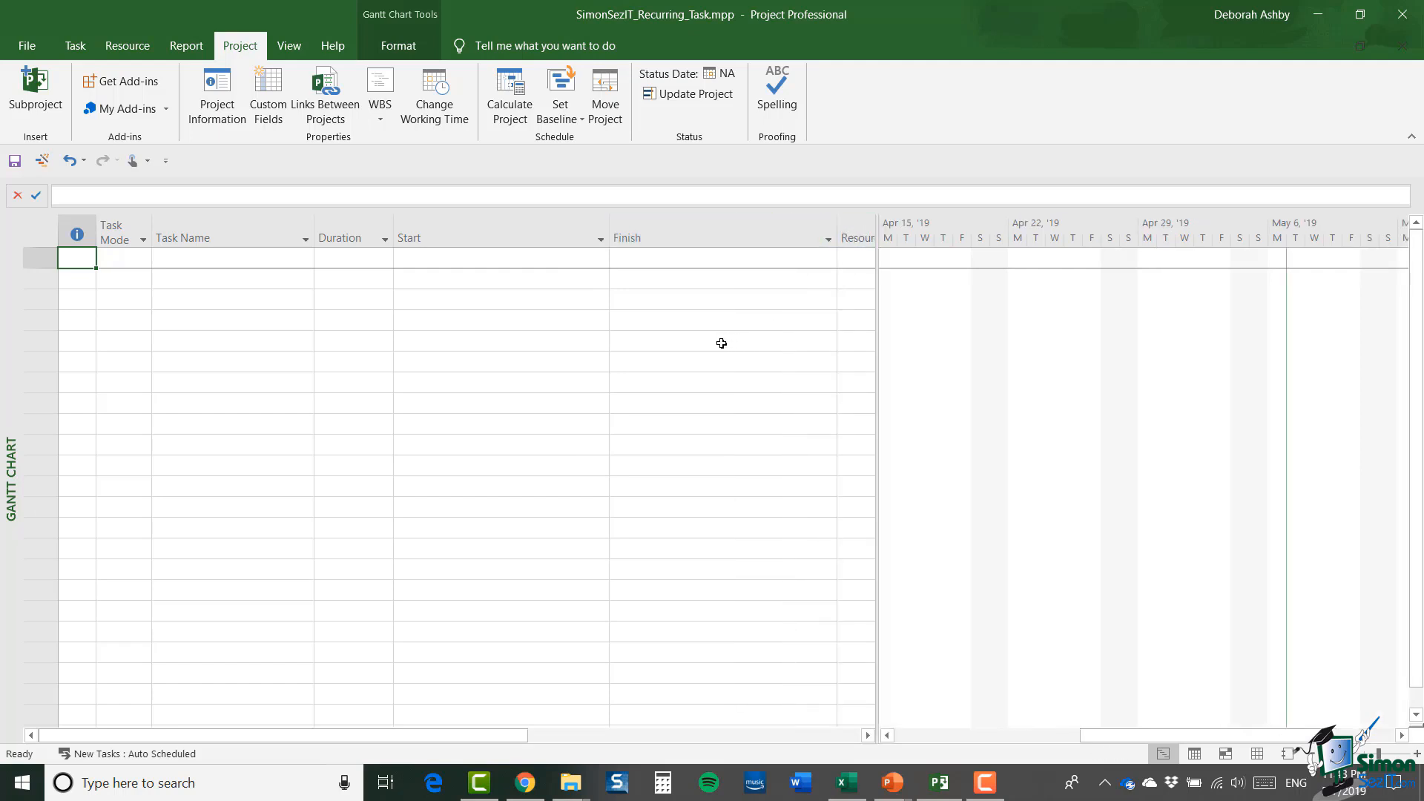
In Project Options General page, set the date format to 'January 28, 2009 12:33 PM'.
click(27, 46)
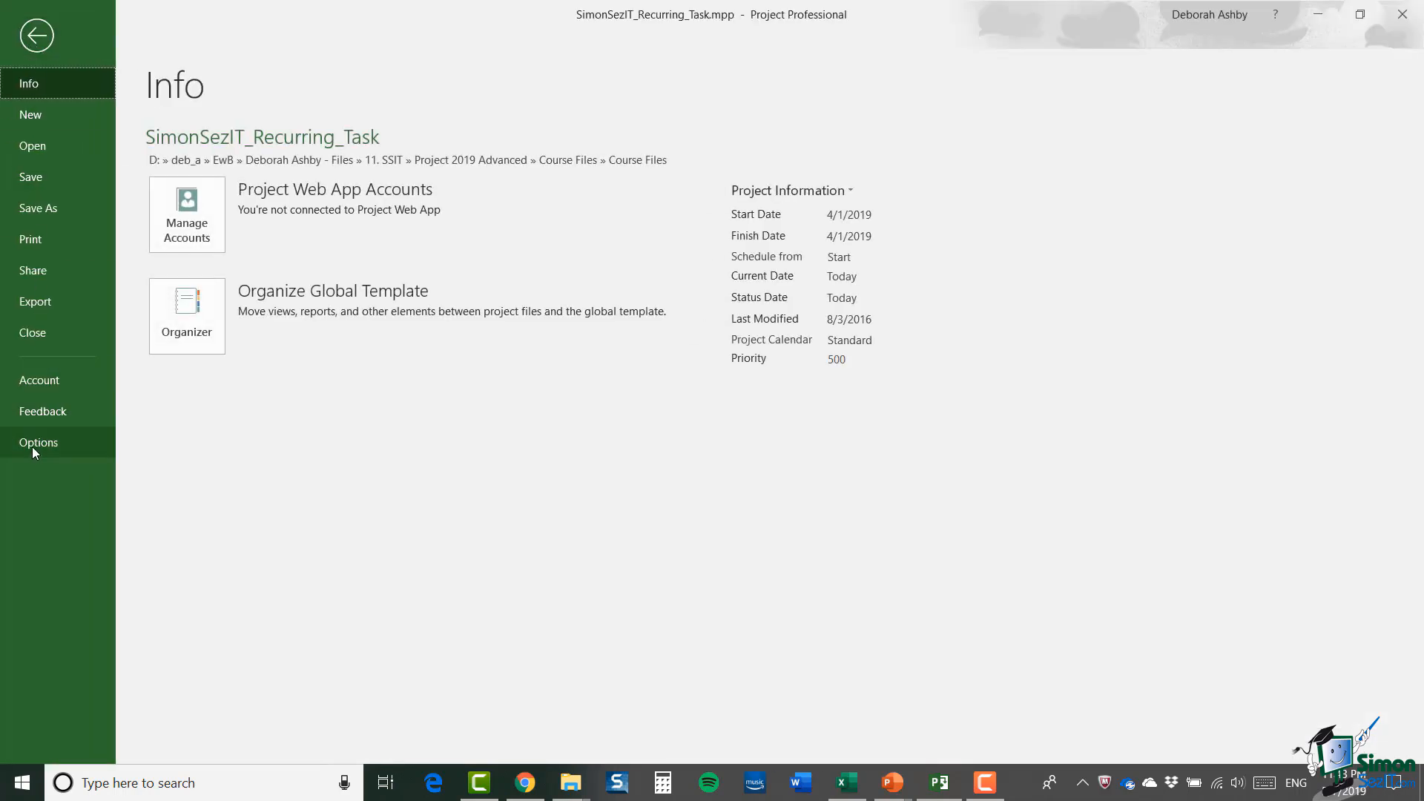
click(38, 442)
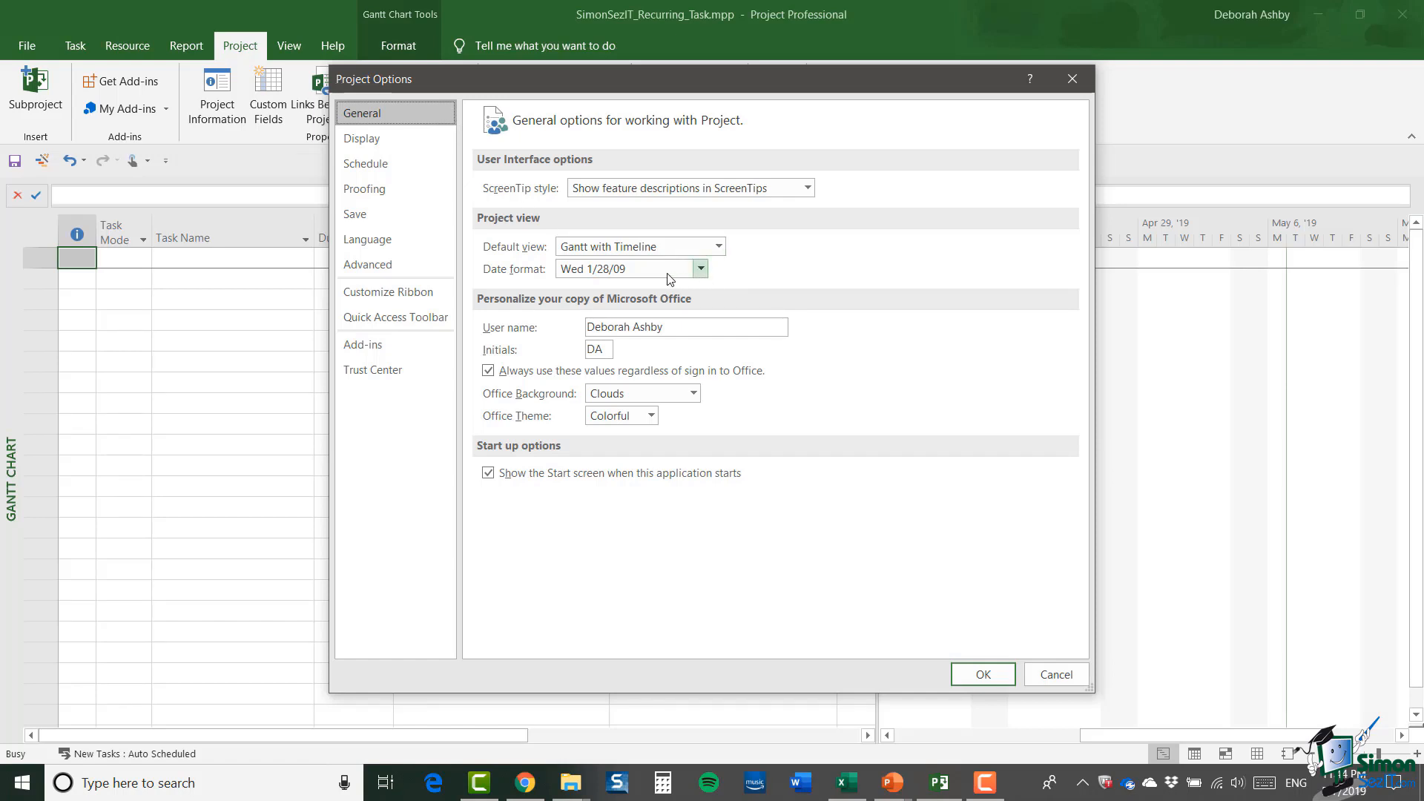
click(698, 269)
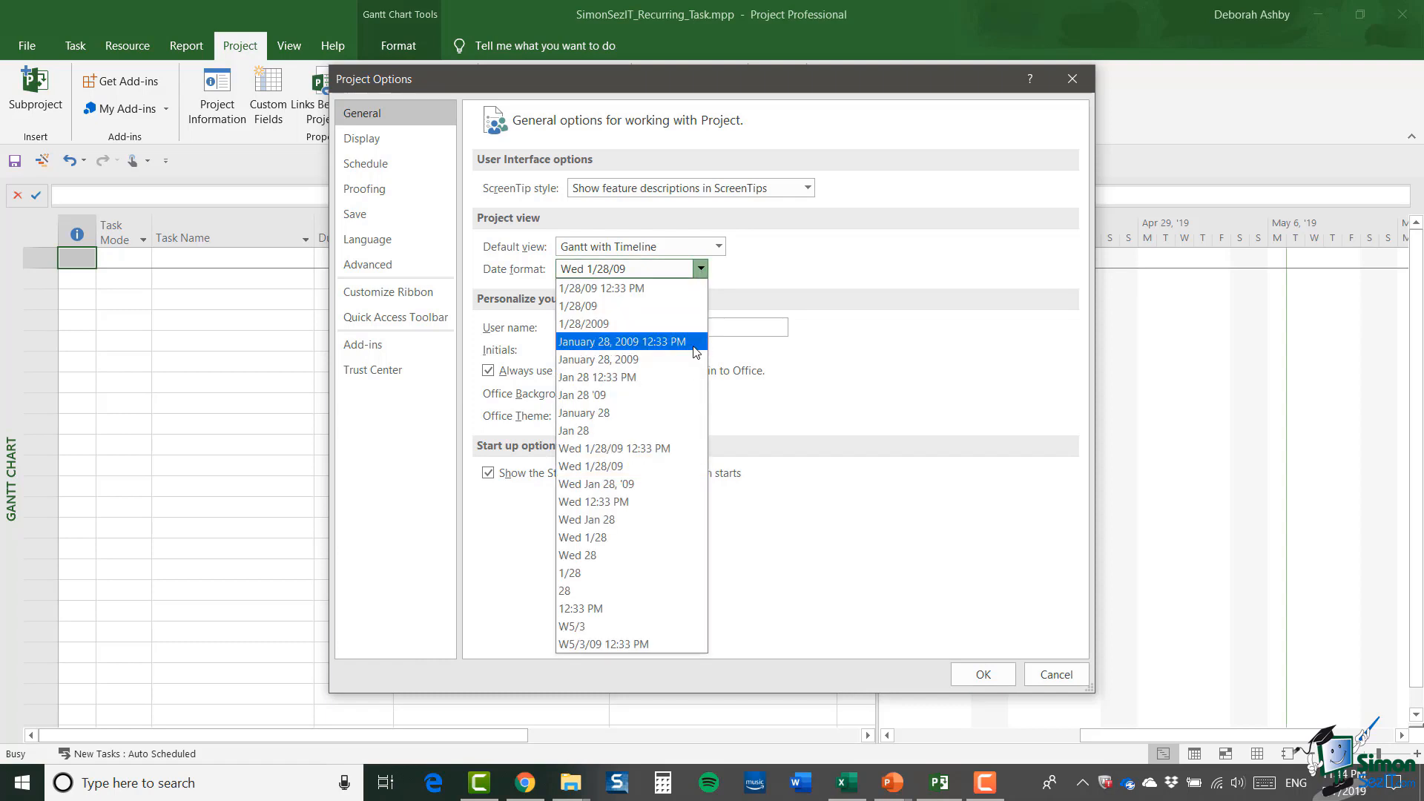
click(622, 341)
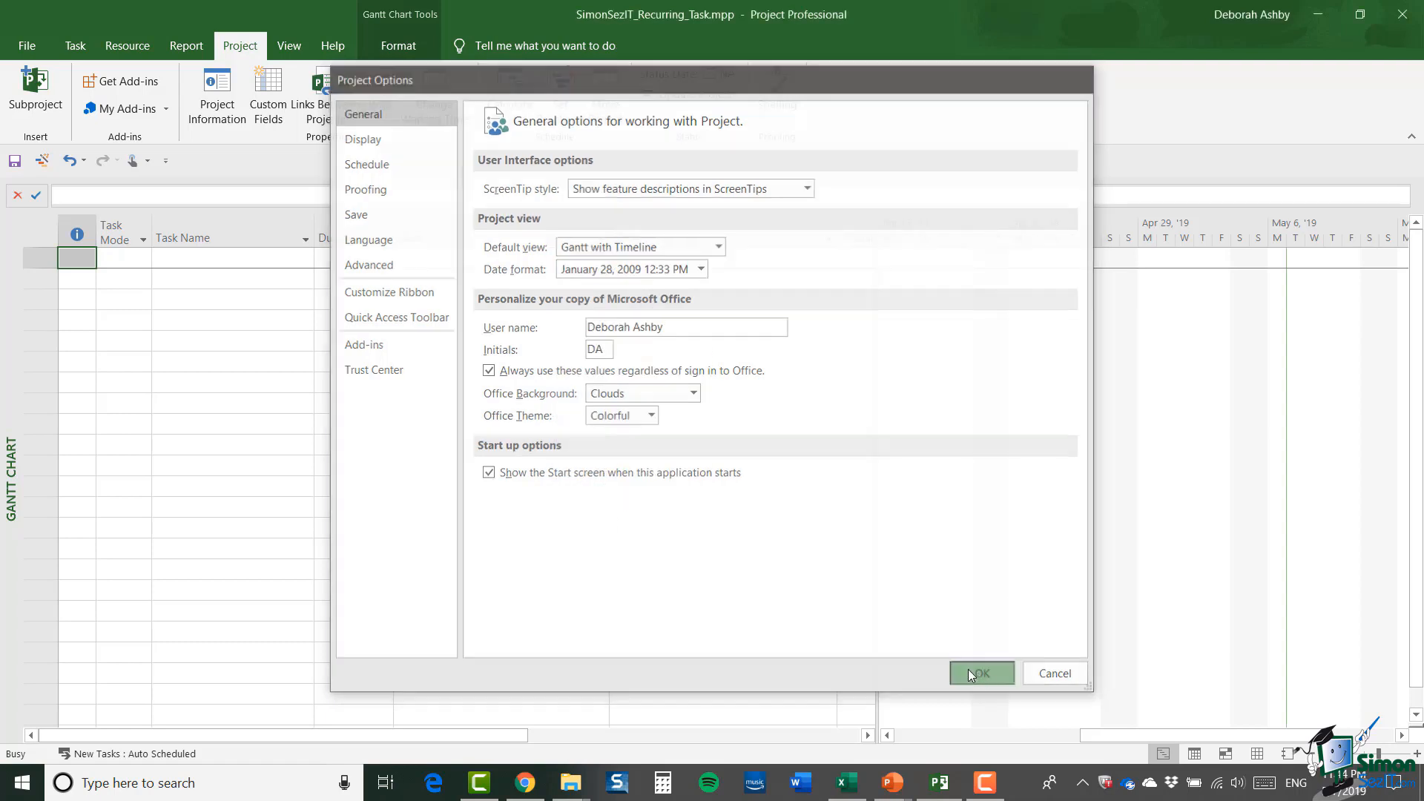
click(981, 674)
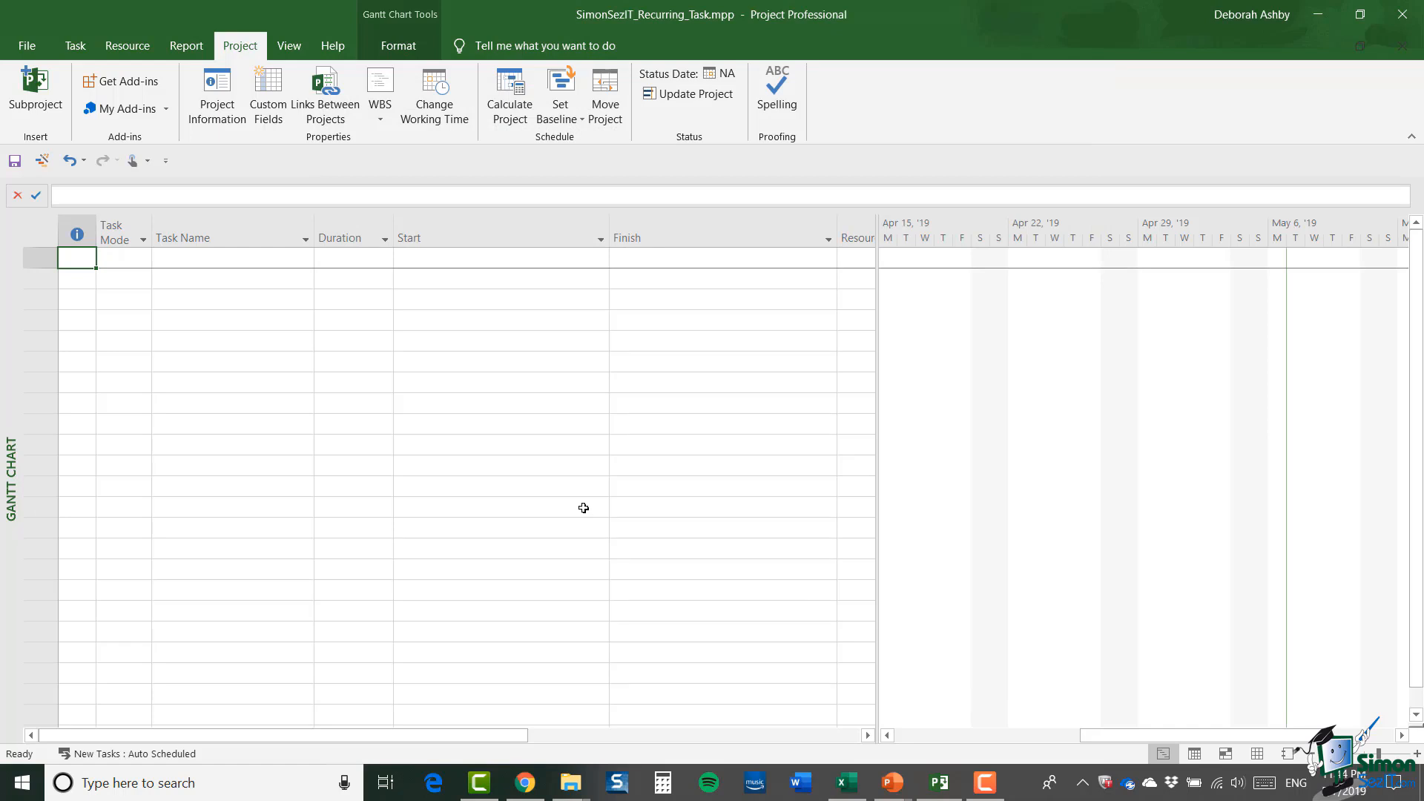
mouse_move(570, 505)
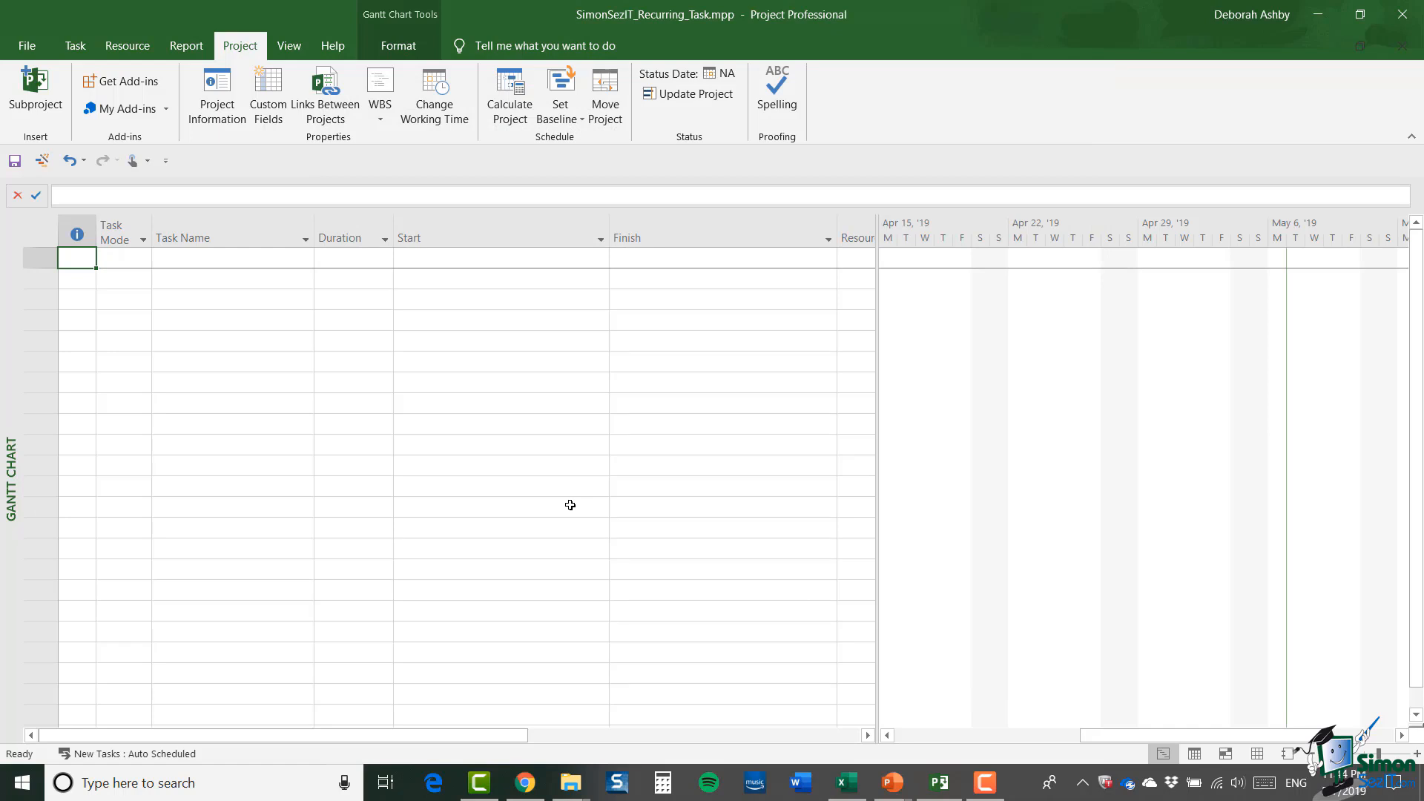
Insert a Recurring Task from the Task ribbon and name it 'Project Meeting'.
click(74, 46)
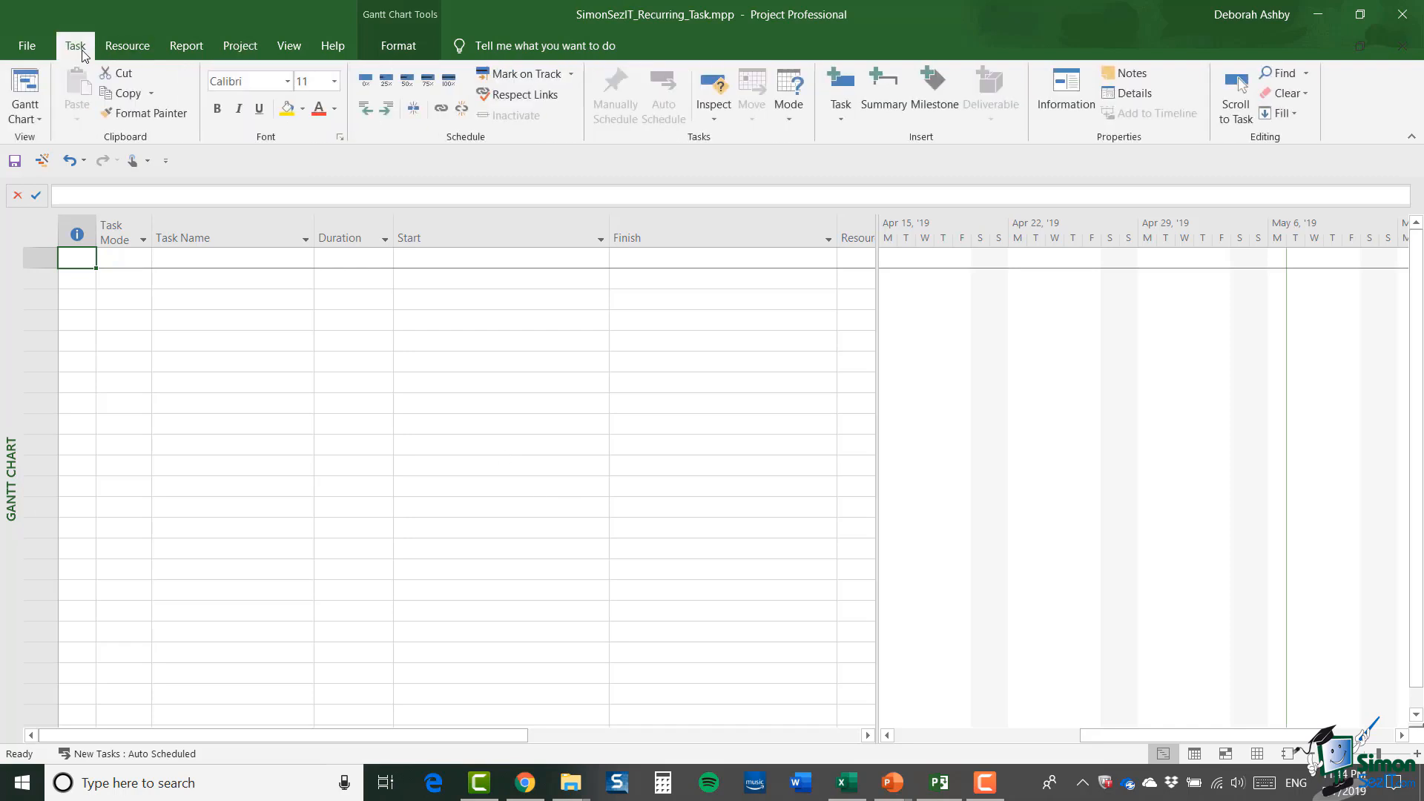
mouse_move(963, 162)
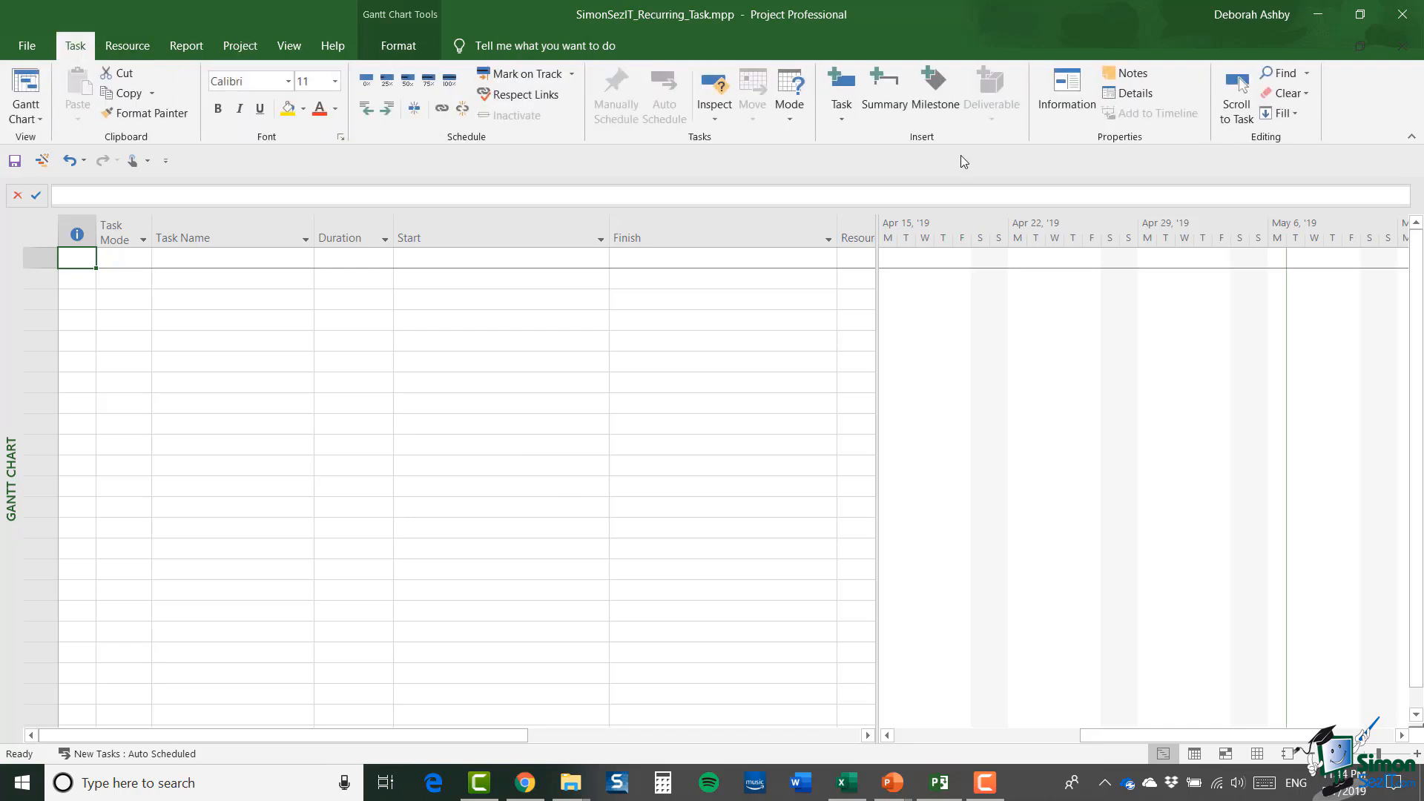
click(840, 91)
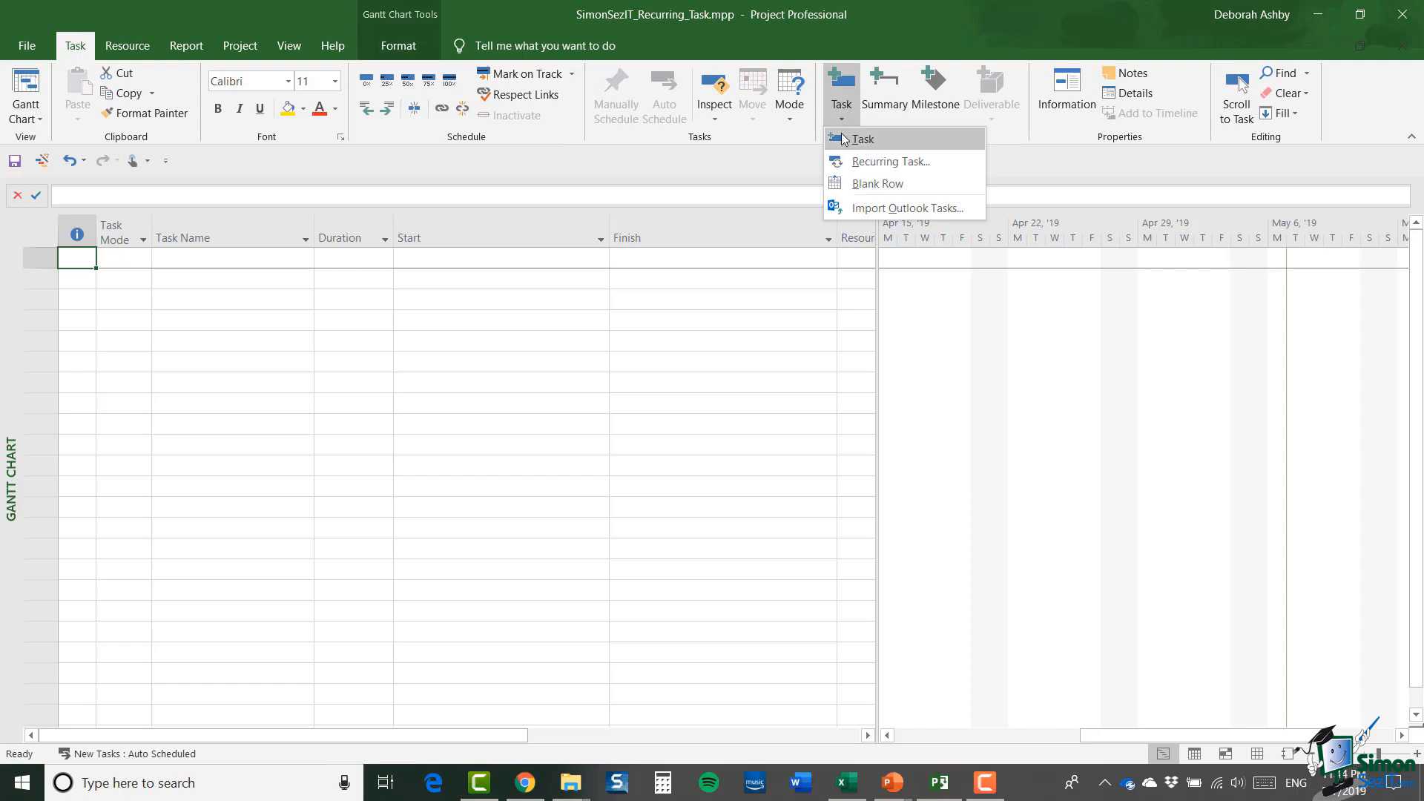
click(887, 161)
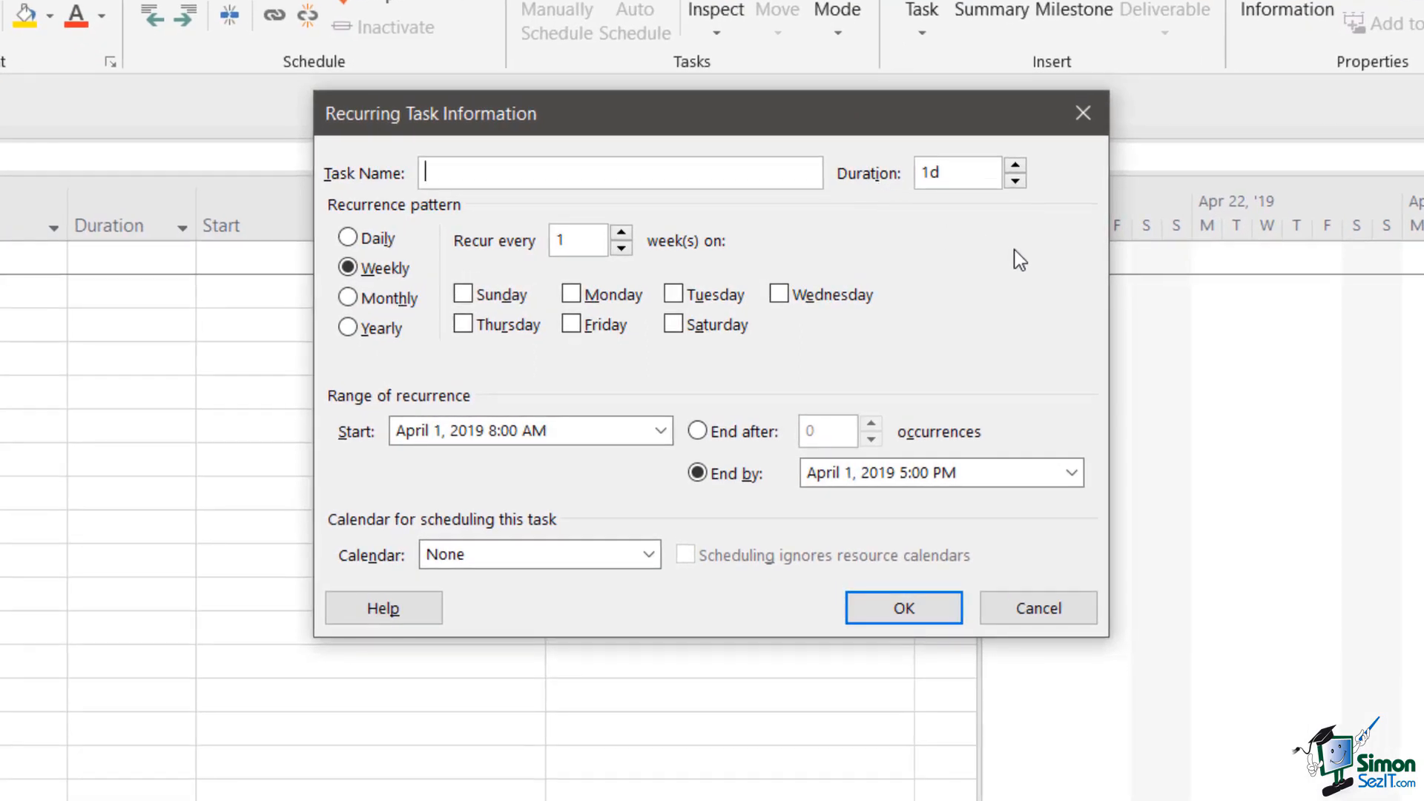
mouse_move(1031, 258)
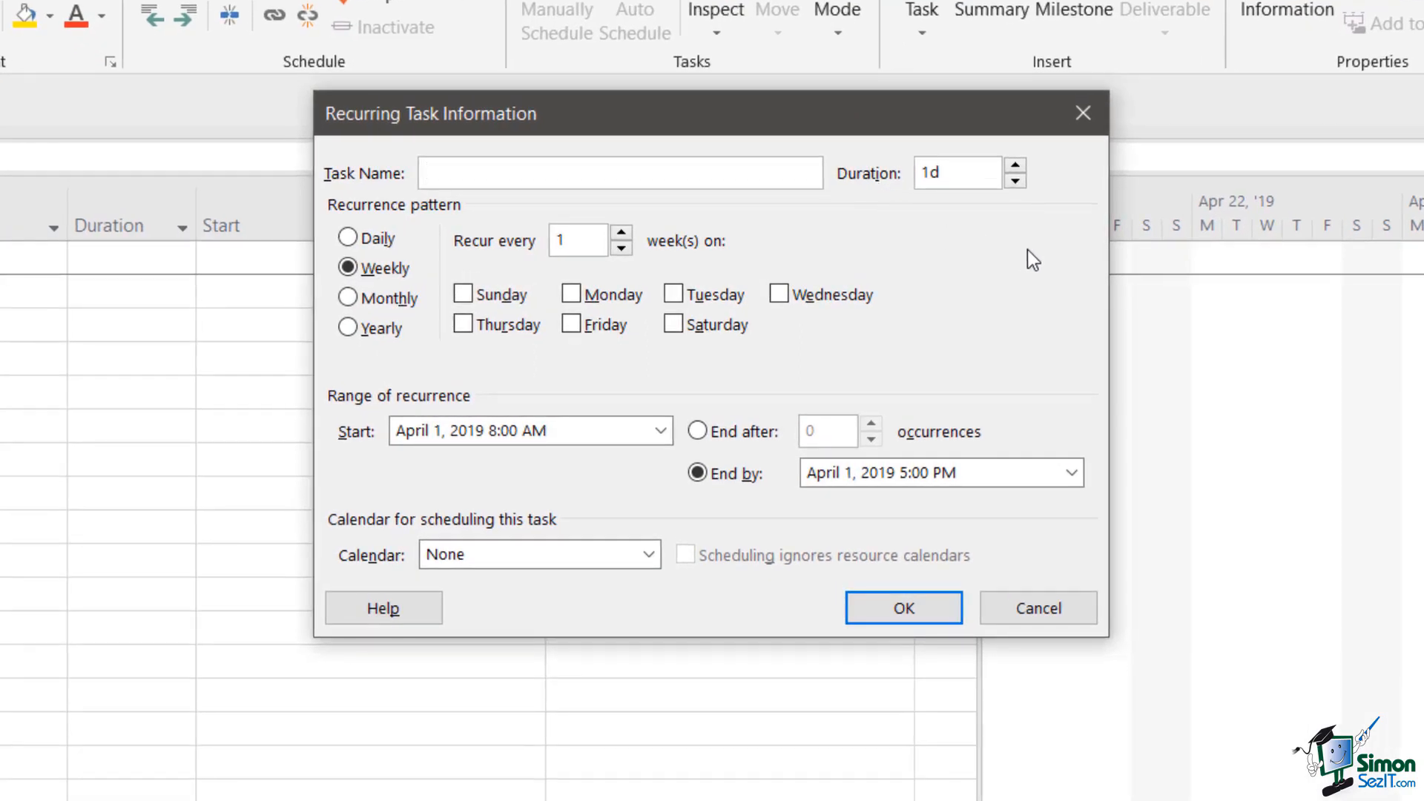
click(621, 172)
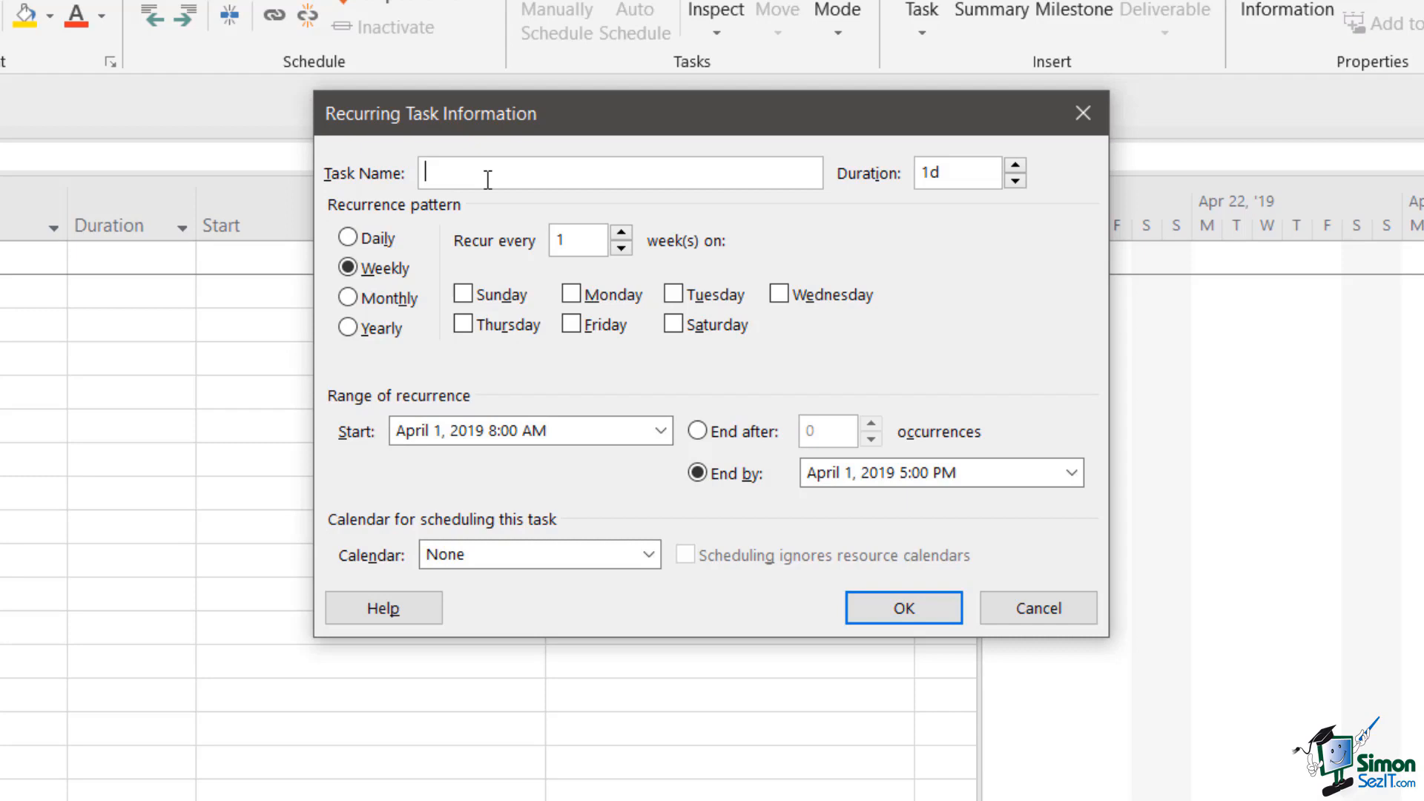
text(P)
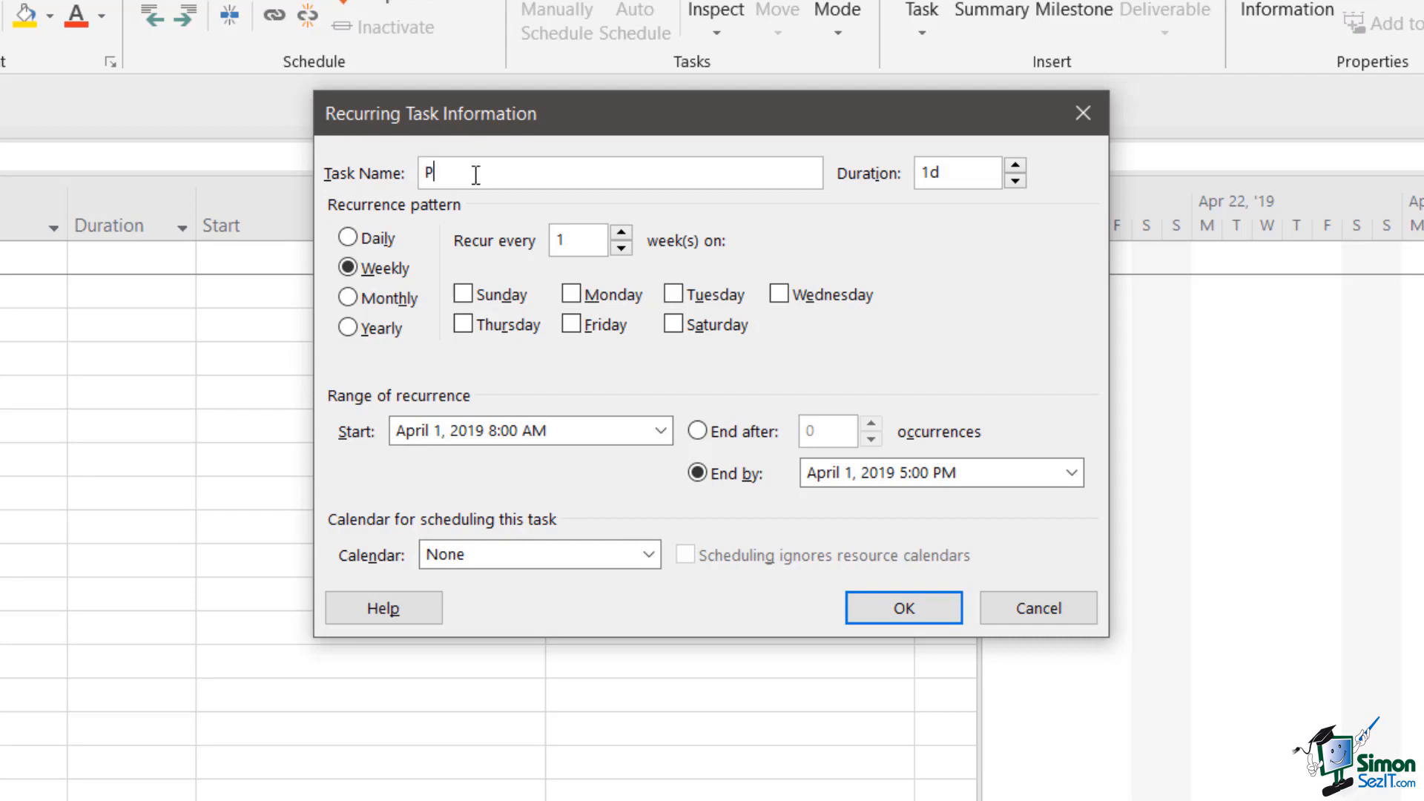
text(roject)
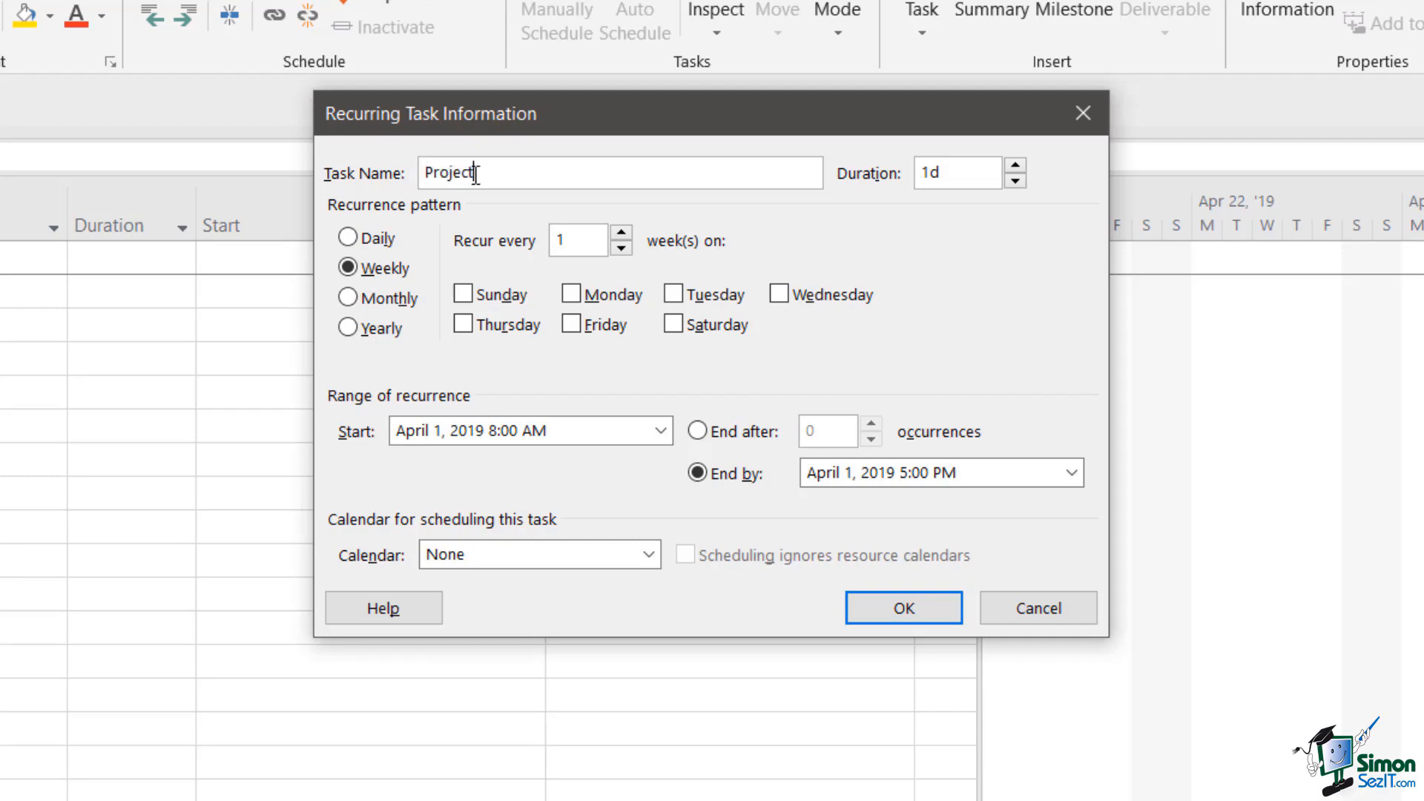
text(Meeting)
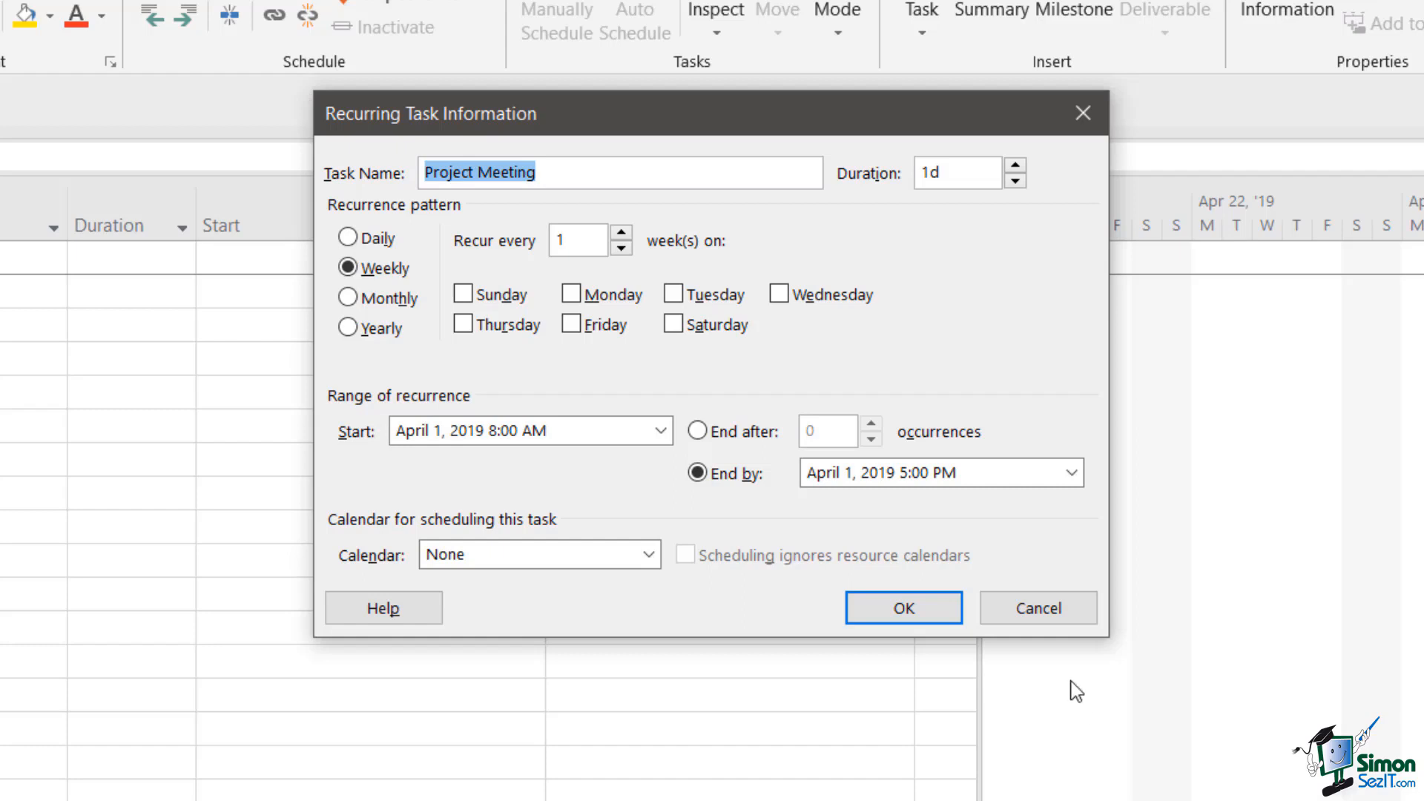
Set the duration to 3h and a Monthly pattern recurring on day 29 of every month.
click(957, 172)
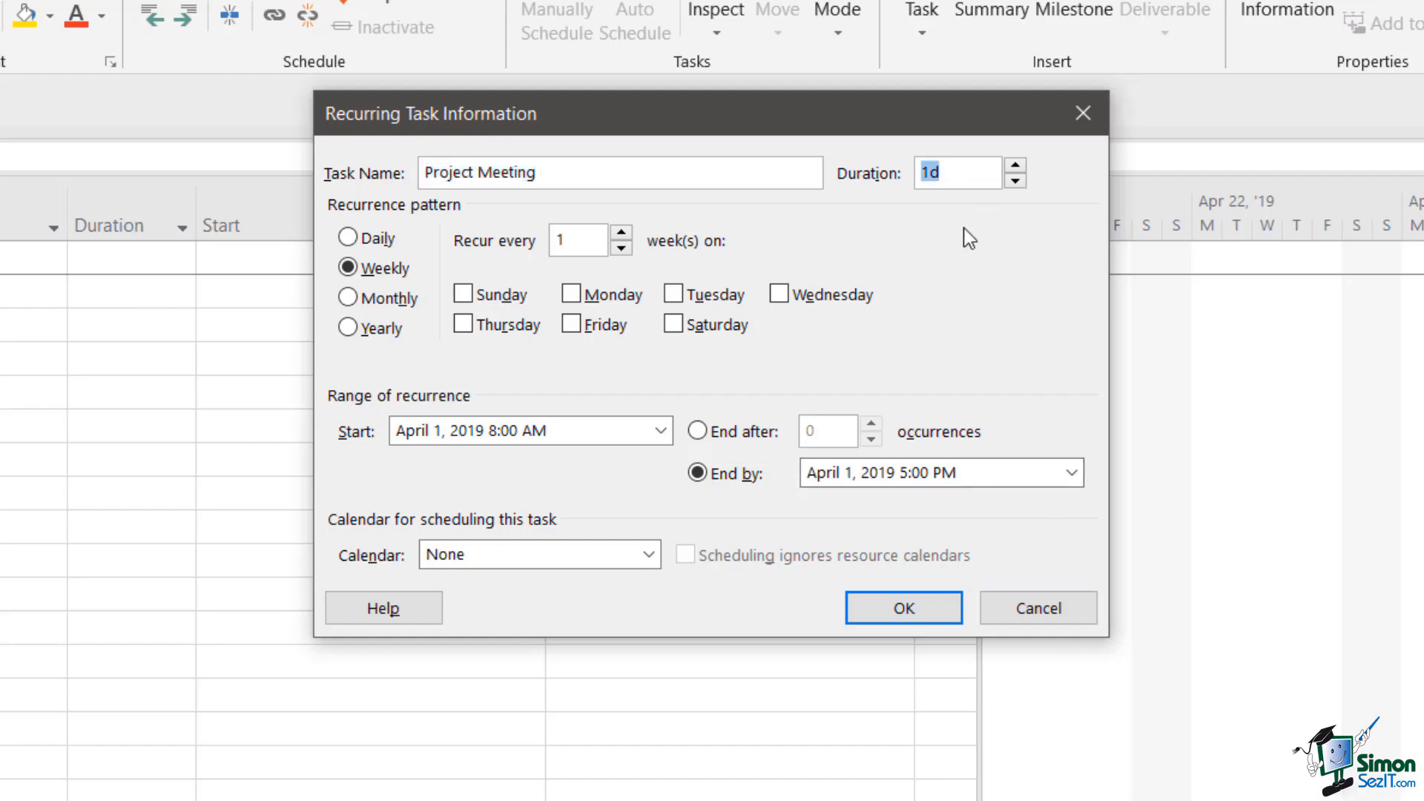
text(3h)
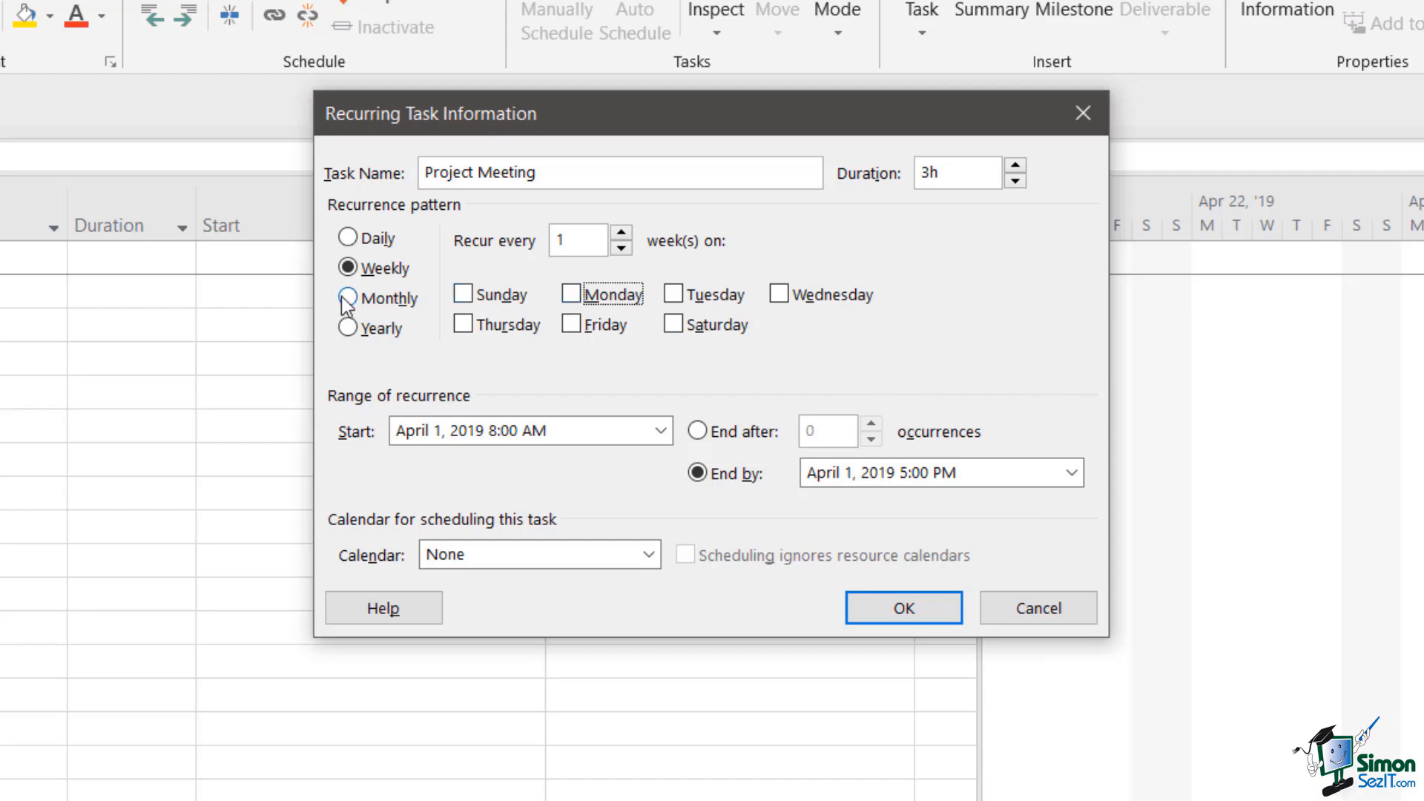
click(347, 298)
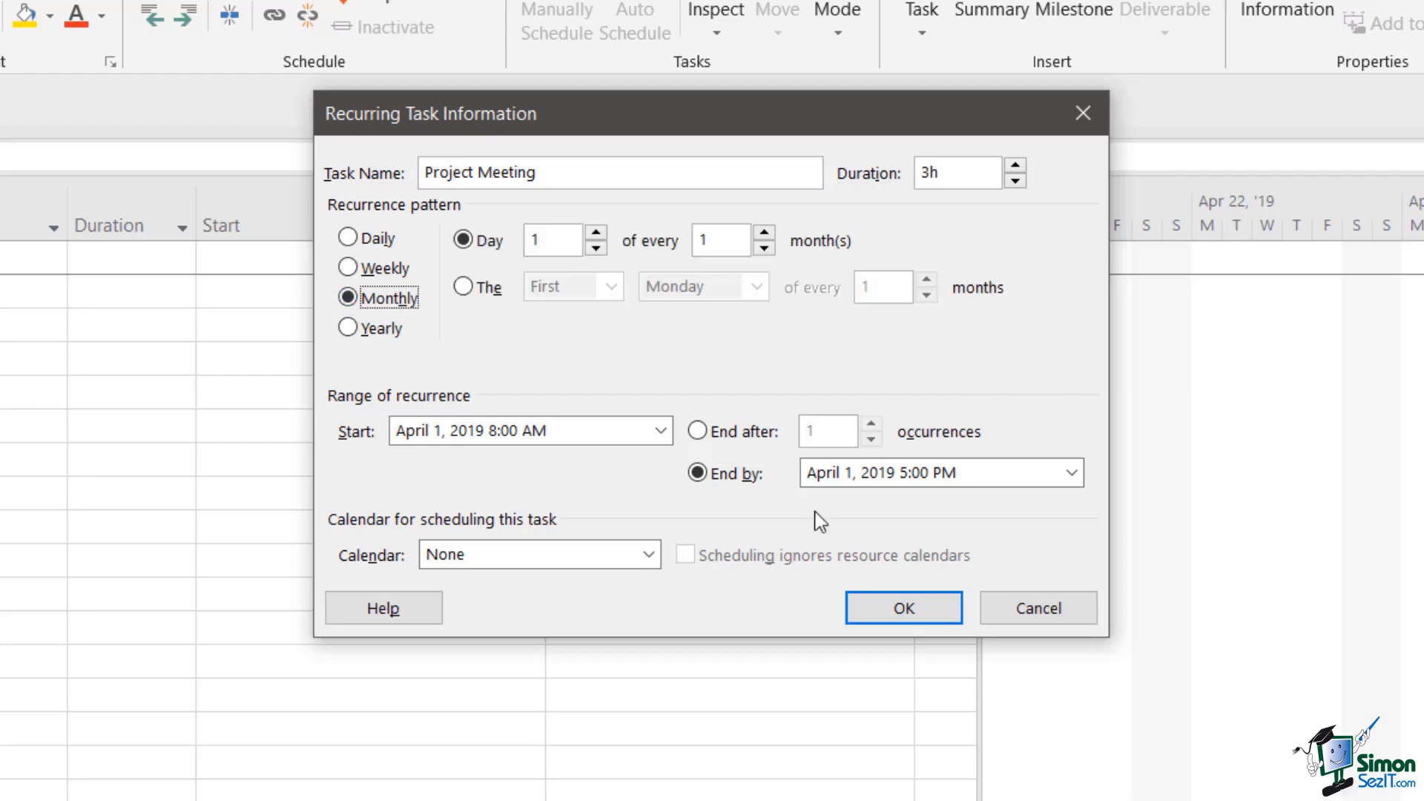
click(552, 239)
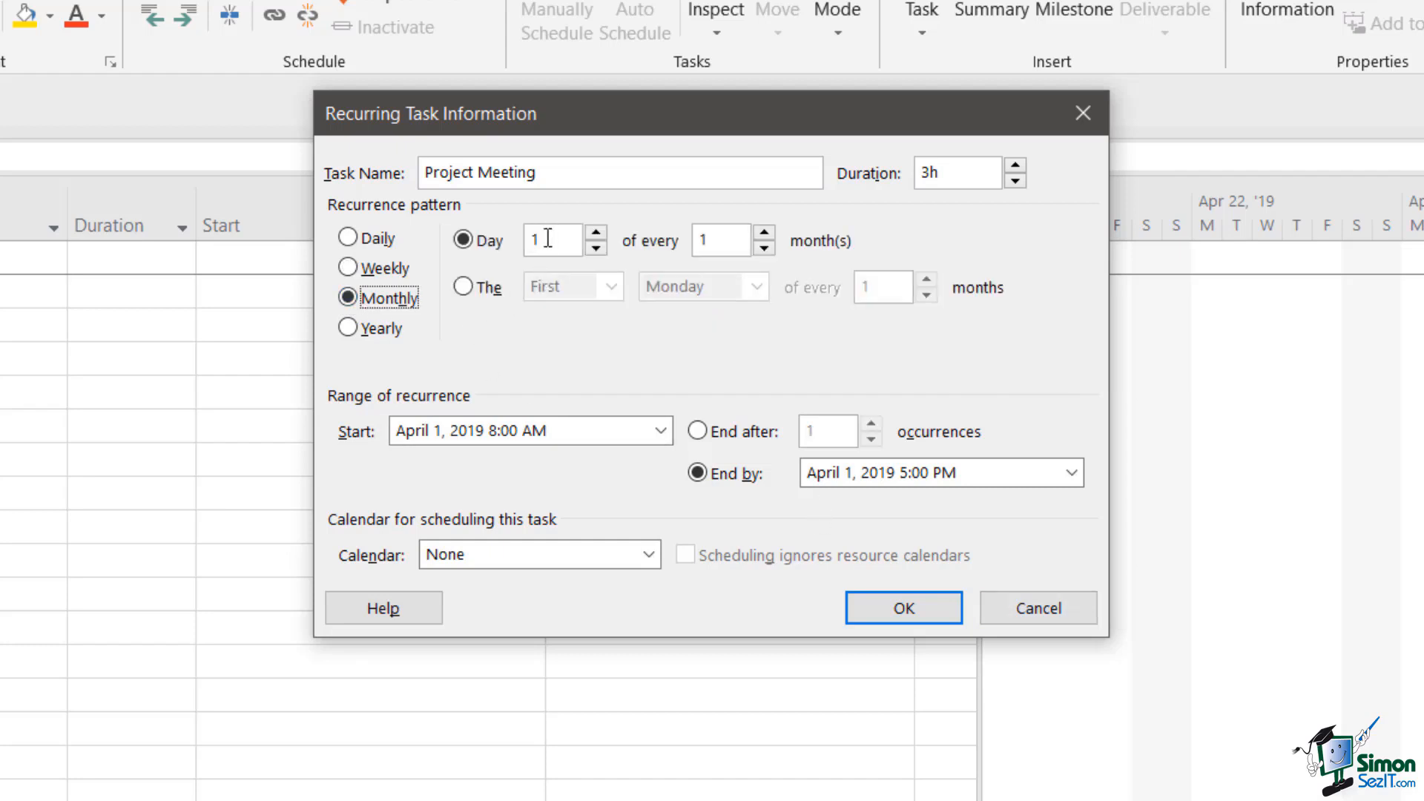
click(553, 240)
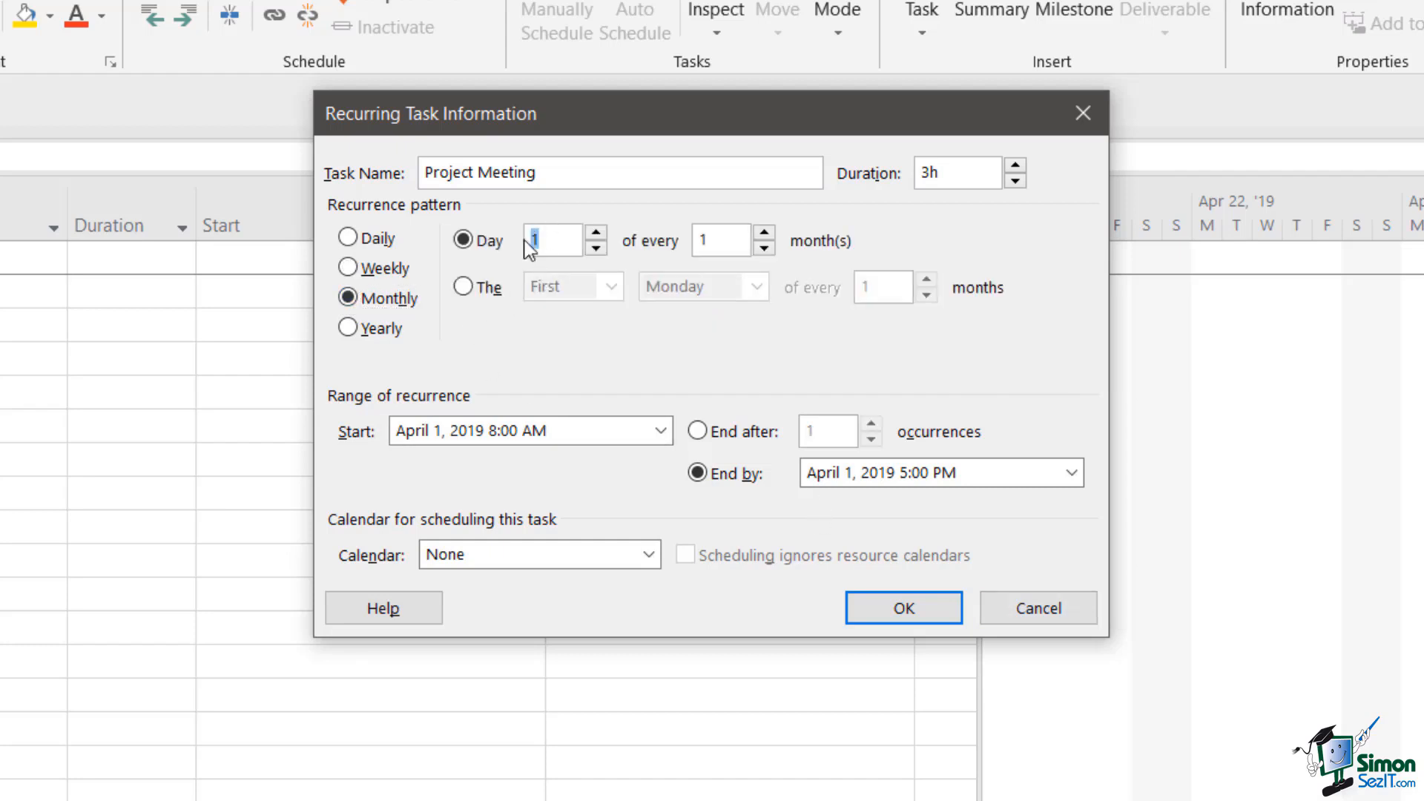
text(29)
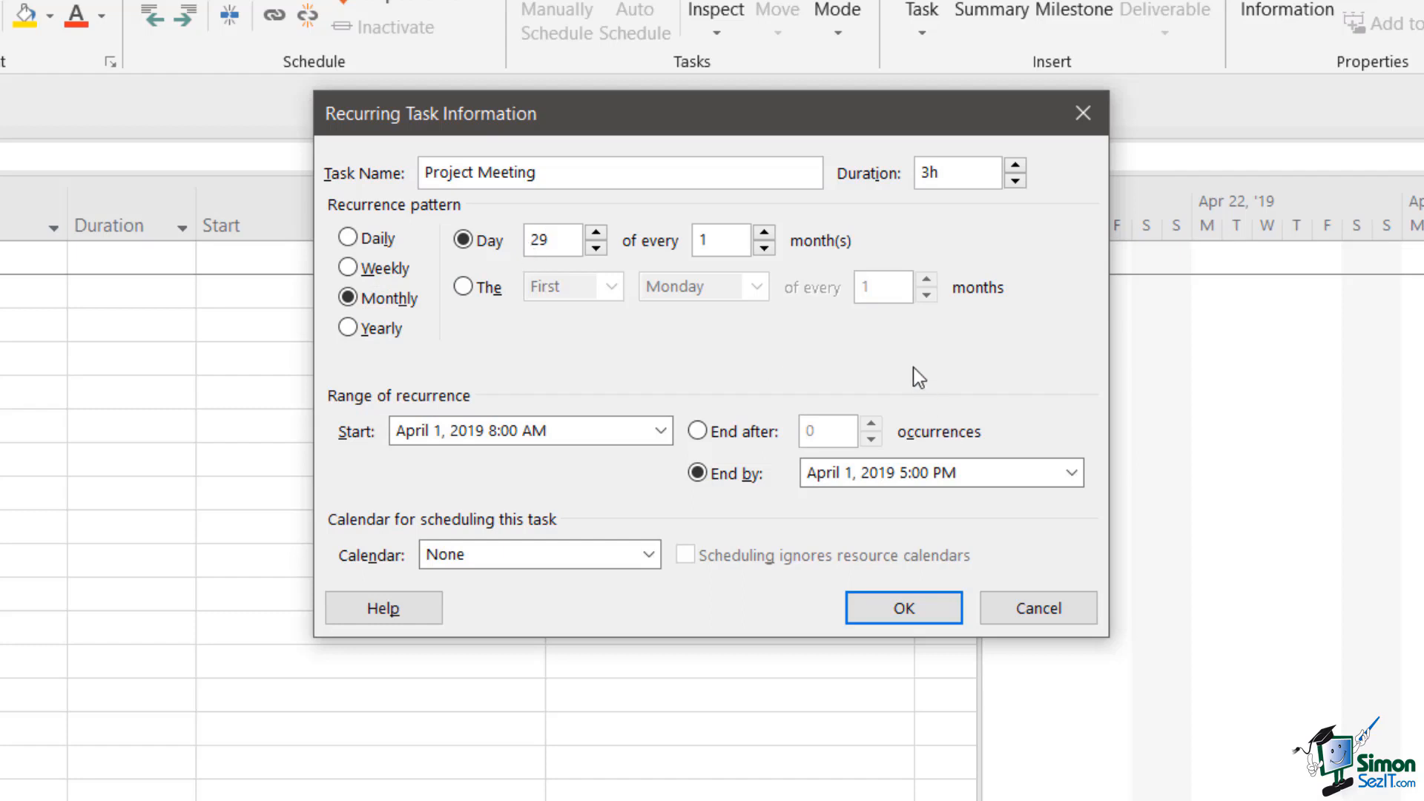
click(517, 431)
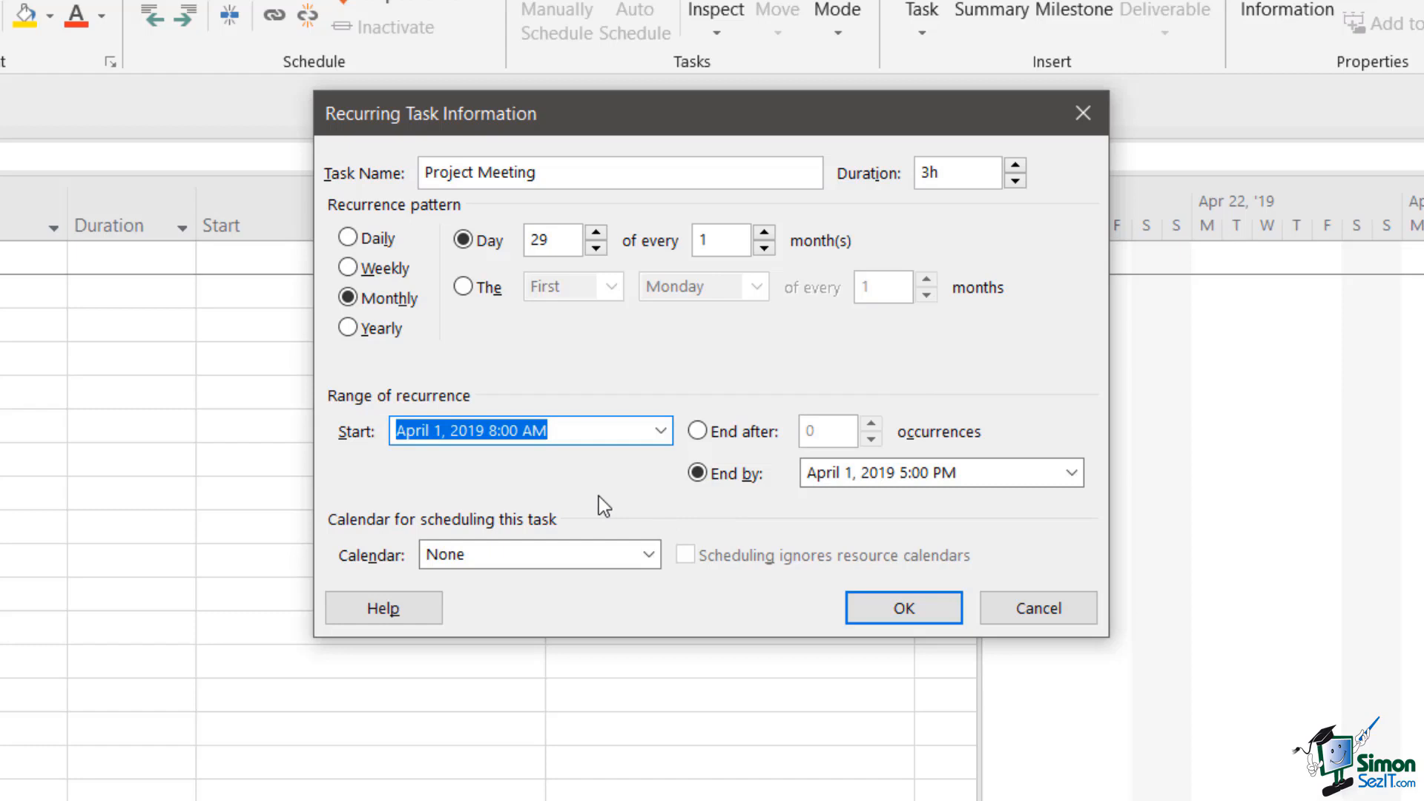
Set the series start to May 29, 2019 at 2:00 PM.
click(658, 430)
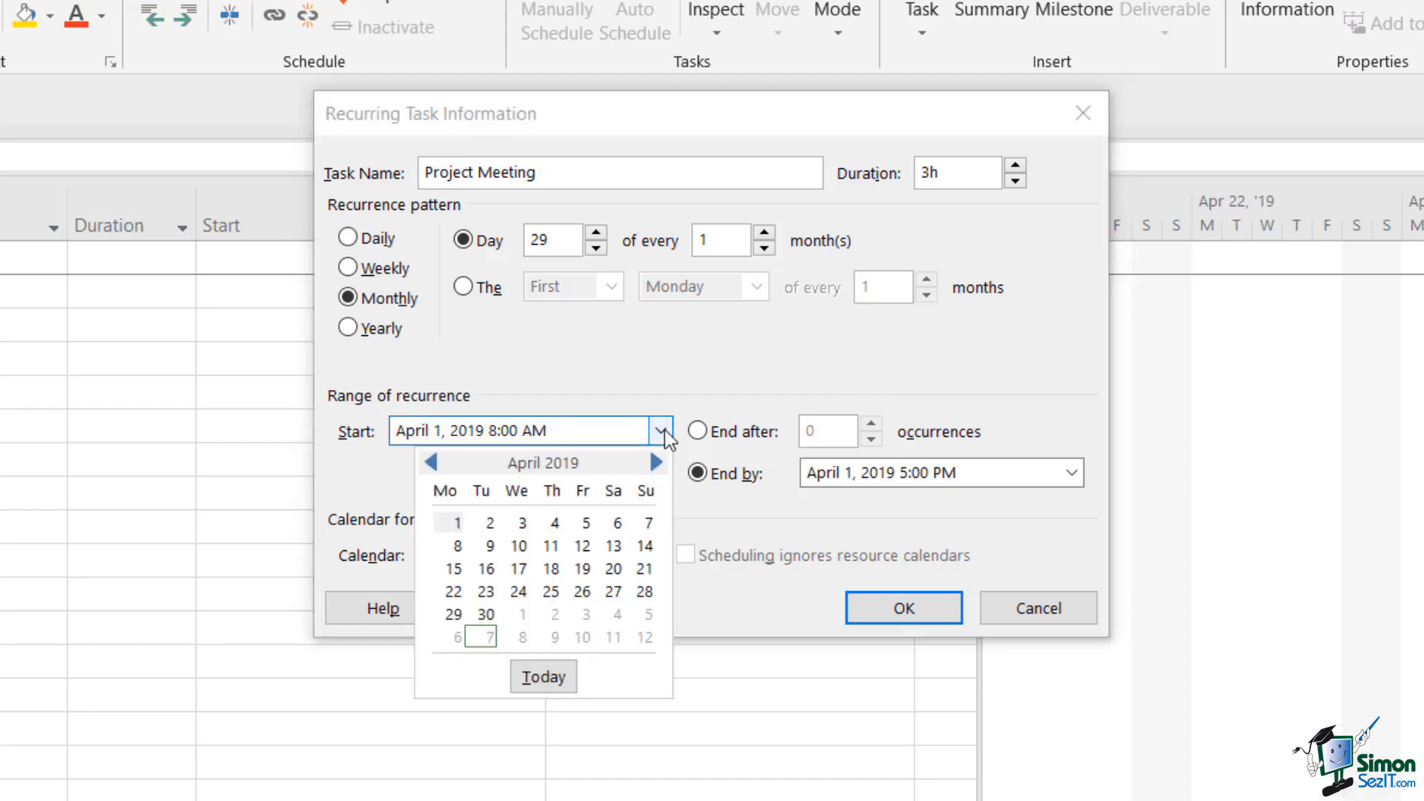
click(657, 463)
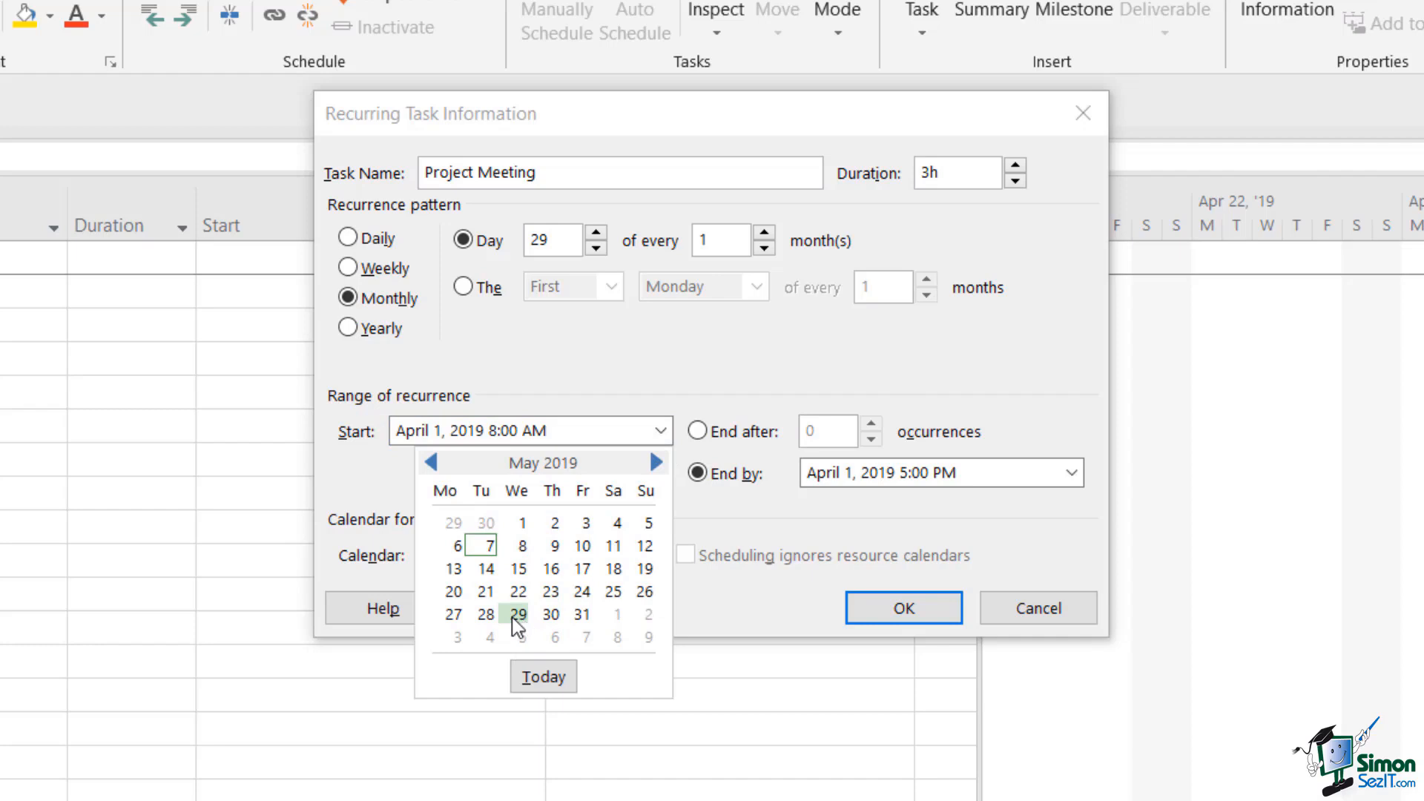
click(520, 614)
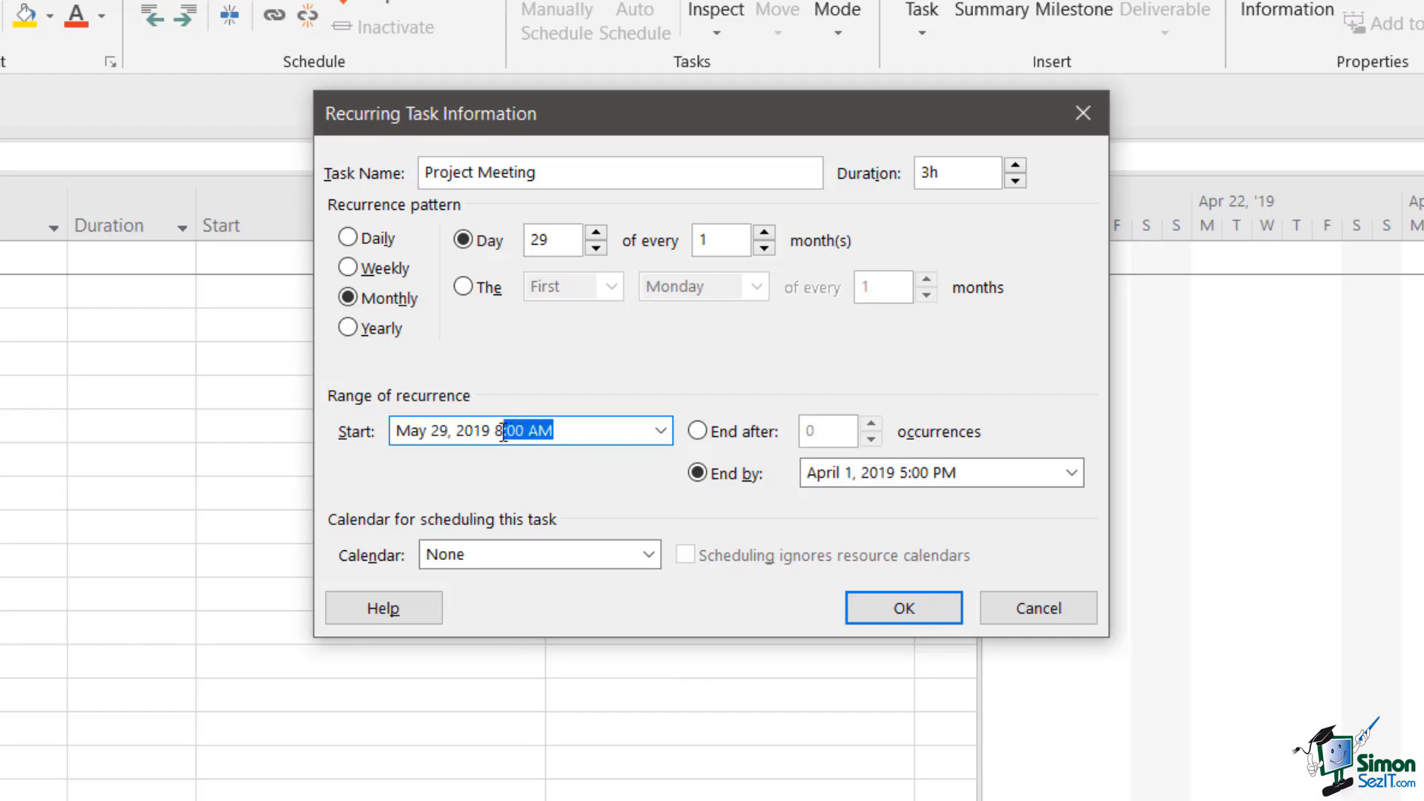
text(2)
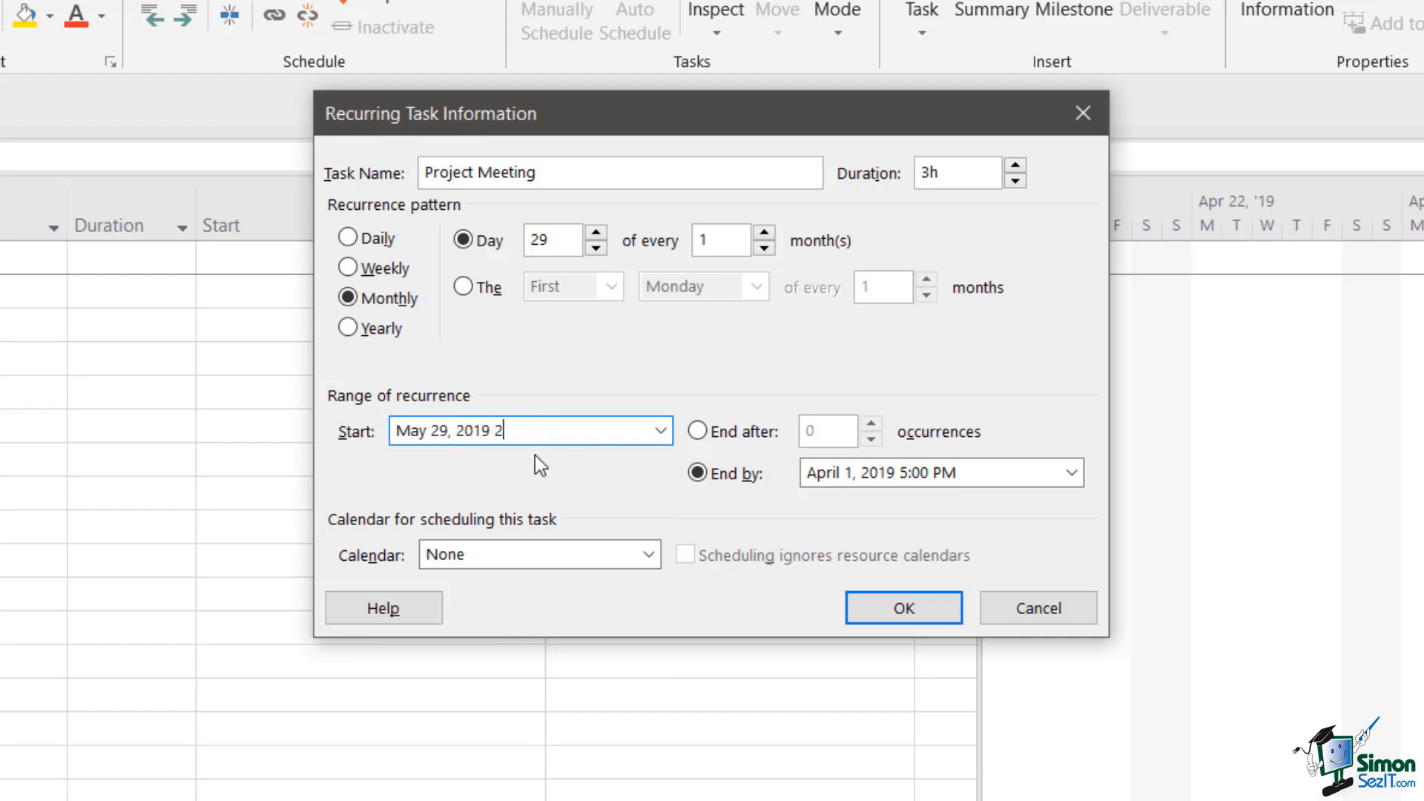
text(:00 PM)
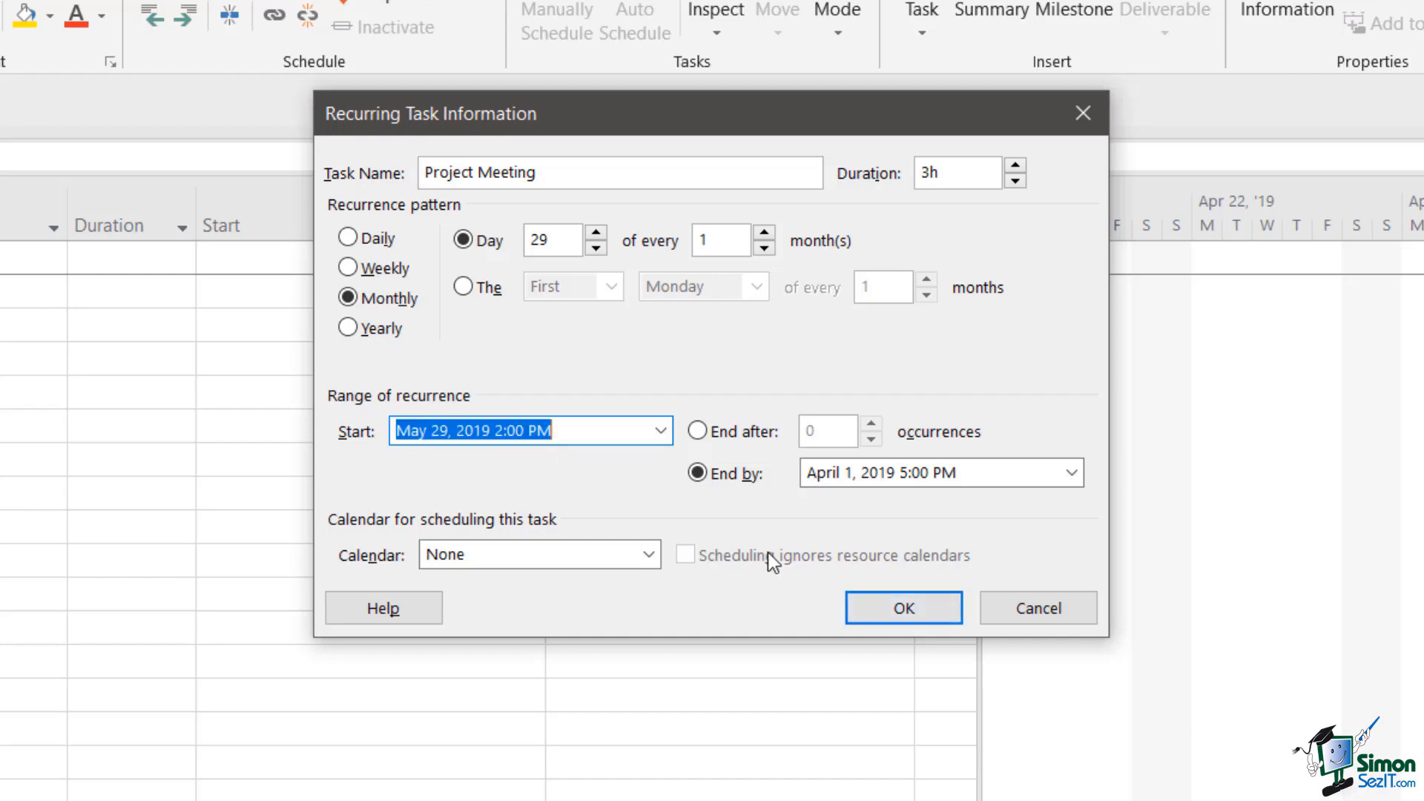
mouse_move(754, 549)
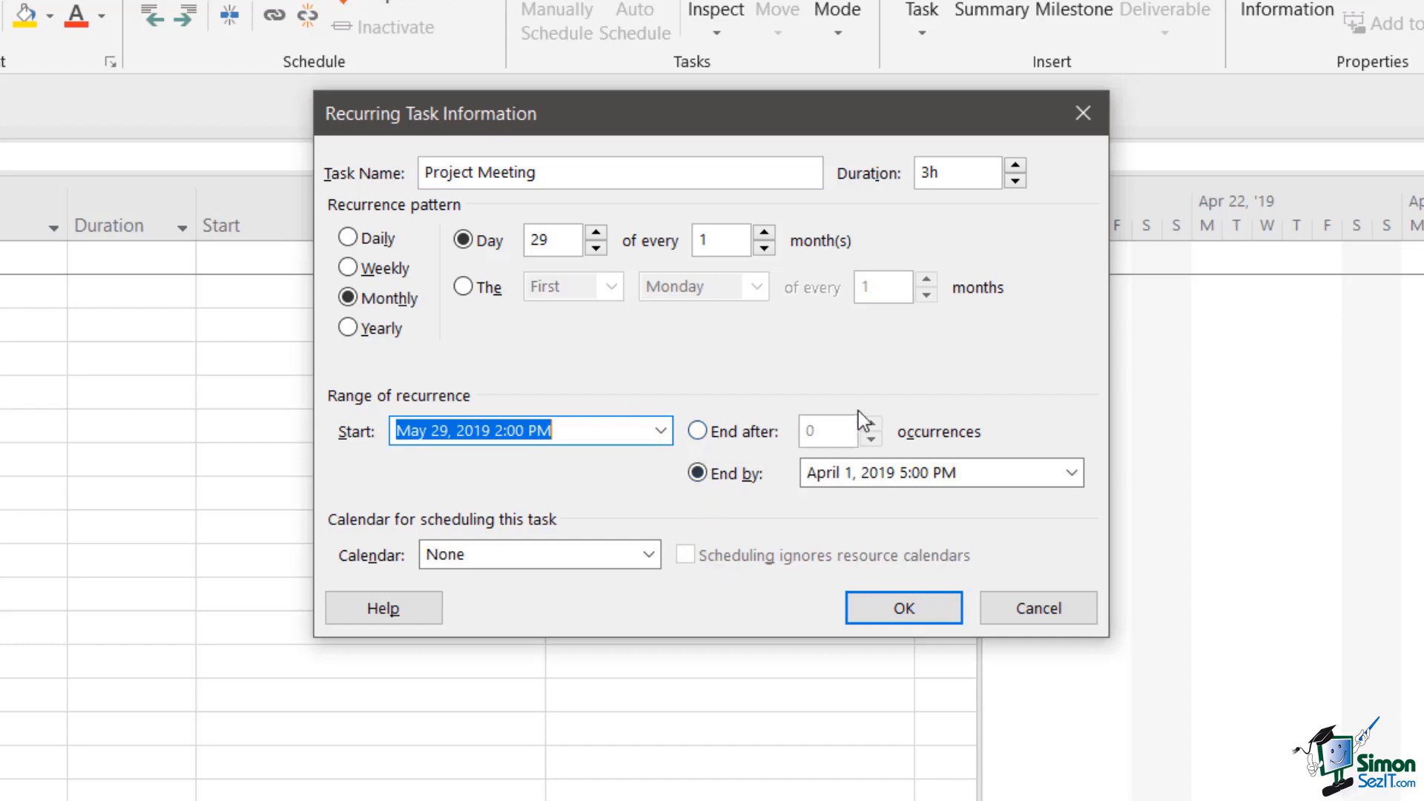
mouse_move(962, 435)
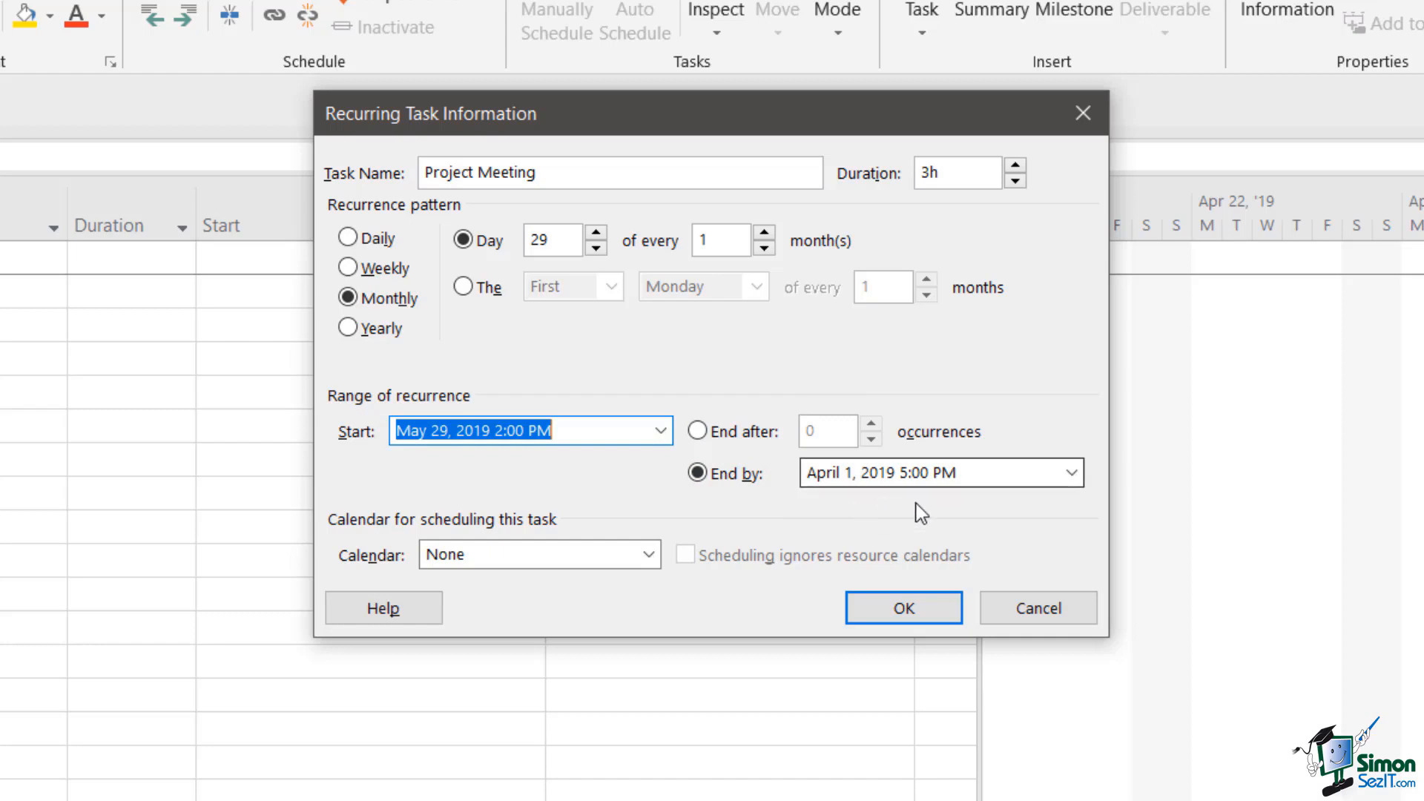
mouse_move(1002, 516)
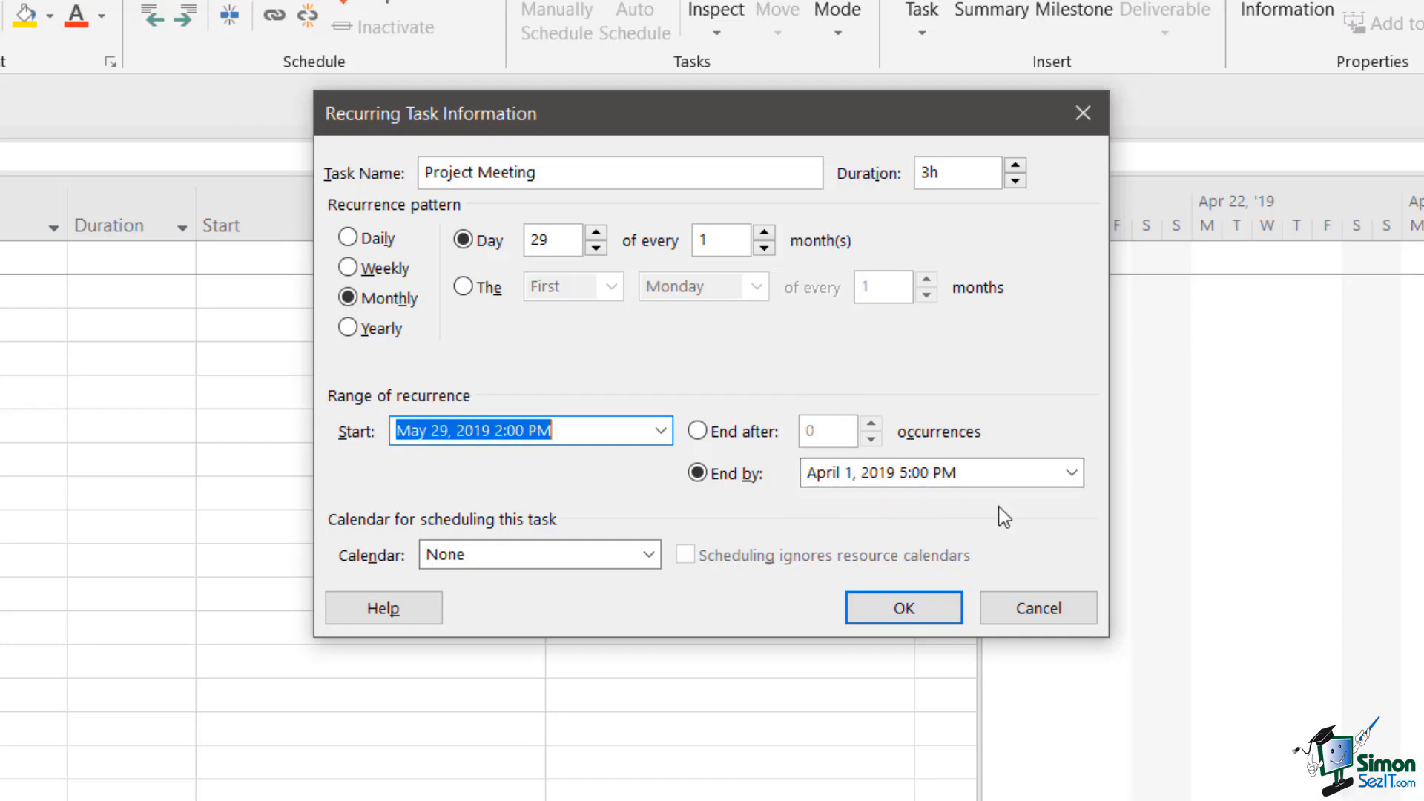
End the series after 7 occurrences on the Standard calendar and confirm the recurring task.
click(697, 430)
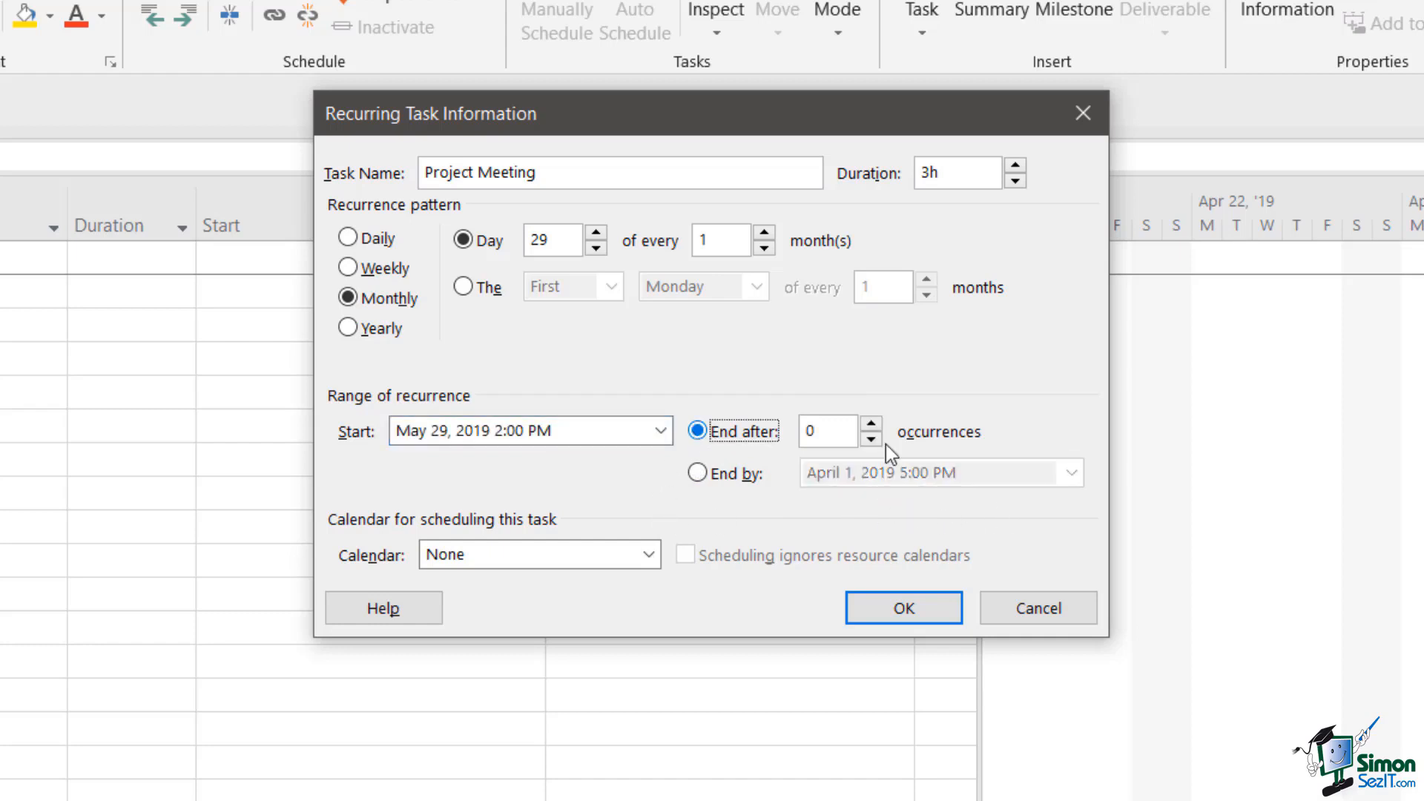
click(871, 426)
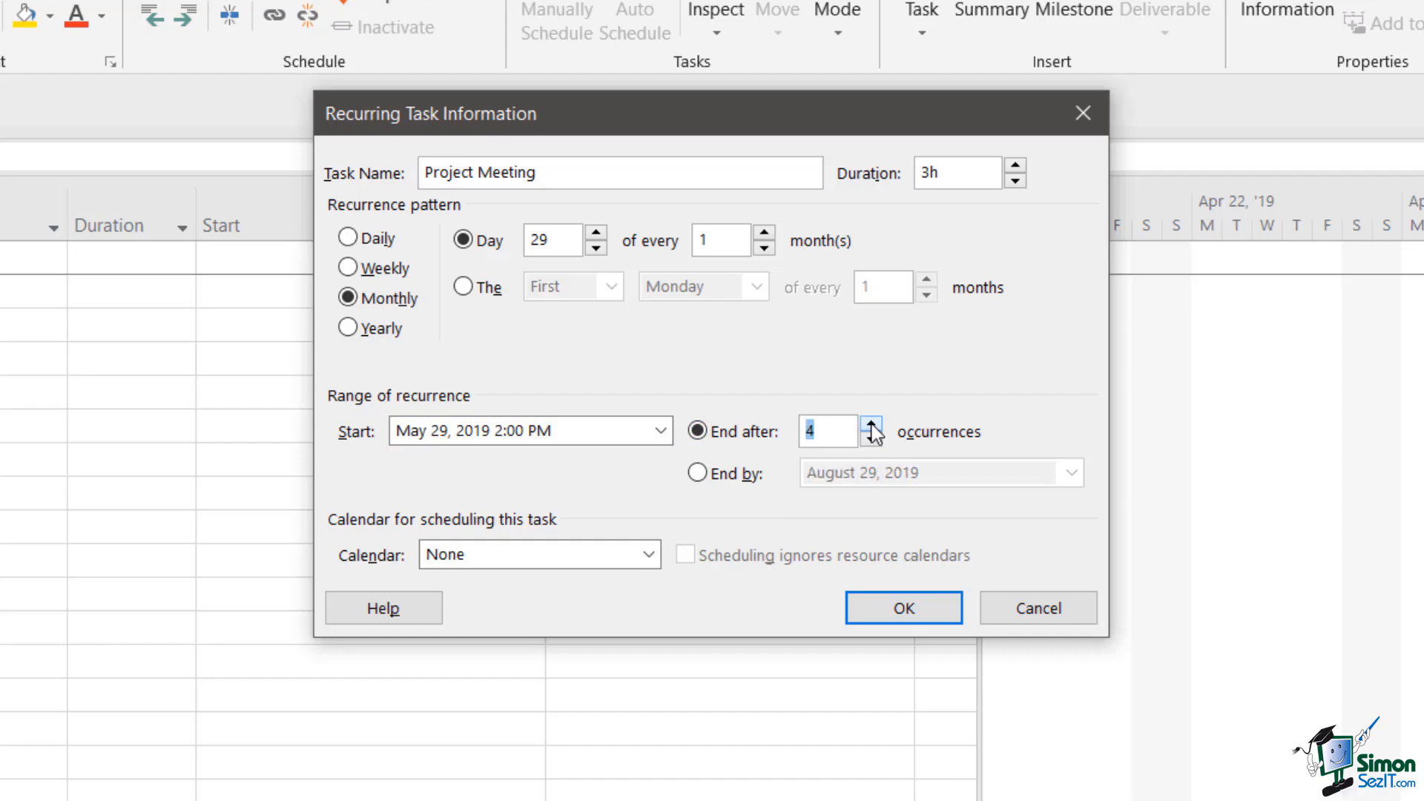
click(870, 424)
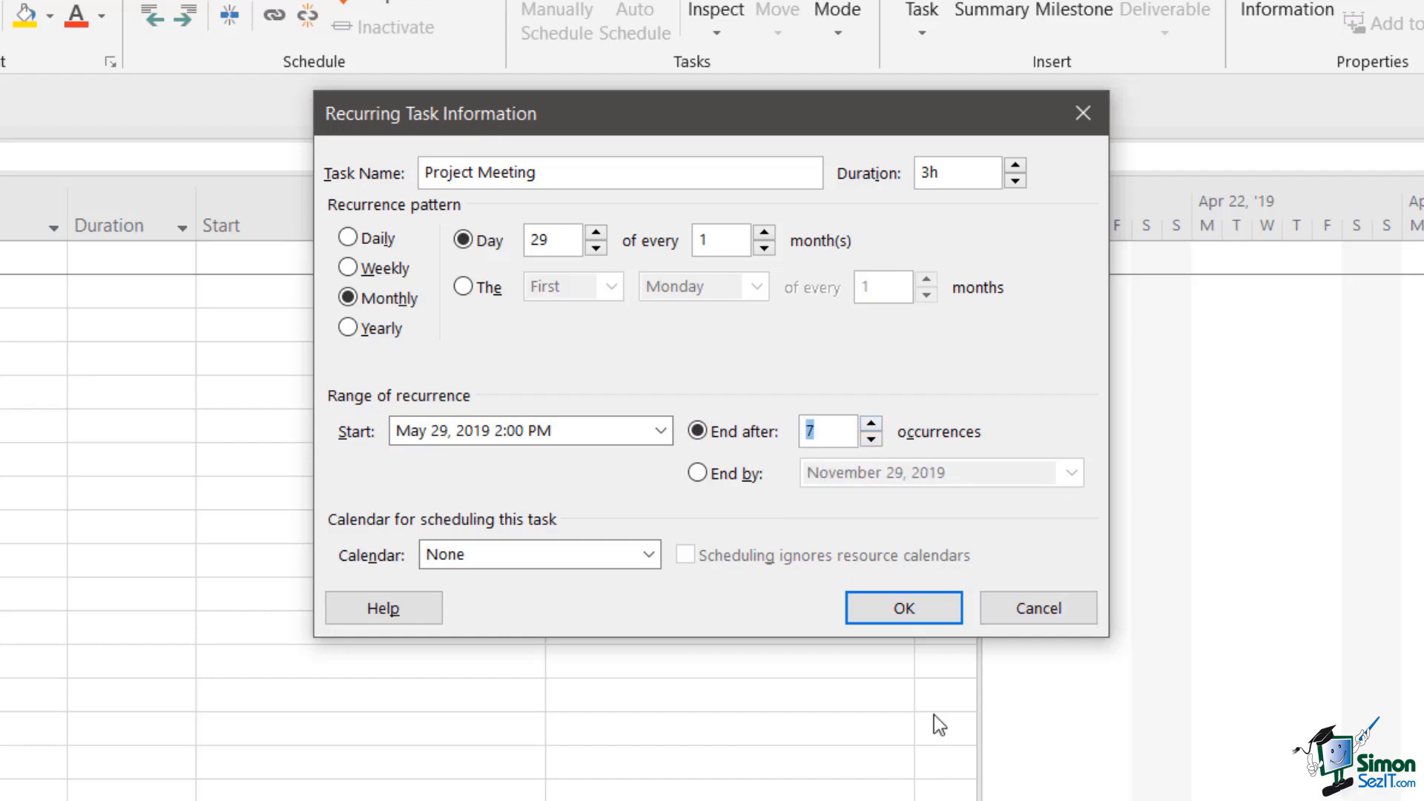
mouse_move(751, 582)
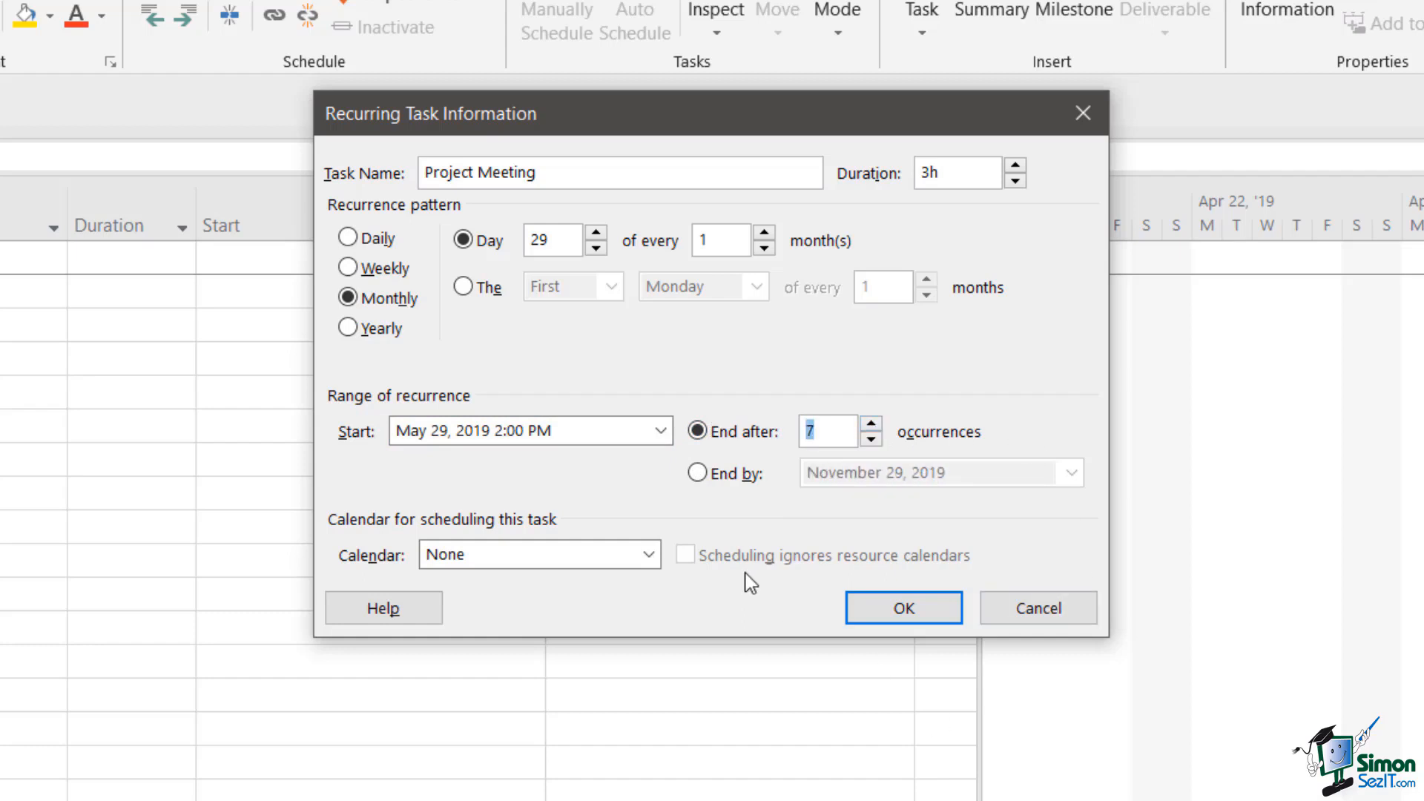
mouse_move(463, 509)
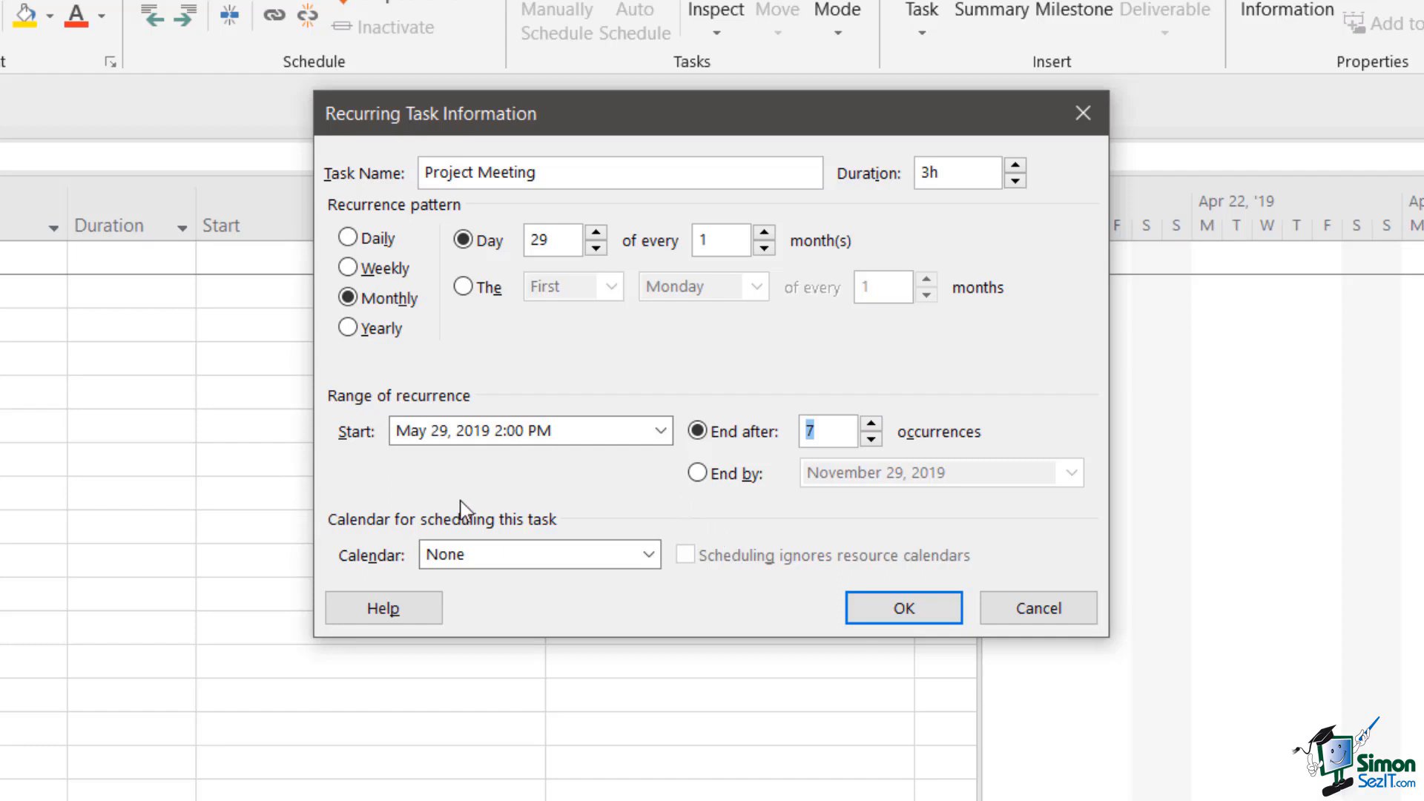
mouse_move(509, 496)
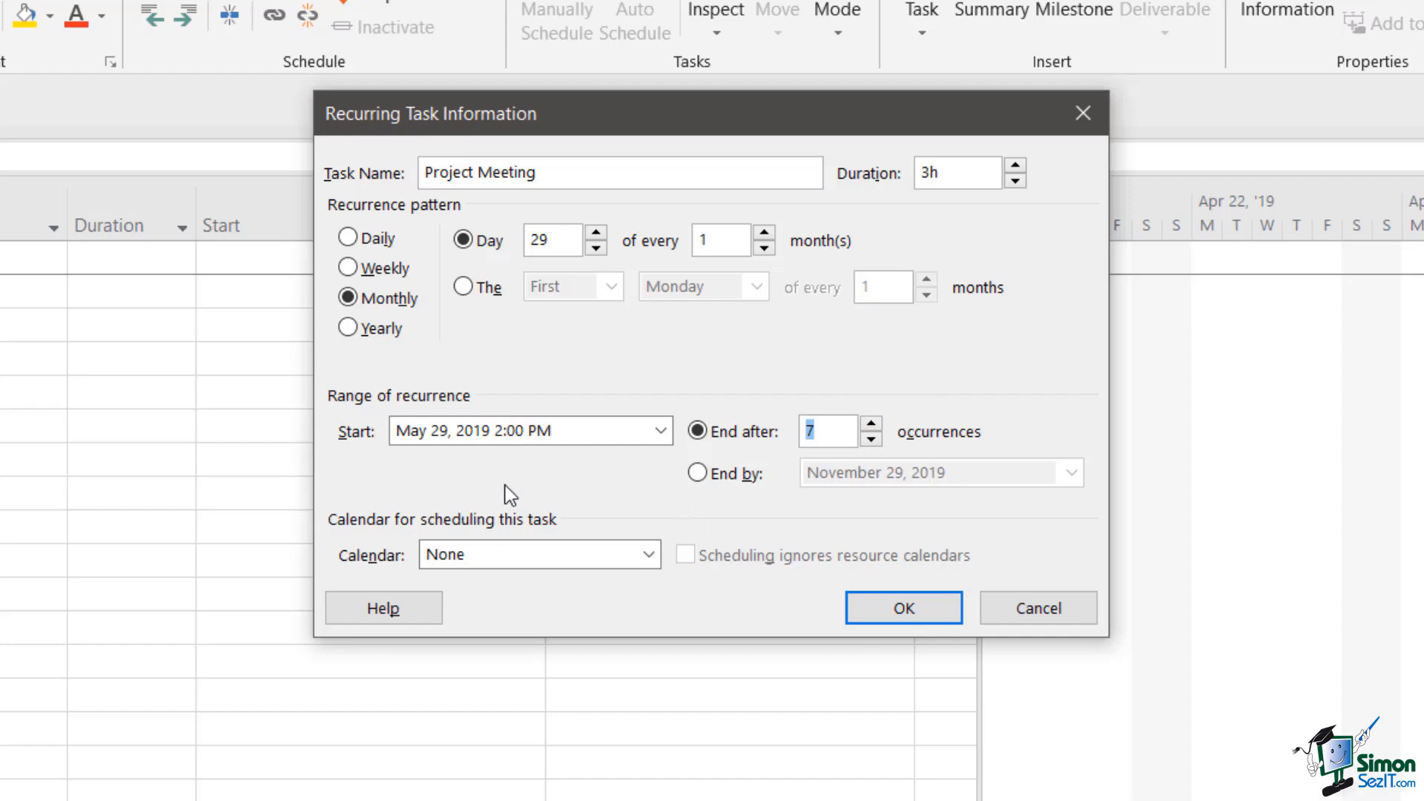
click(649, 554)
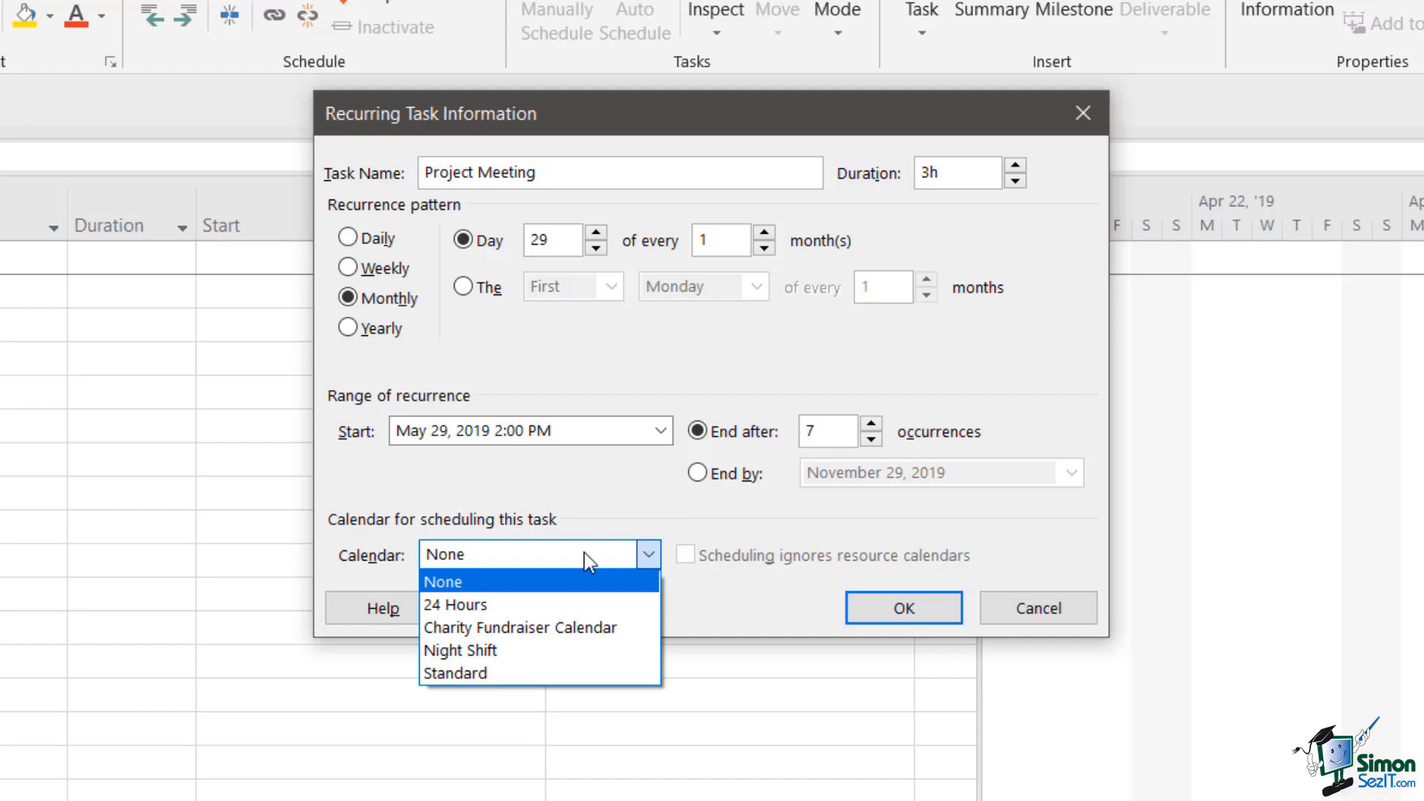
click(454, 674)
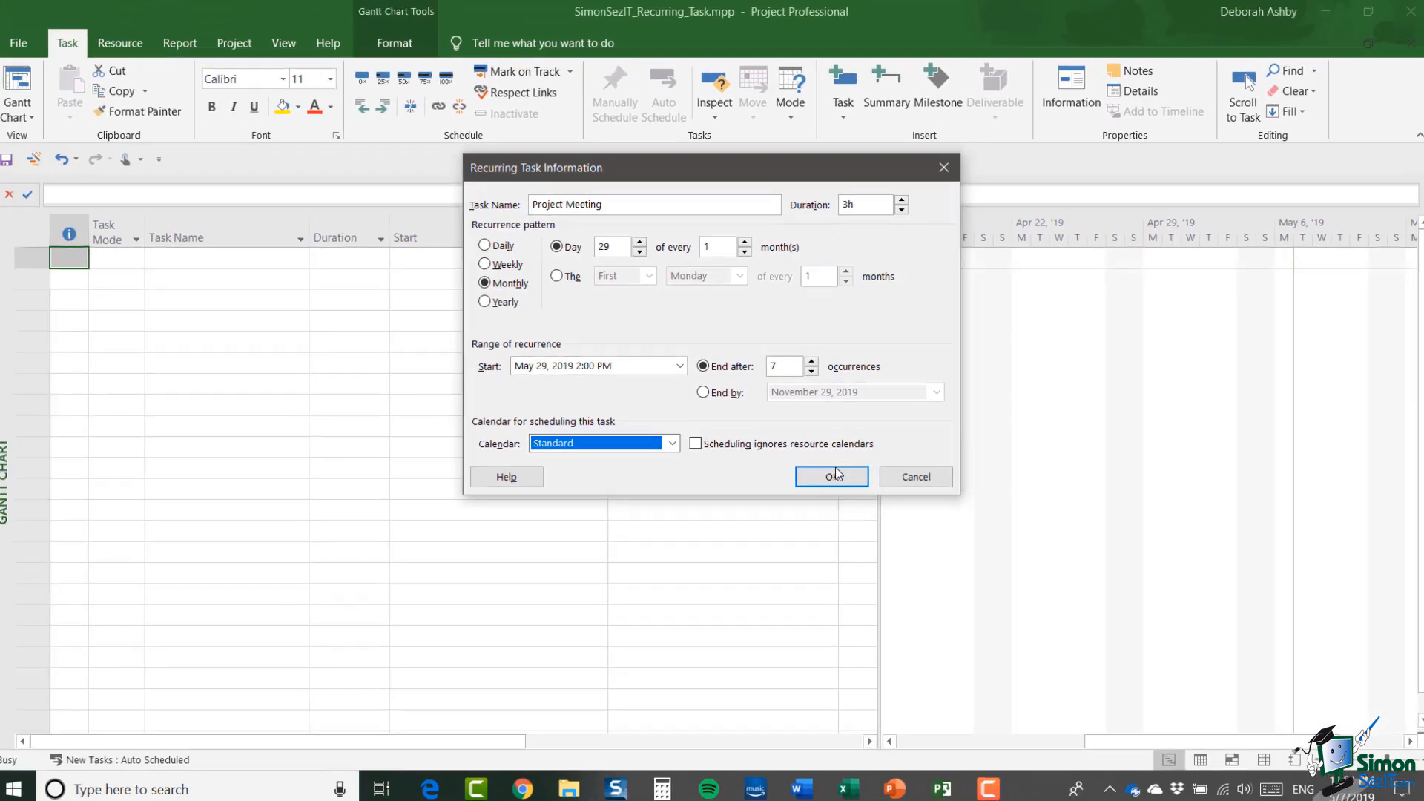
click(829, 476)
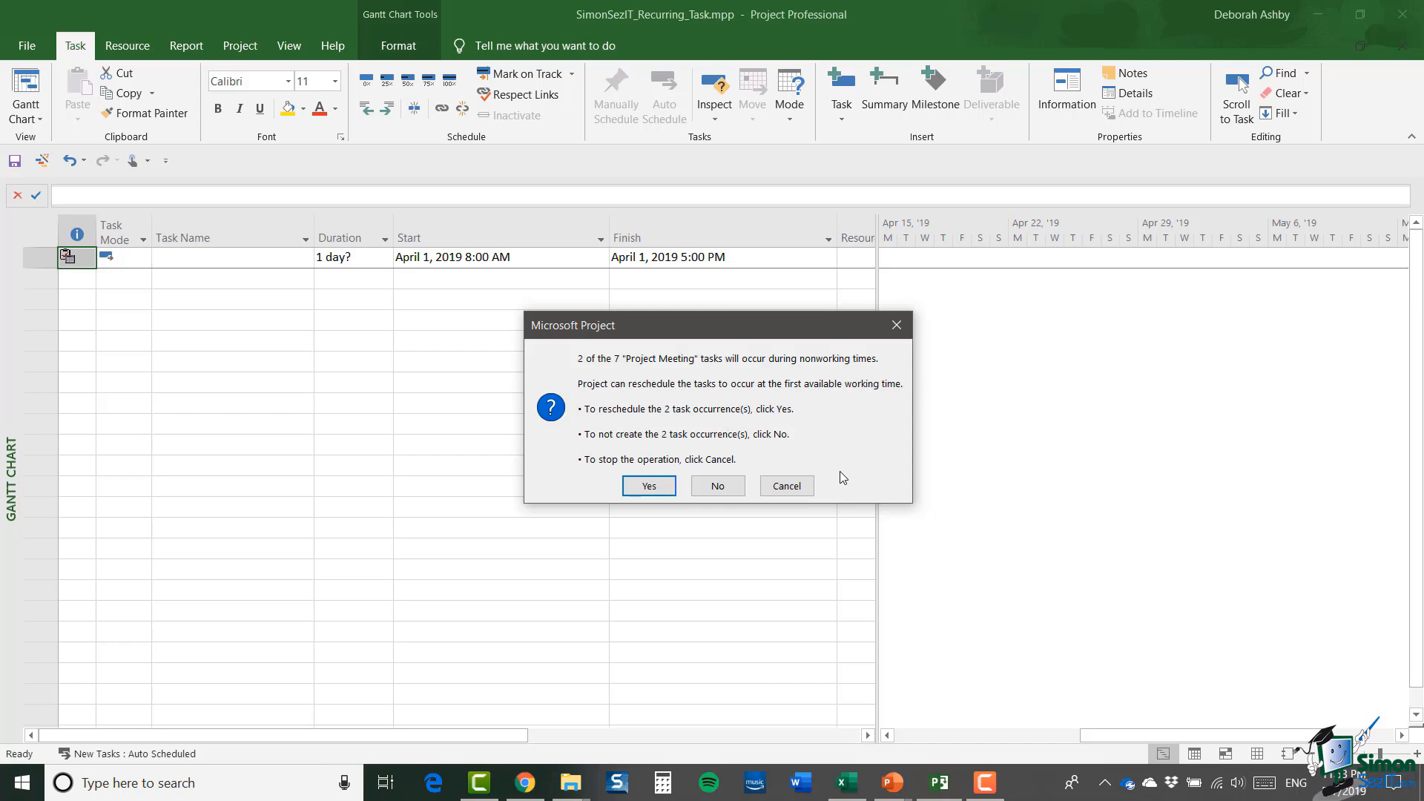
Answer Yes to reschedule the two occurrences falling in nonworking time.
click(648, 485)
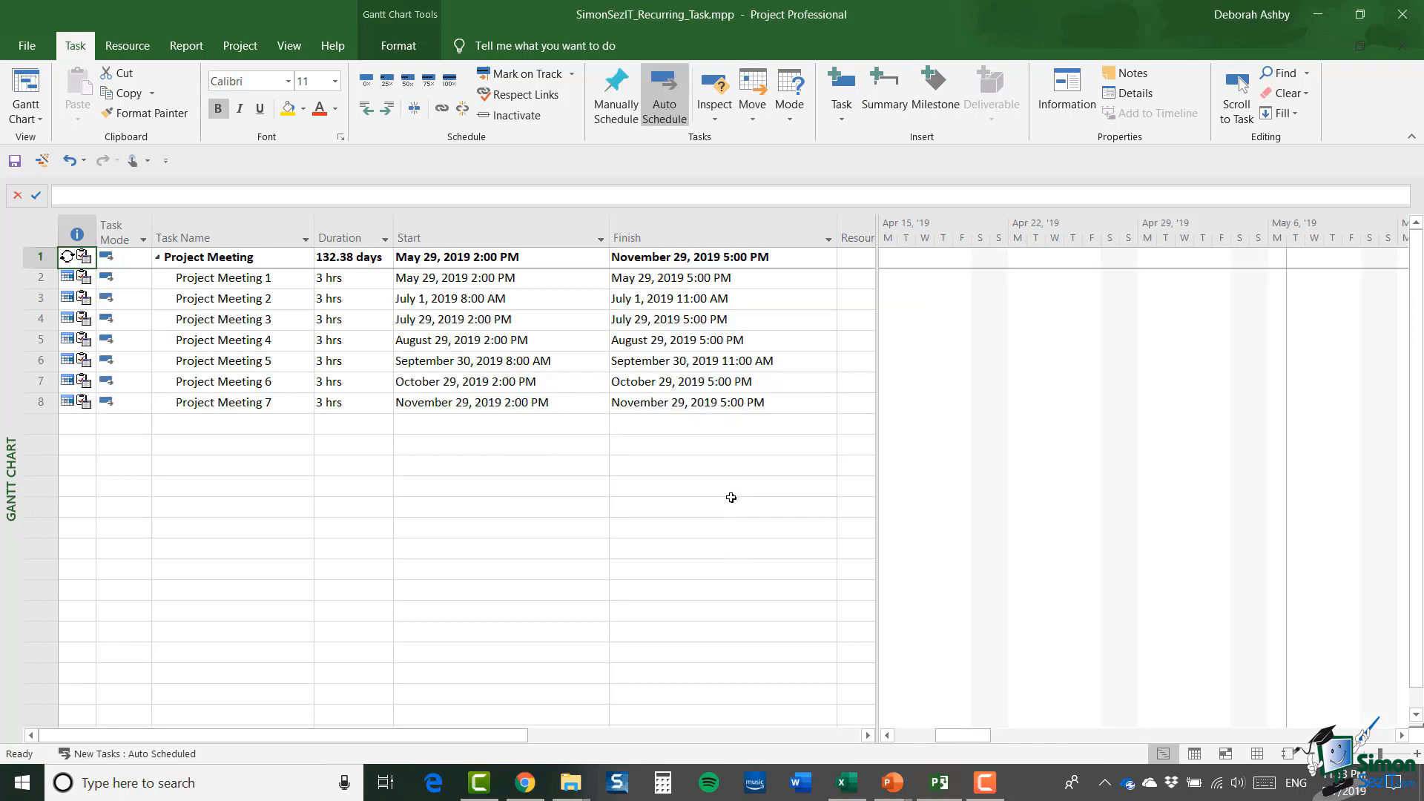
mouse_move(669, 491)
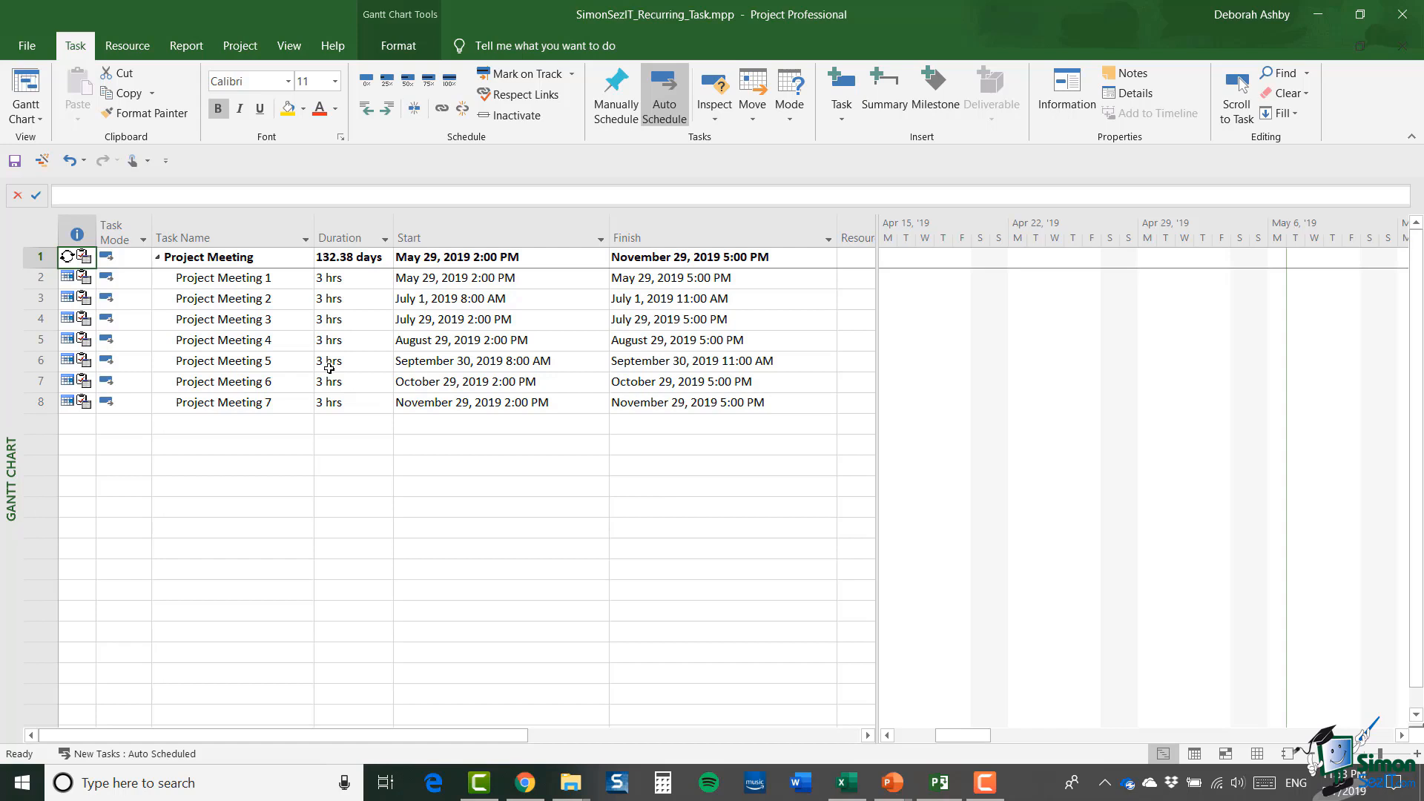
mouse_move(395, 301)
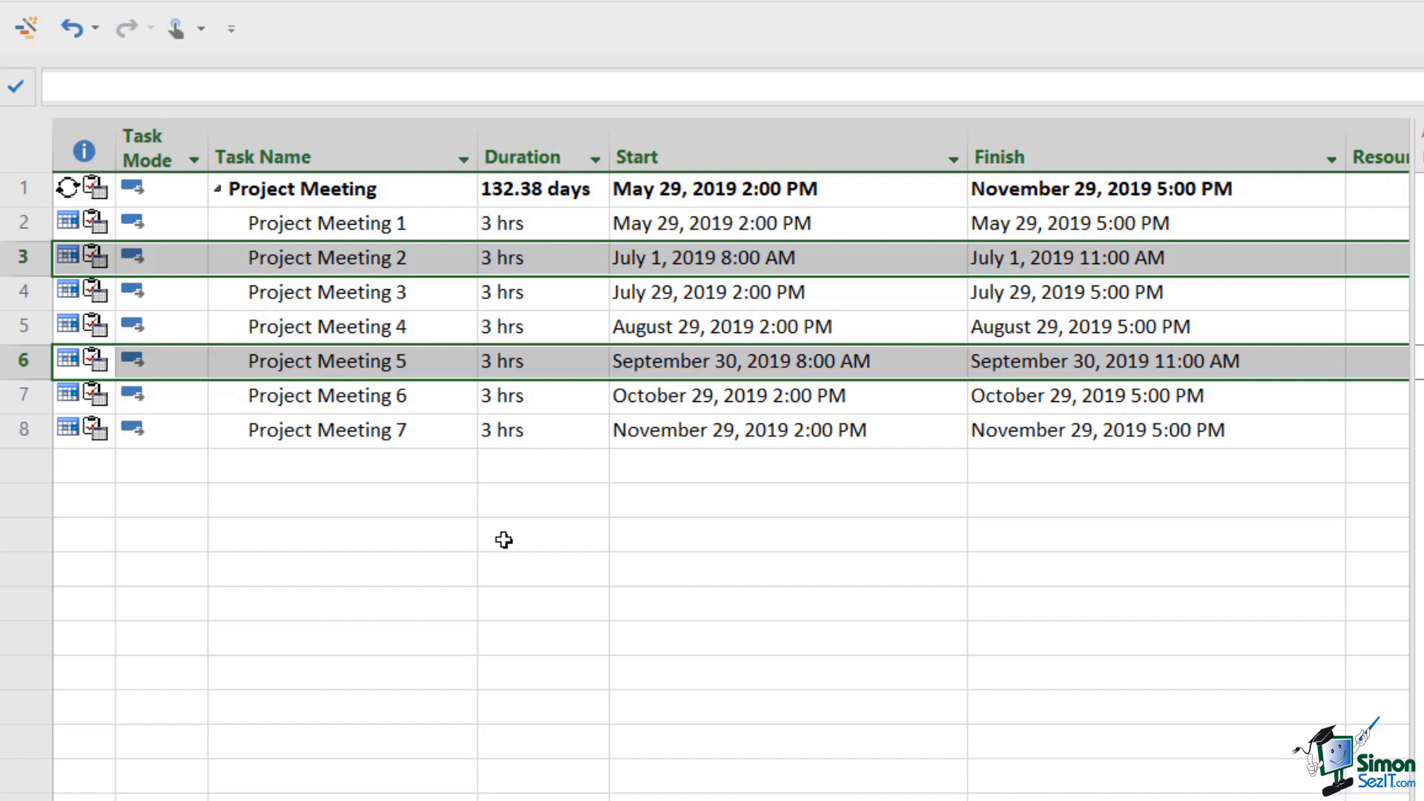
mouse_move(641, 257)
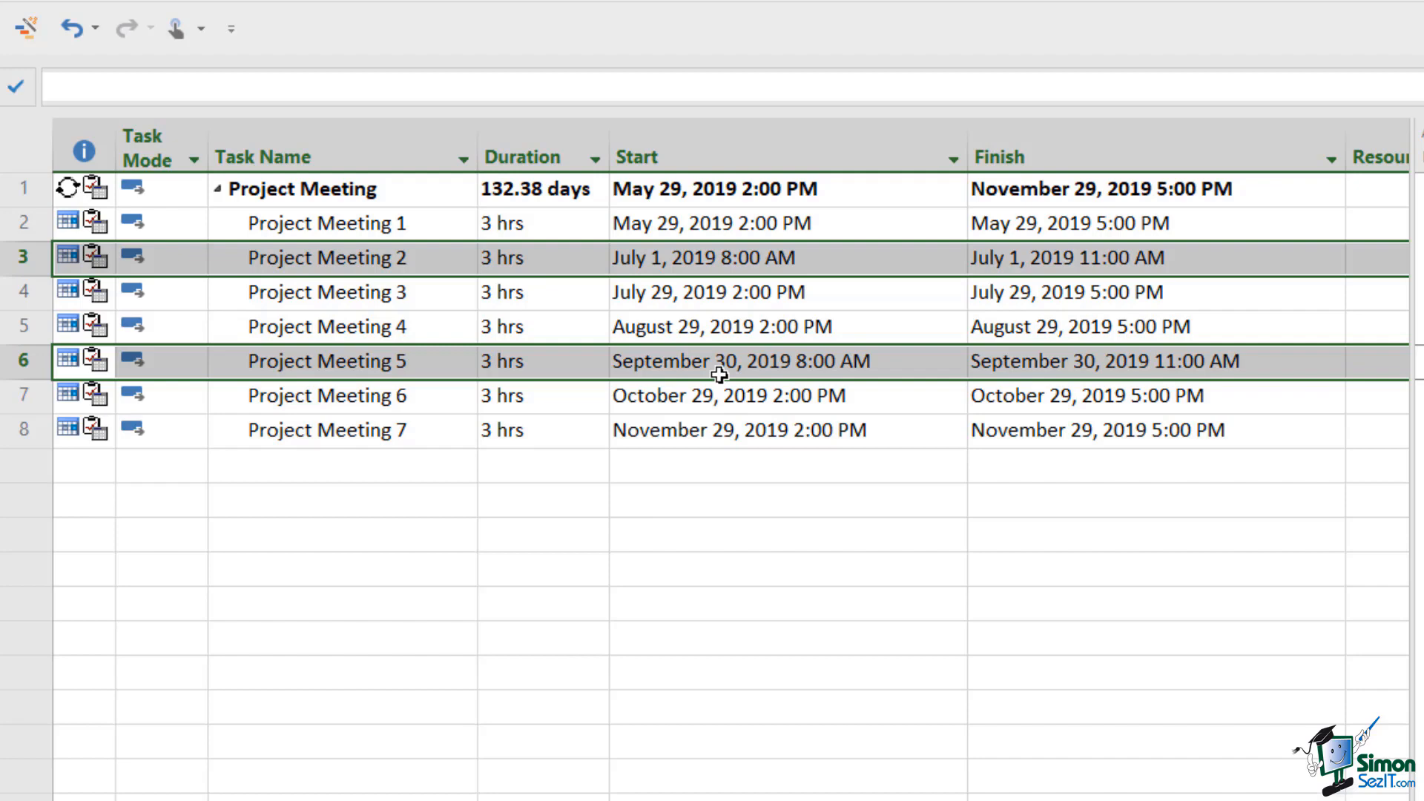
mouse_move(1035, 374)
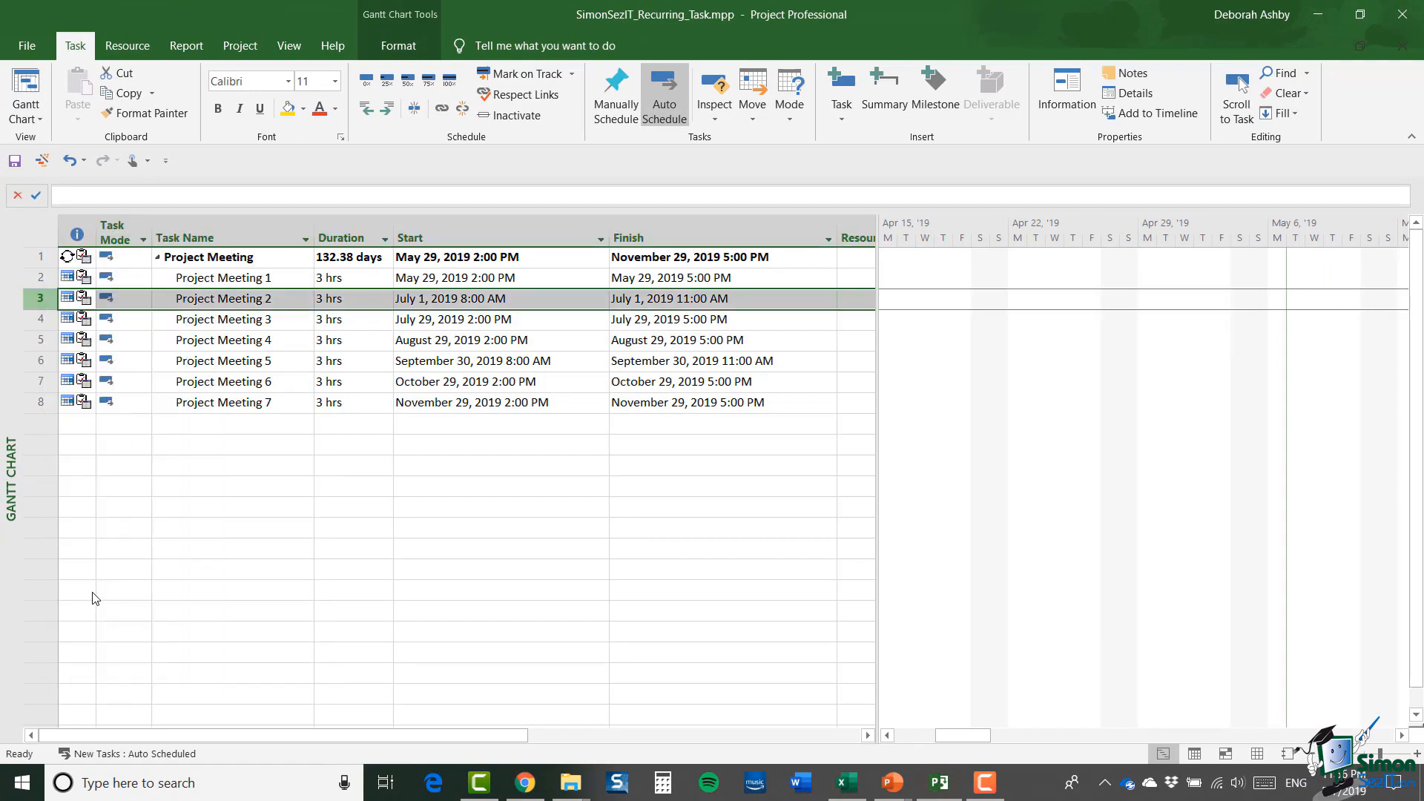
Set Project Meeting 2 to start at 2:00 PM so it runs 2:00–5:00 PM like the others.
double_click(223, 298)
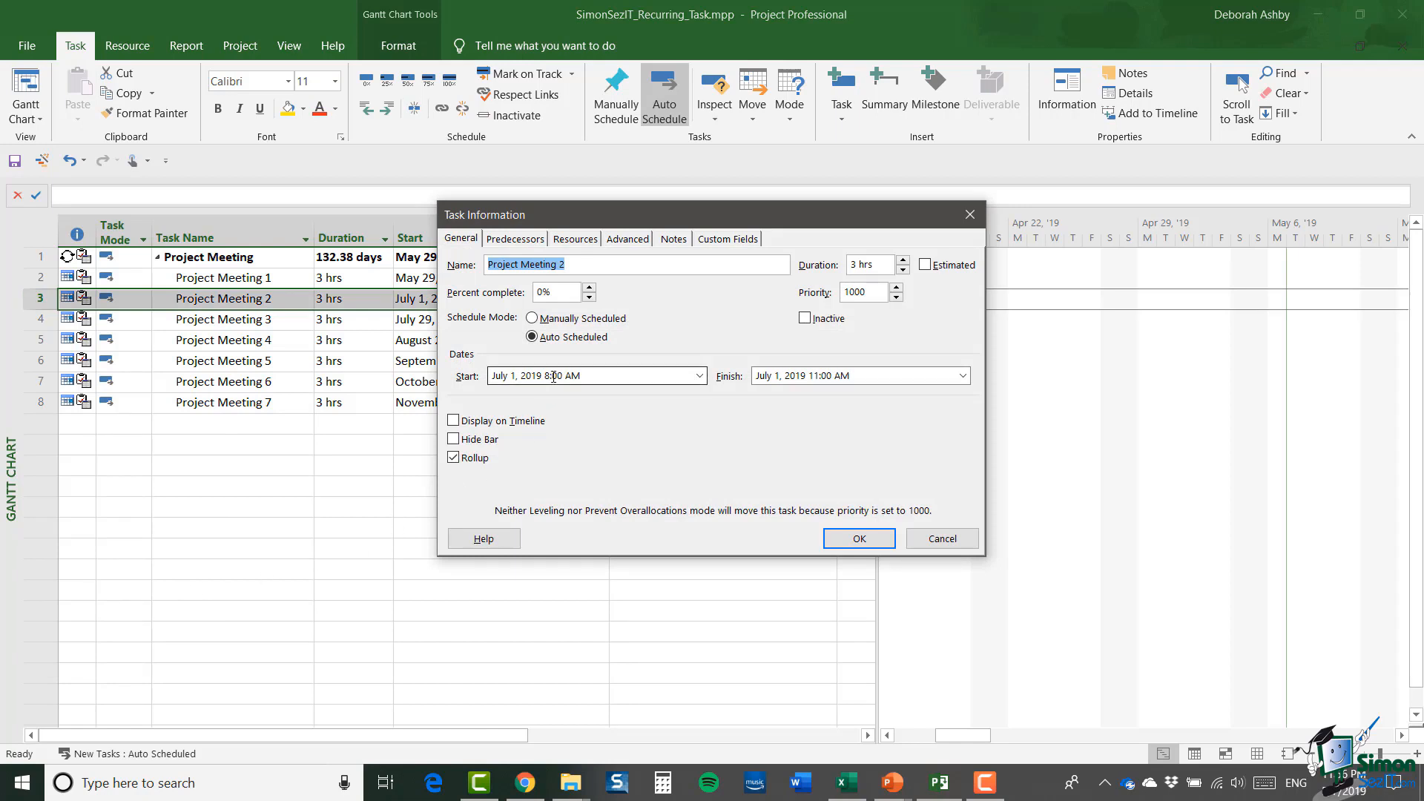
click(582, 376)
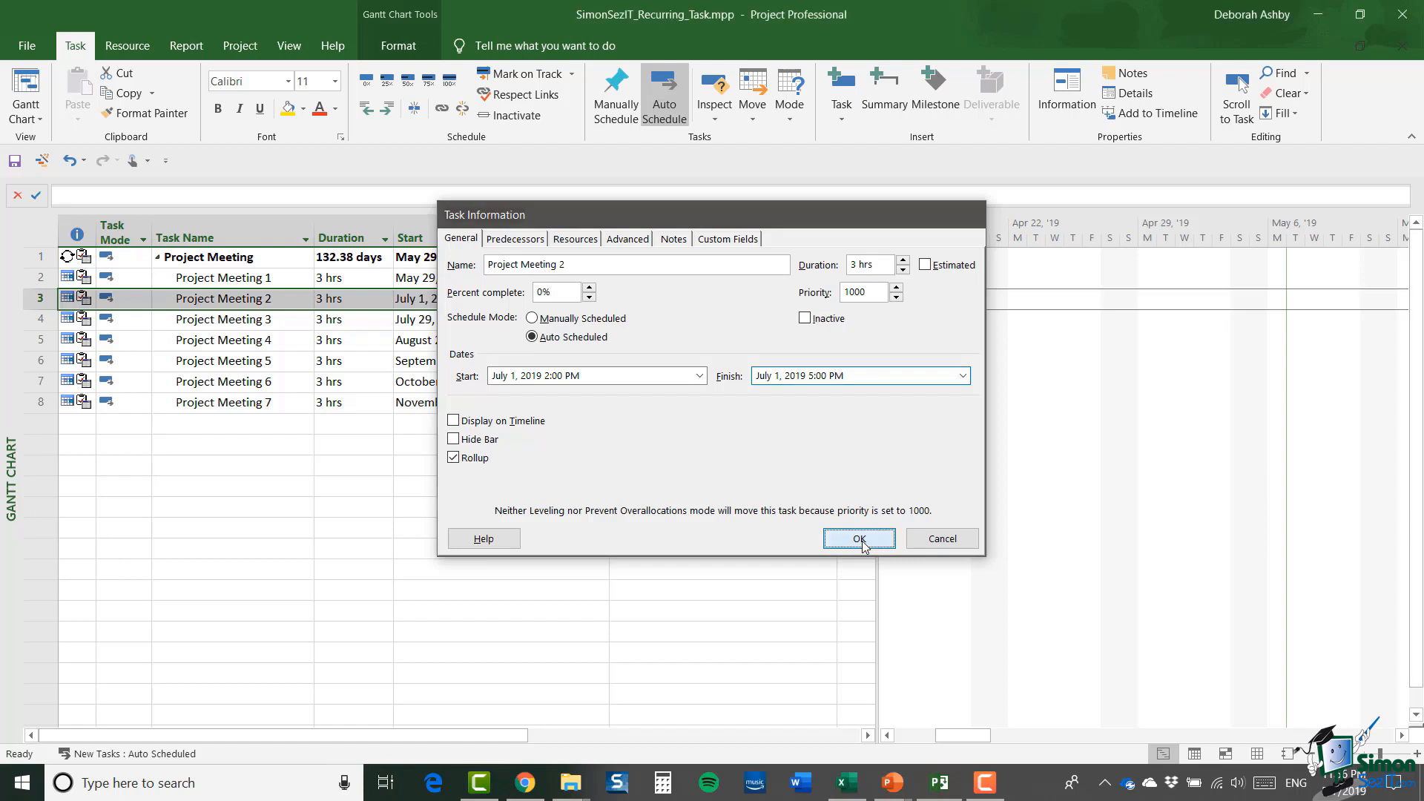
click(857, 537)
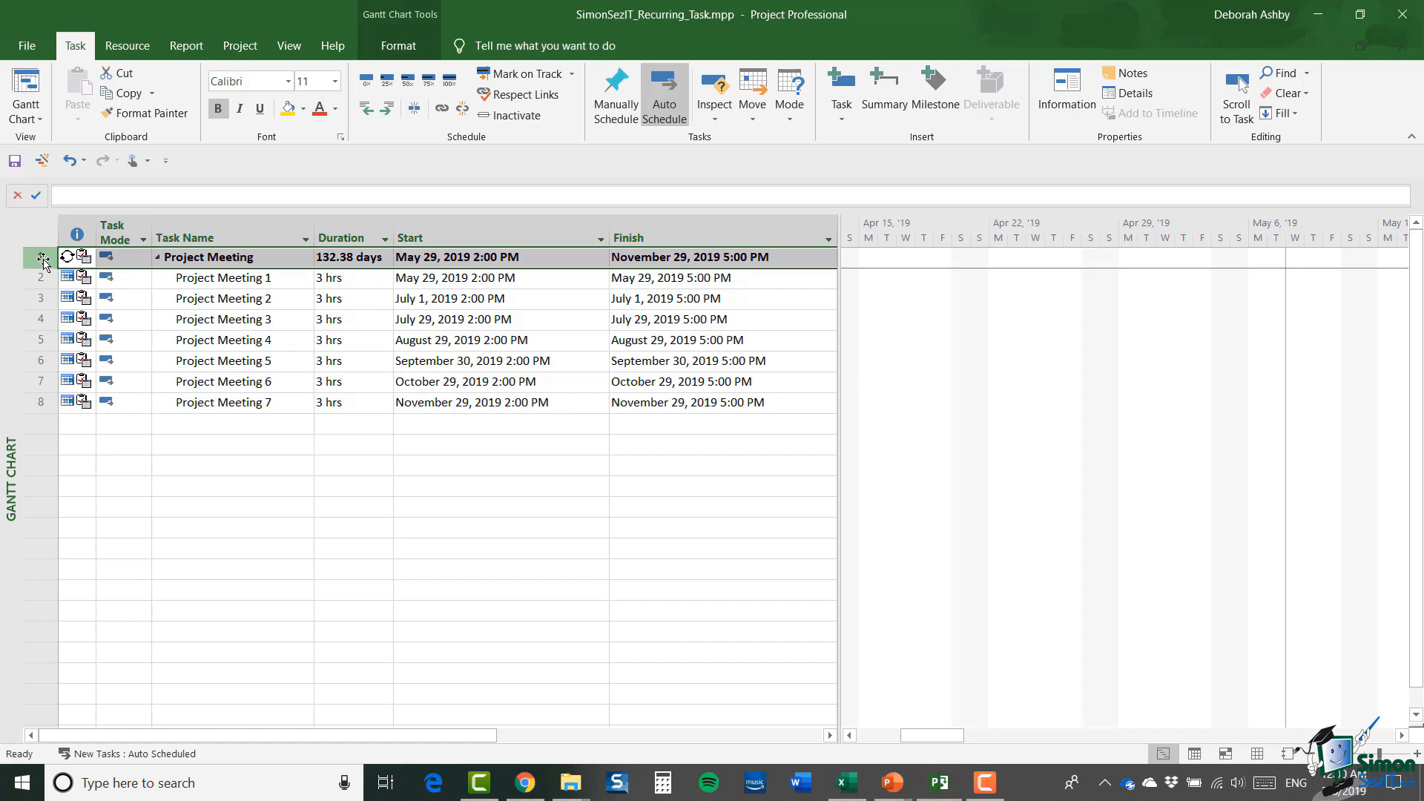
In the recurring task's Information, set duration to 2h and start time to 3:00 PM.
right_click(42, 257)
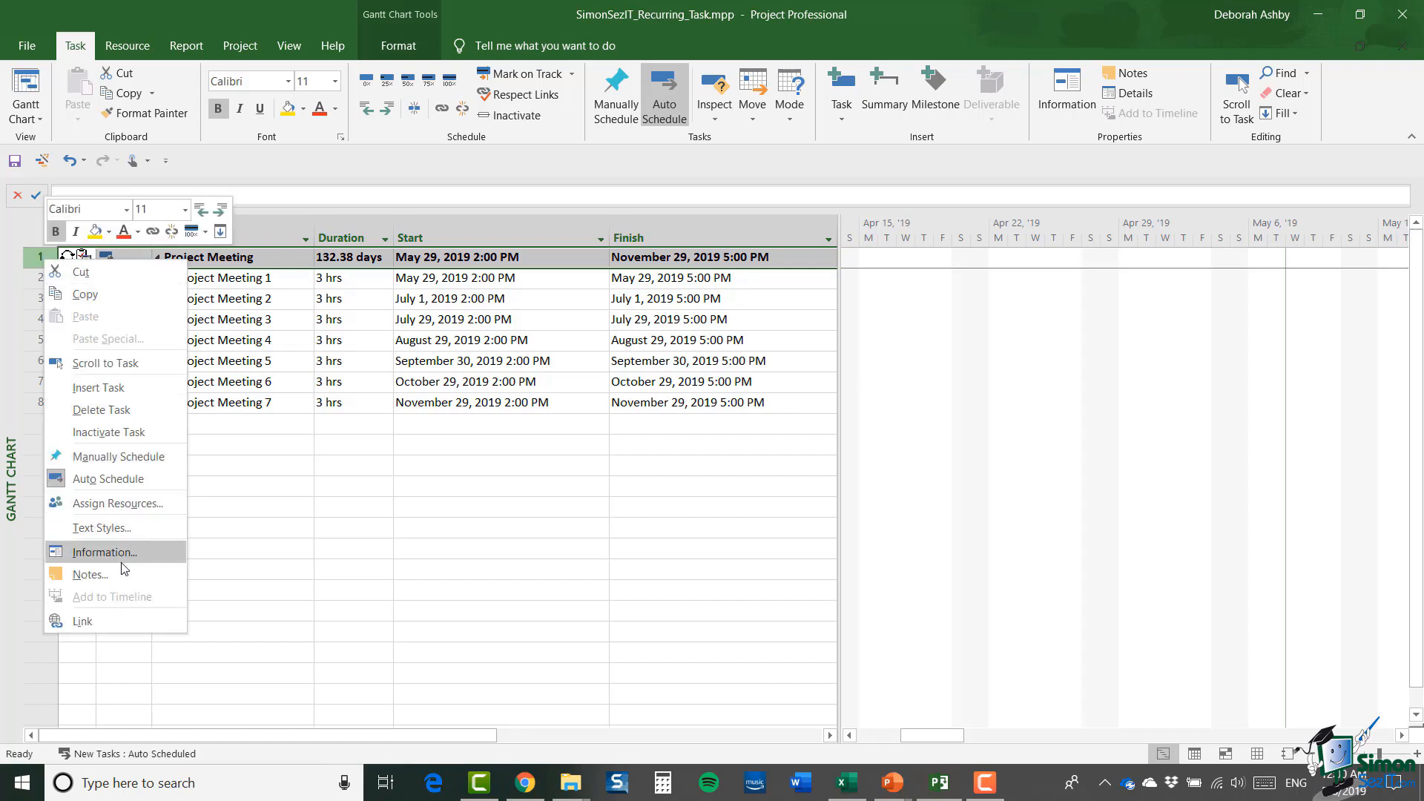
click(104, 552)
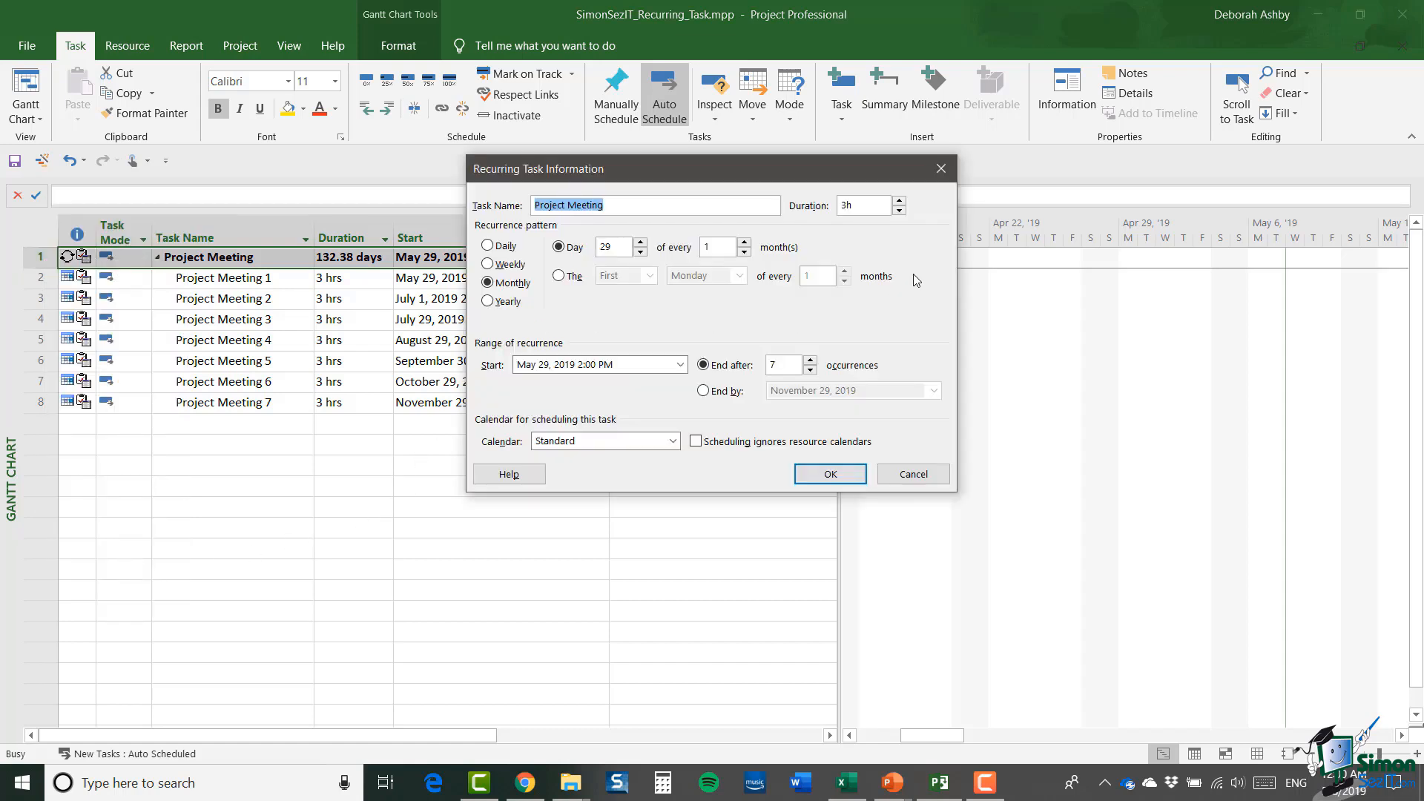
click(899, 211)
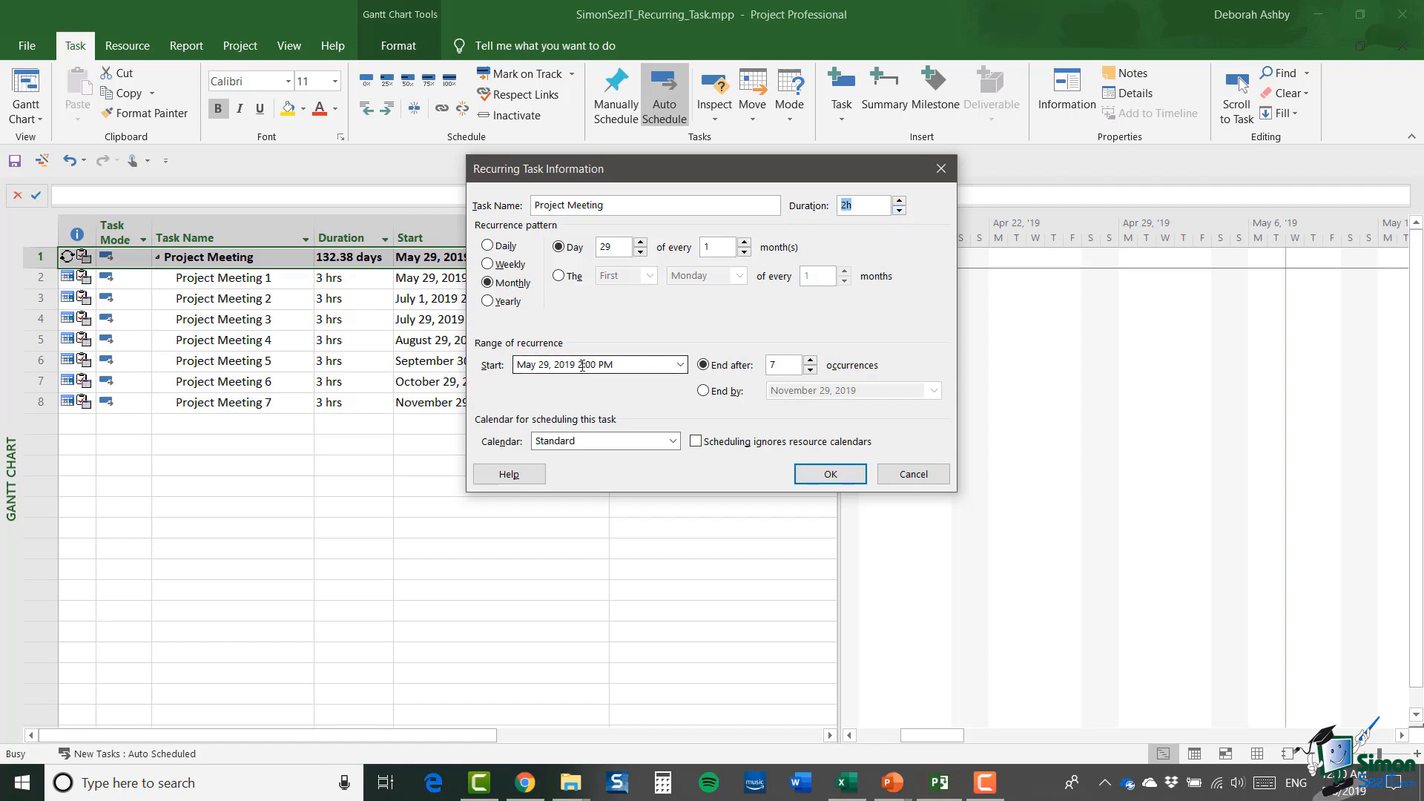
click(600, 365)
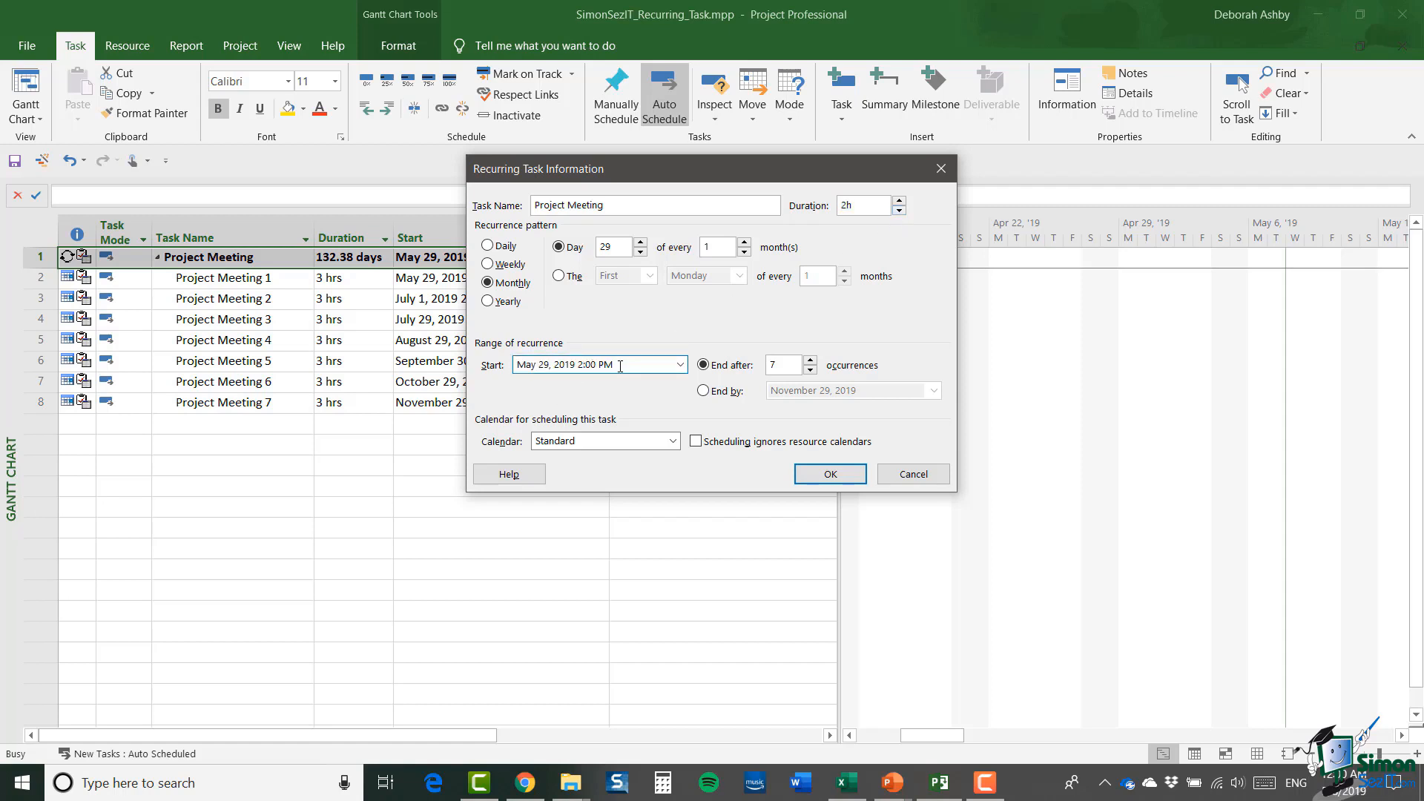
key(Backspace)
text(3)
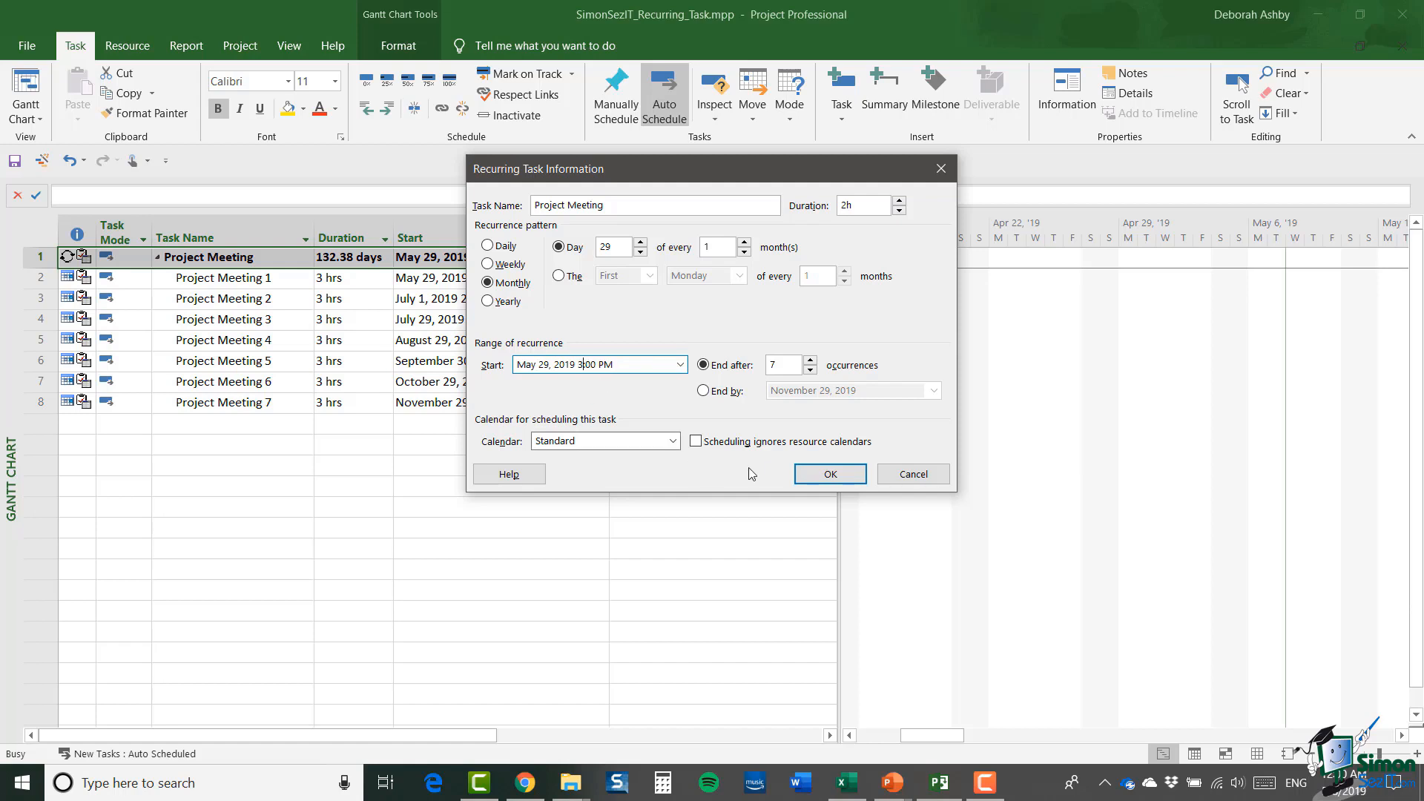
click(828, 474)
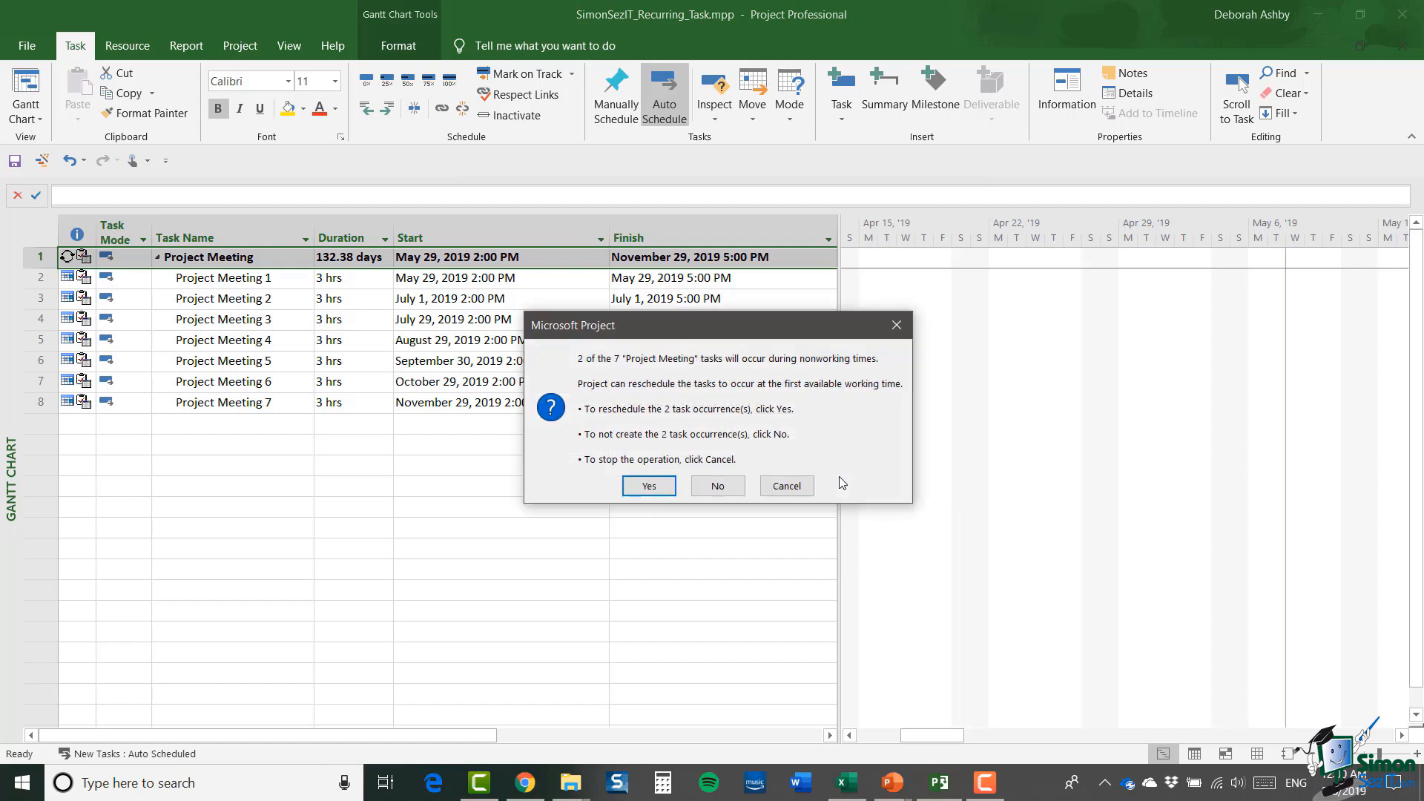
Answer Yes to reschedule the two nonworking-time occurrences and expand the summary row.
click(648, 486)
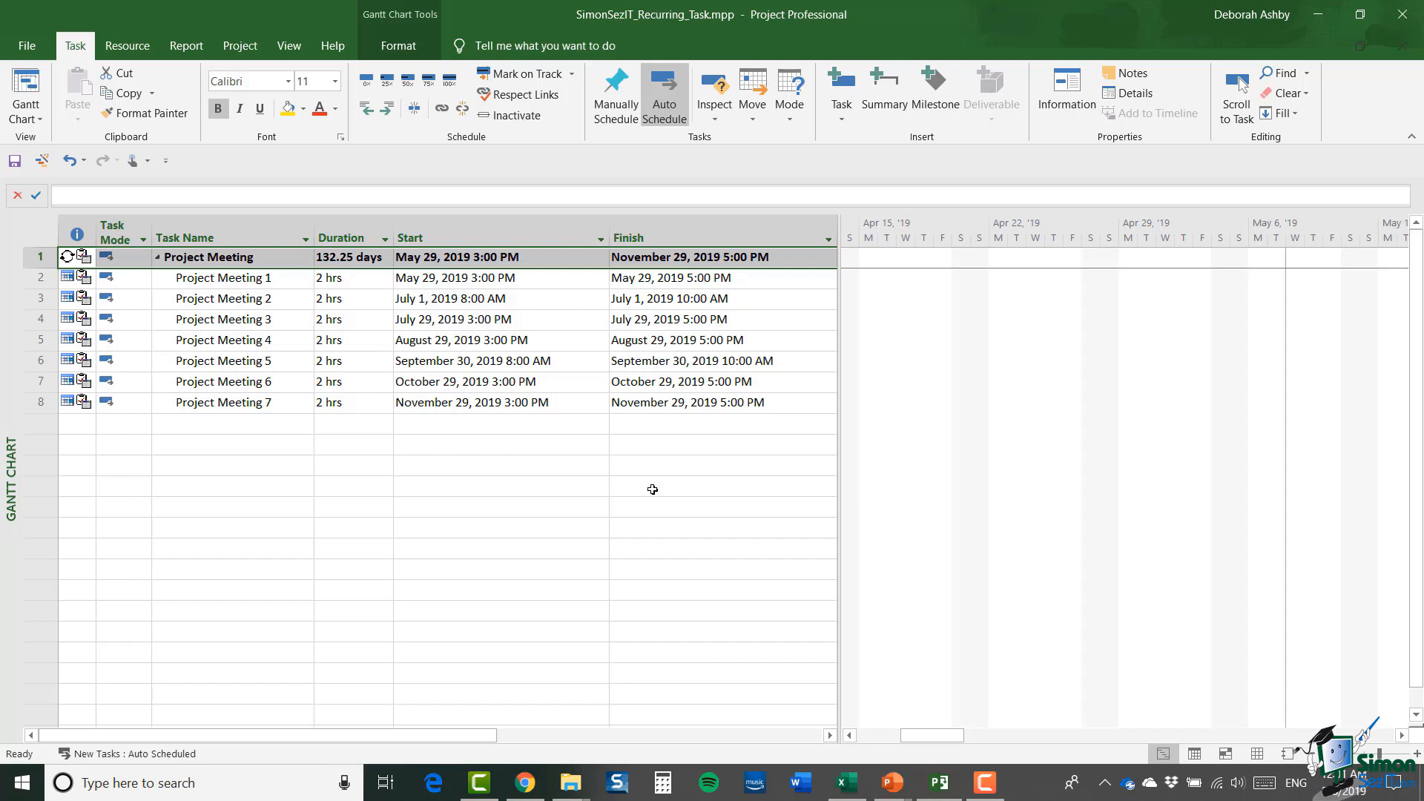
mouse_move(558, 390)
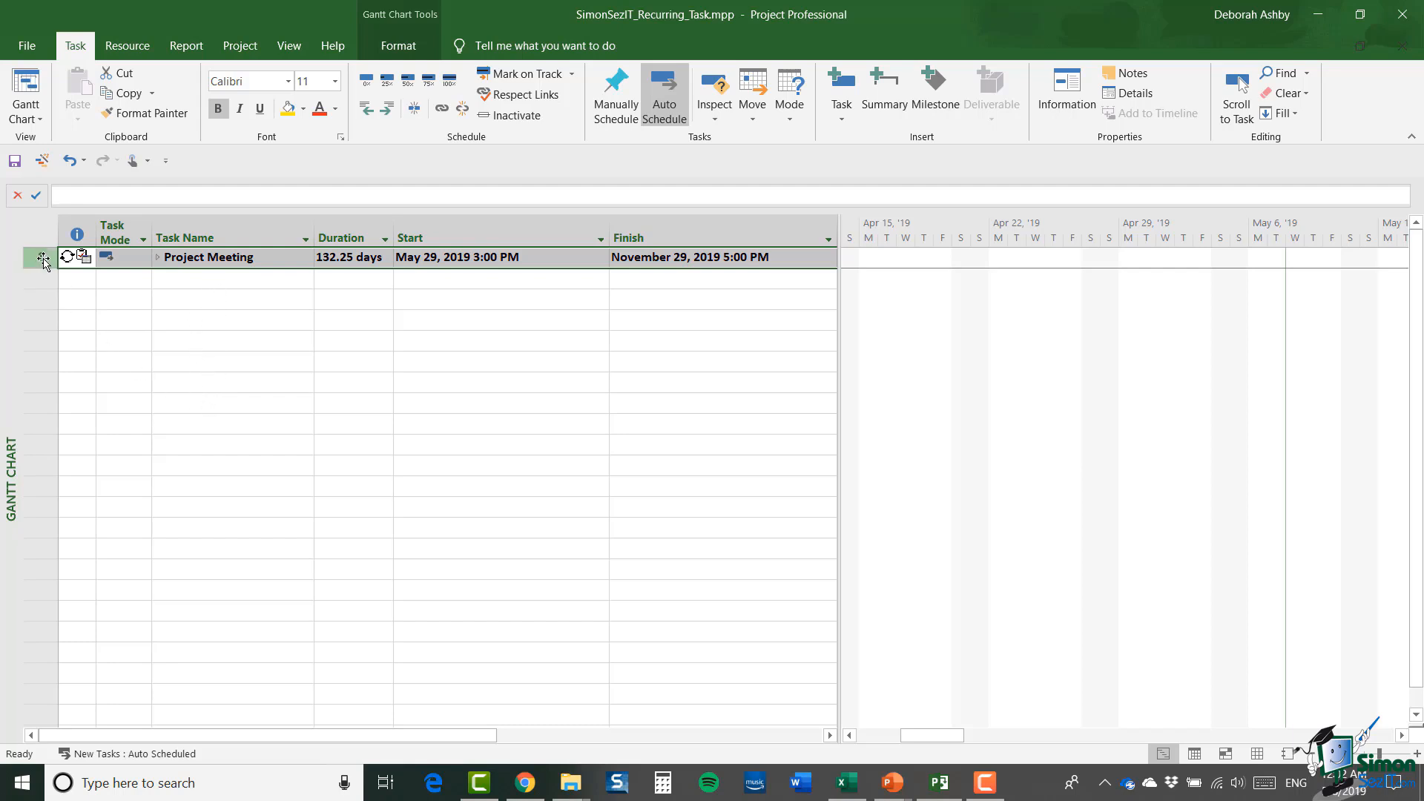
click(156, 257)
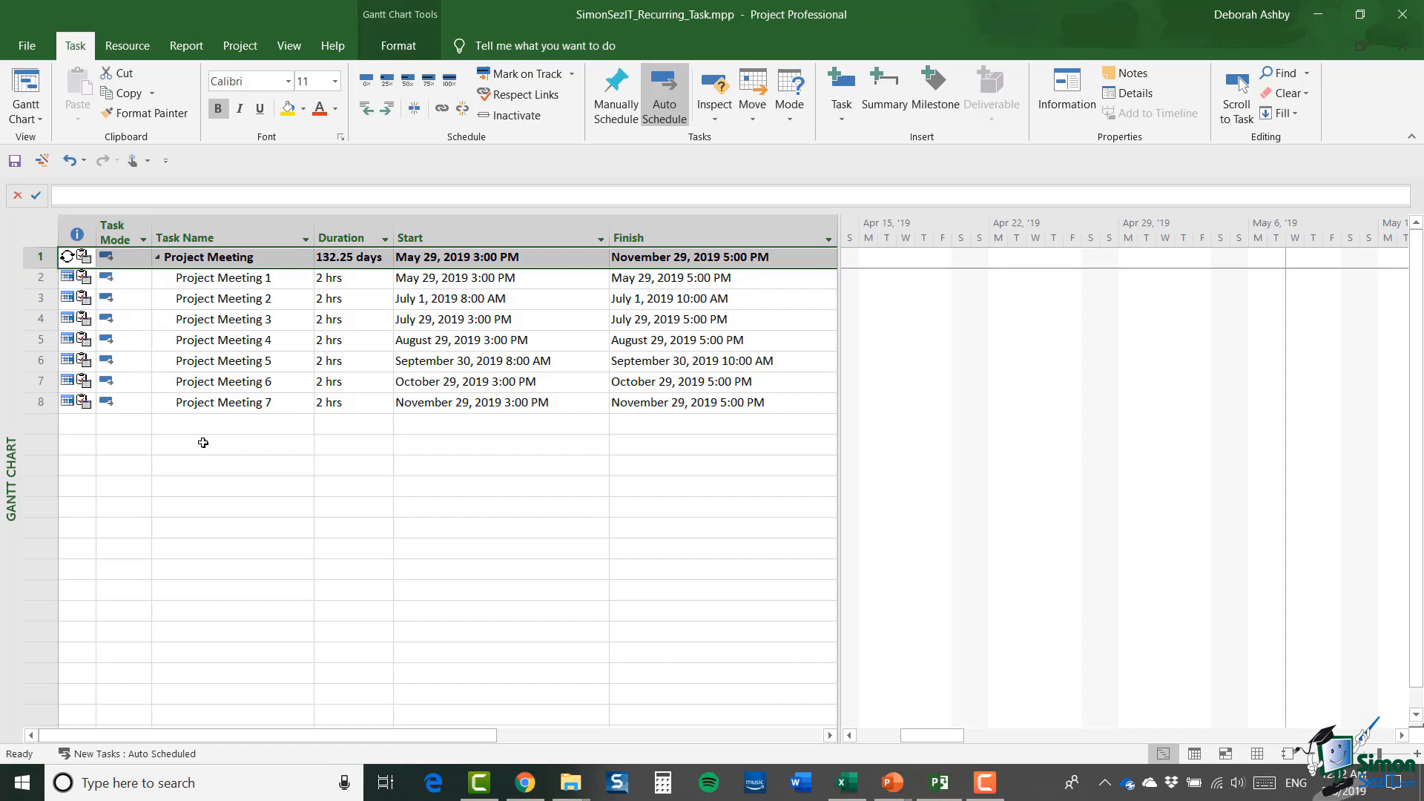
mouse_move(166, 407)
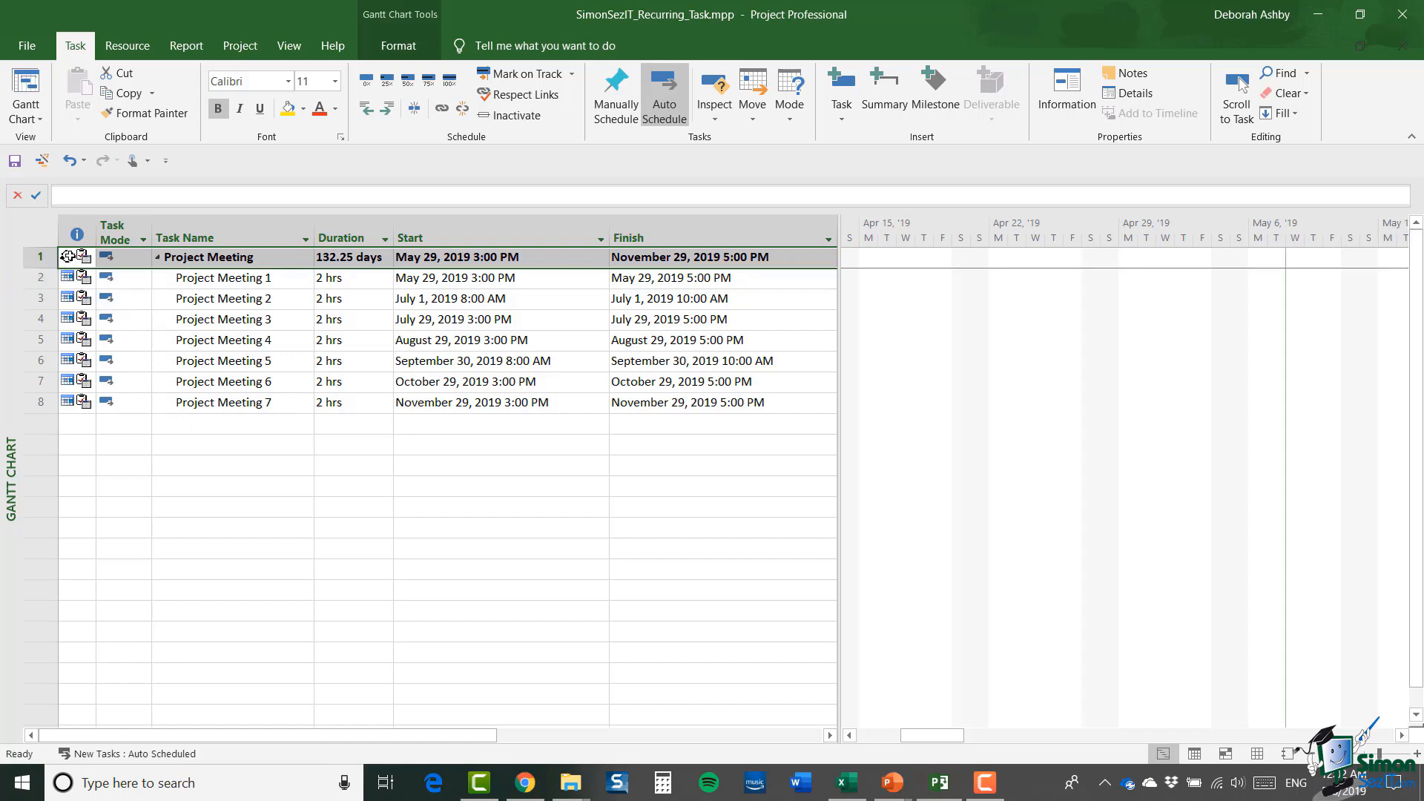
mouse_move(81, 257)
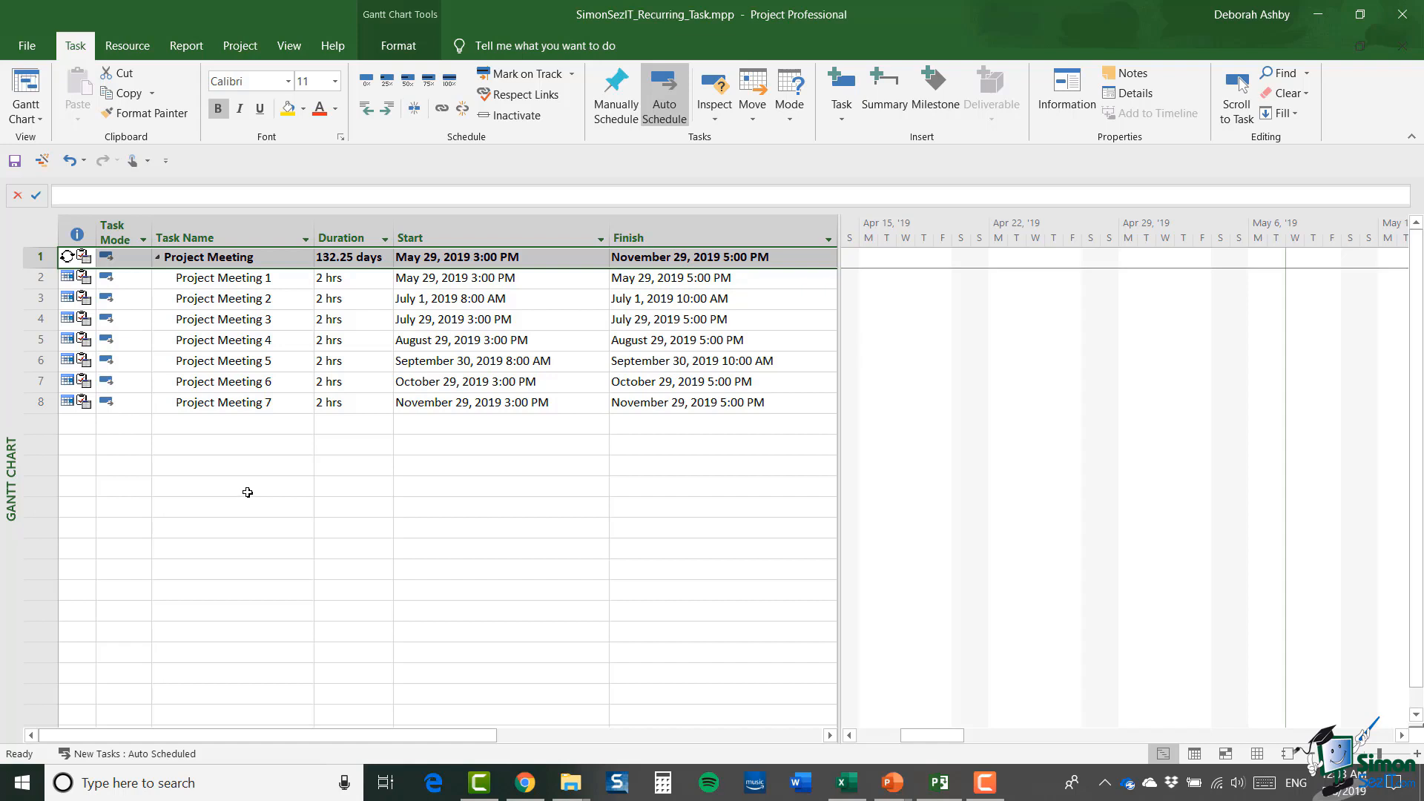
mouse_move(88, 277)
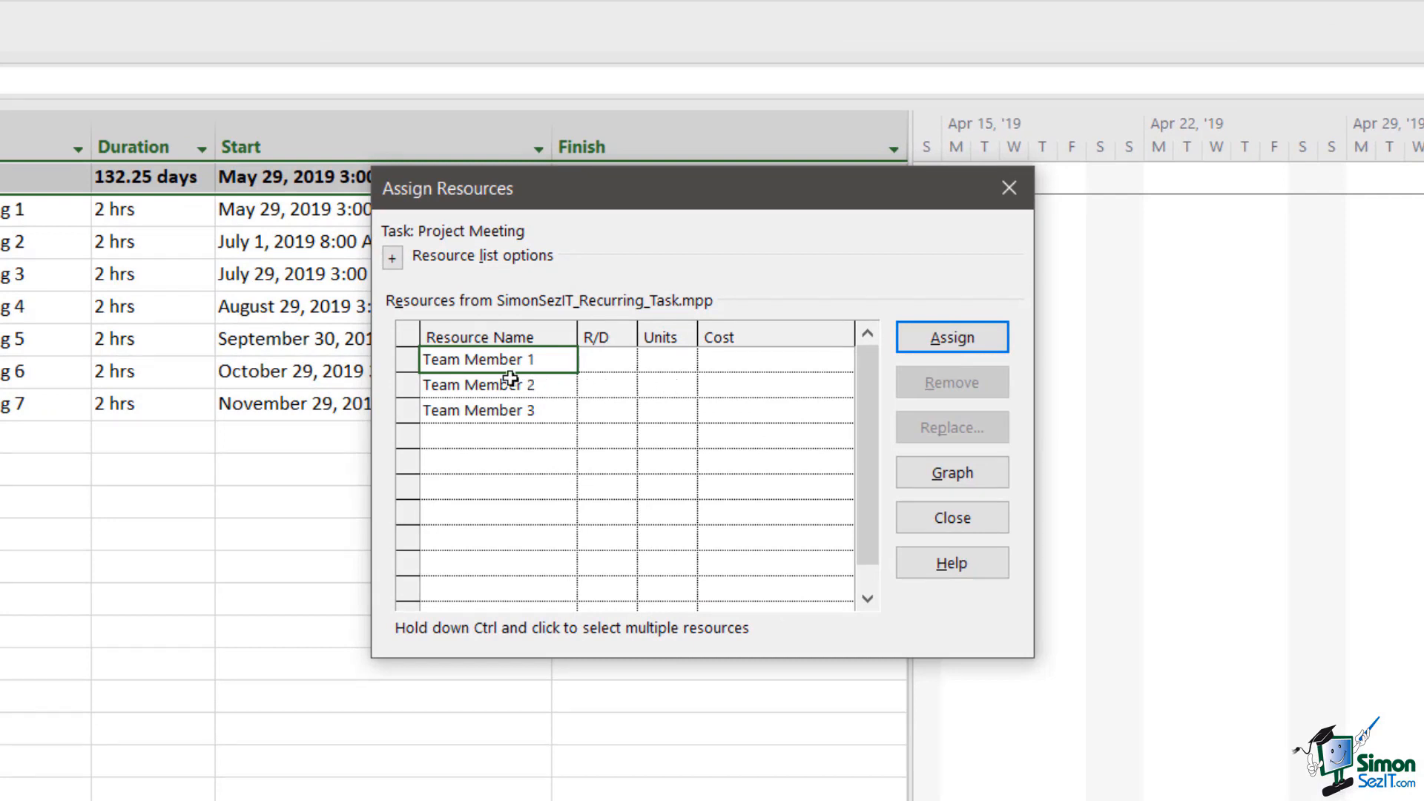
mouse_move(414, 365)
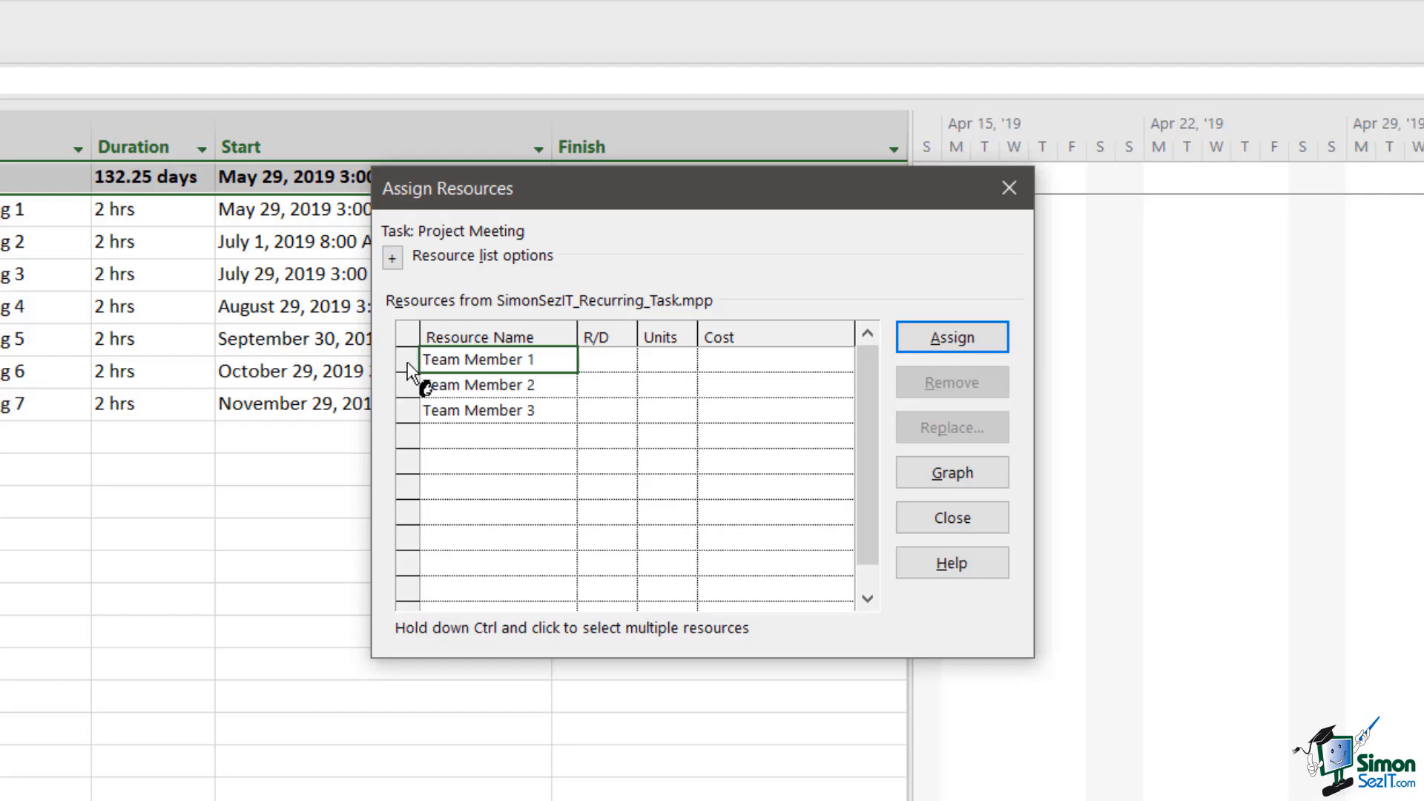
Assign Team Member 1 and Team Member 2, then widen the table to show Resource Names.
click(952, 337)
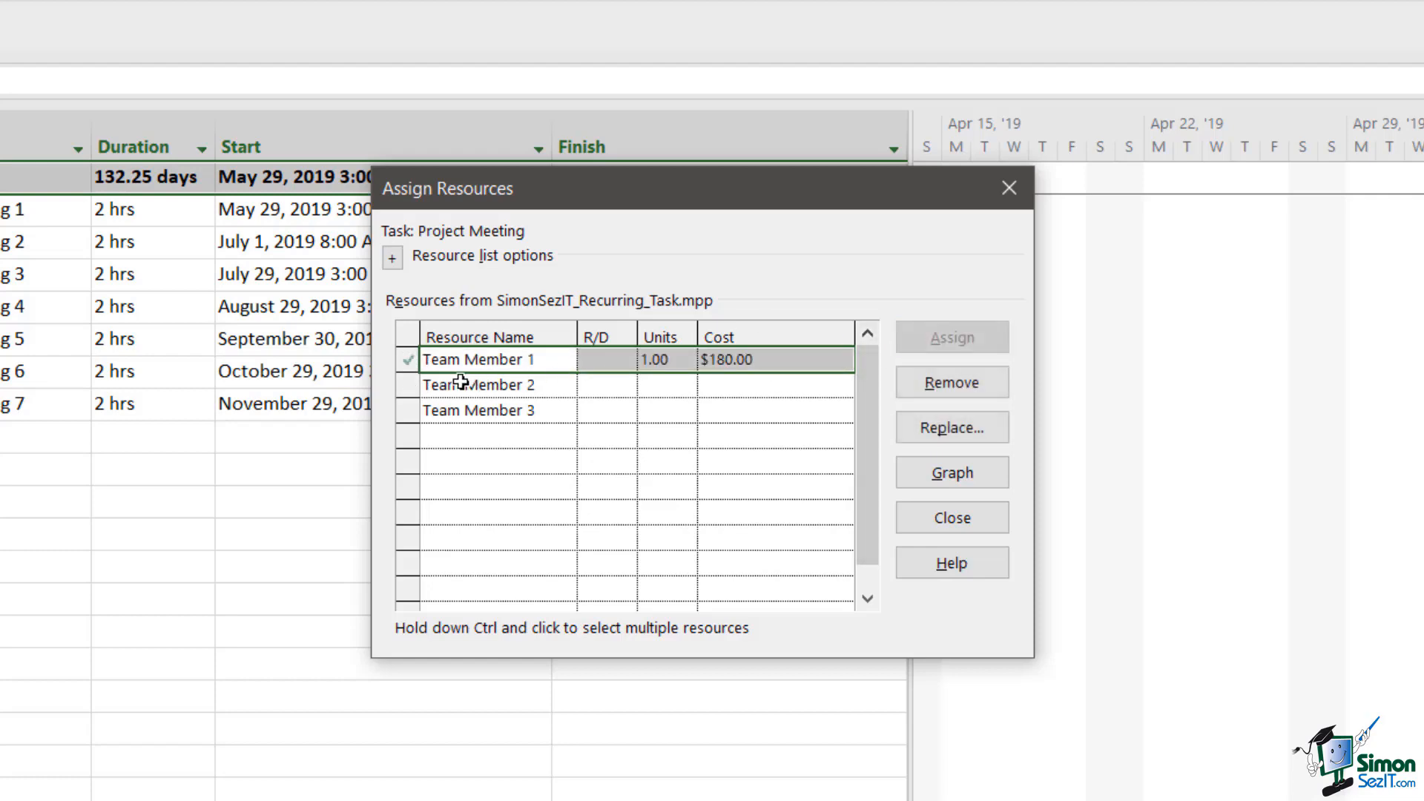
click(479, 385)
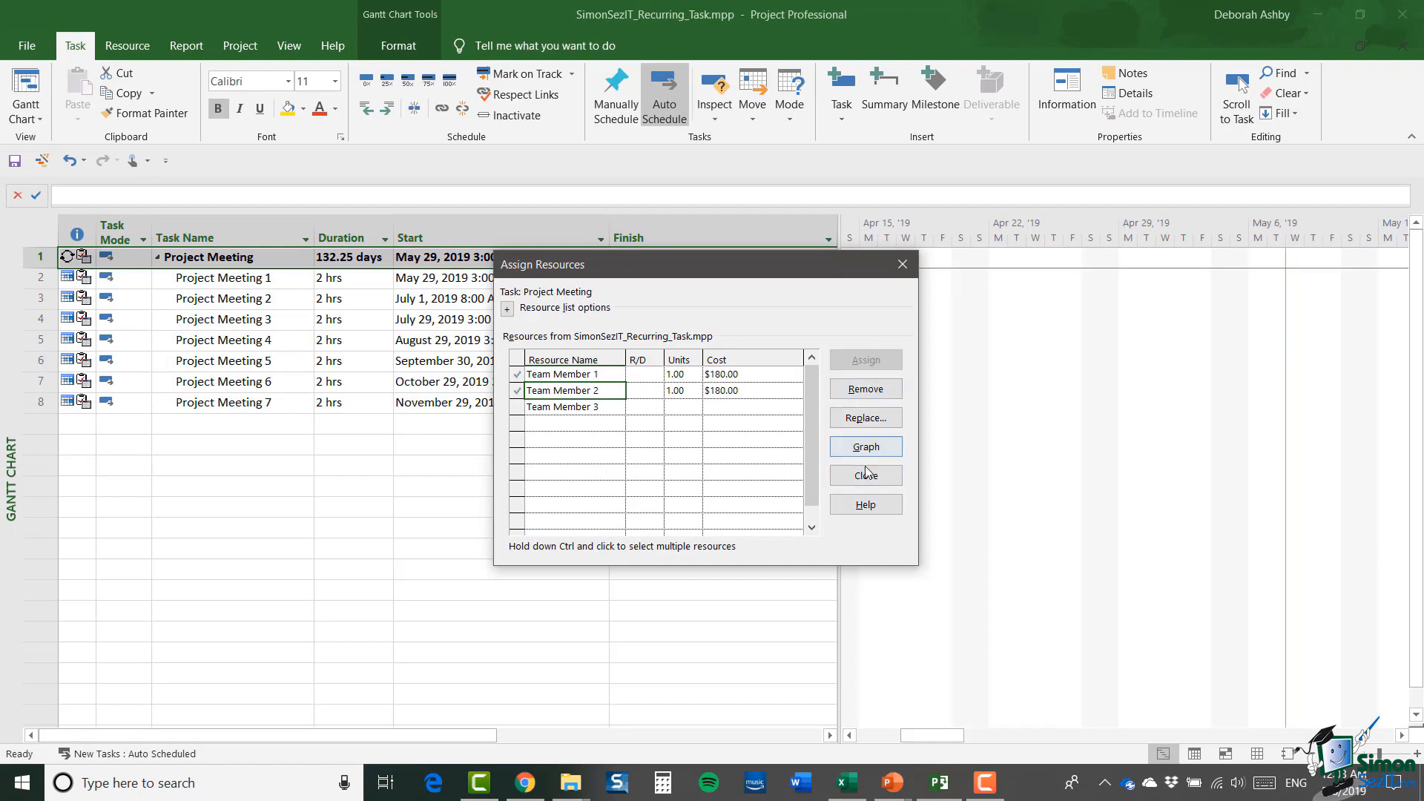
click(864, 475)
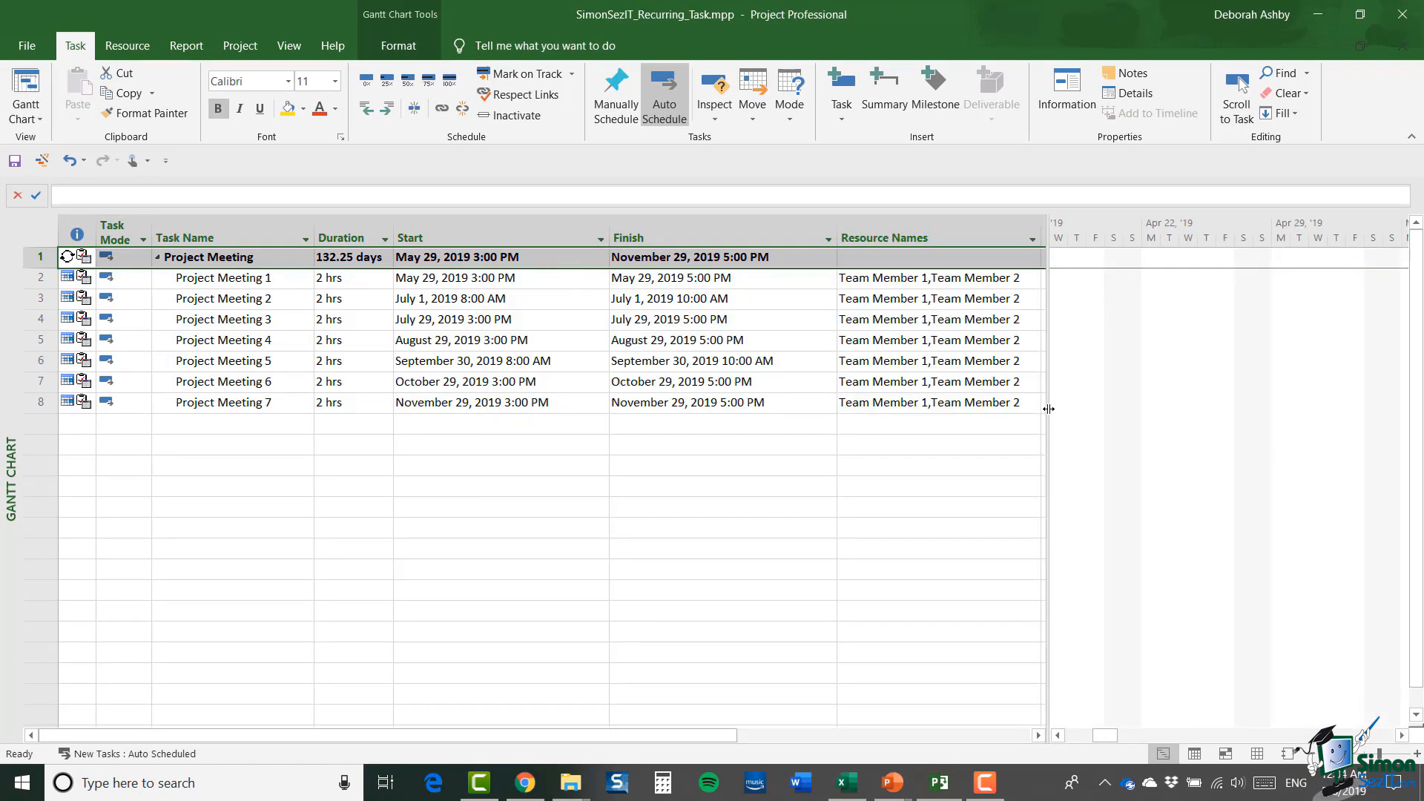
drag(1049, 410, 1070, 414)
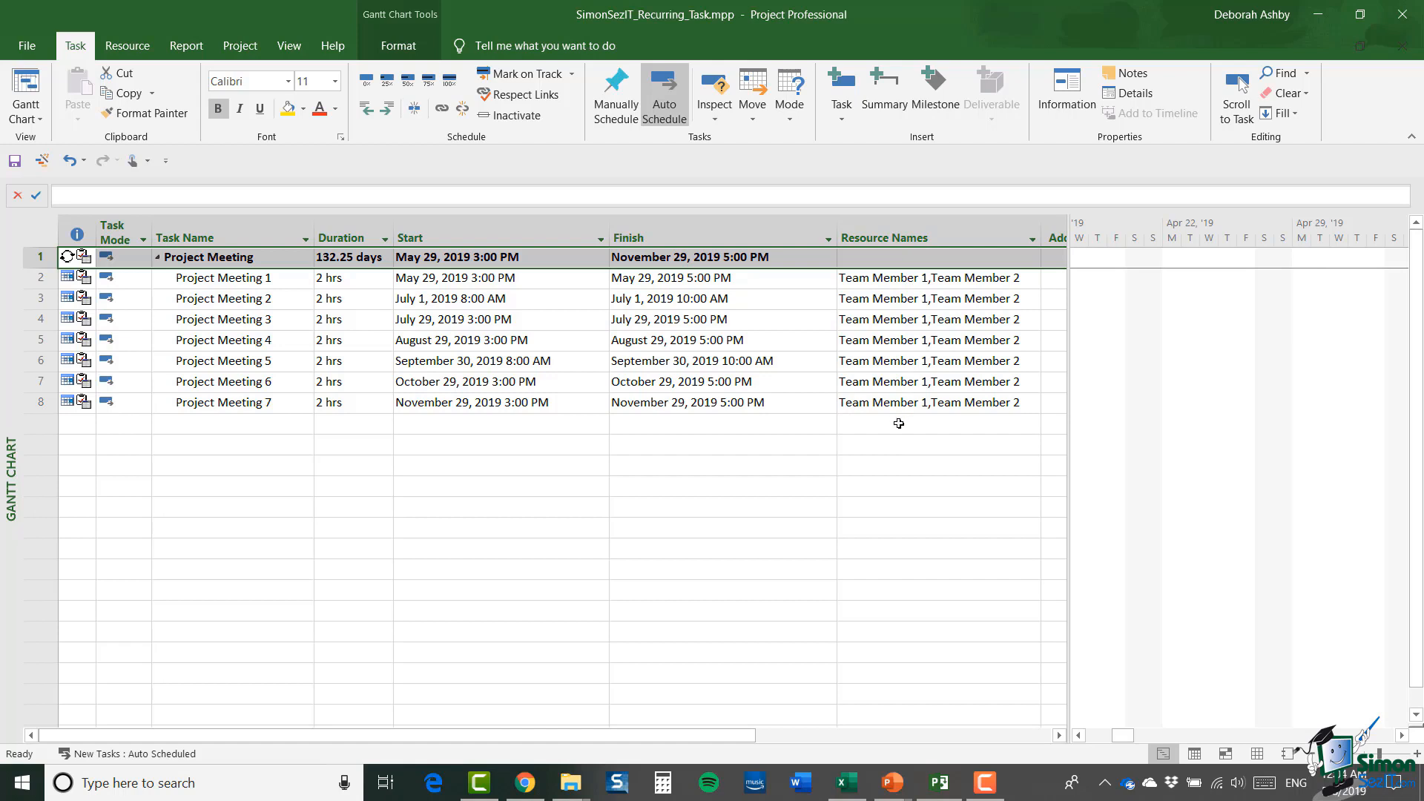
mouse_move(846, 469)
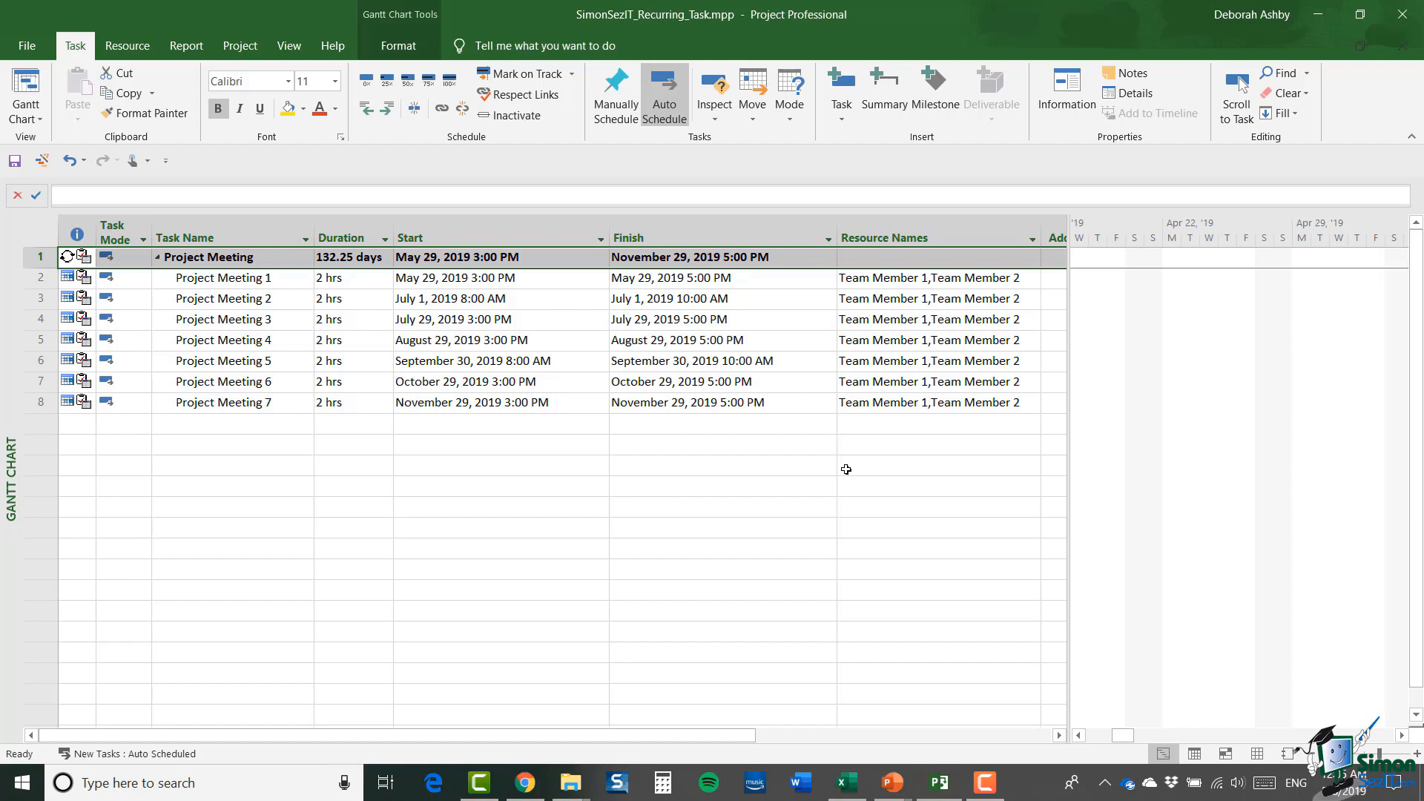
mouse_move(804, 486)
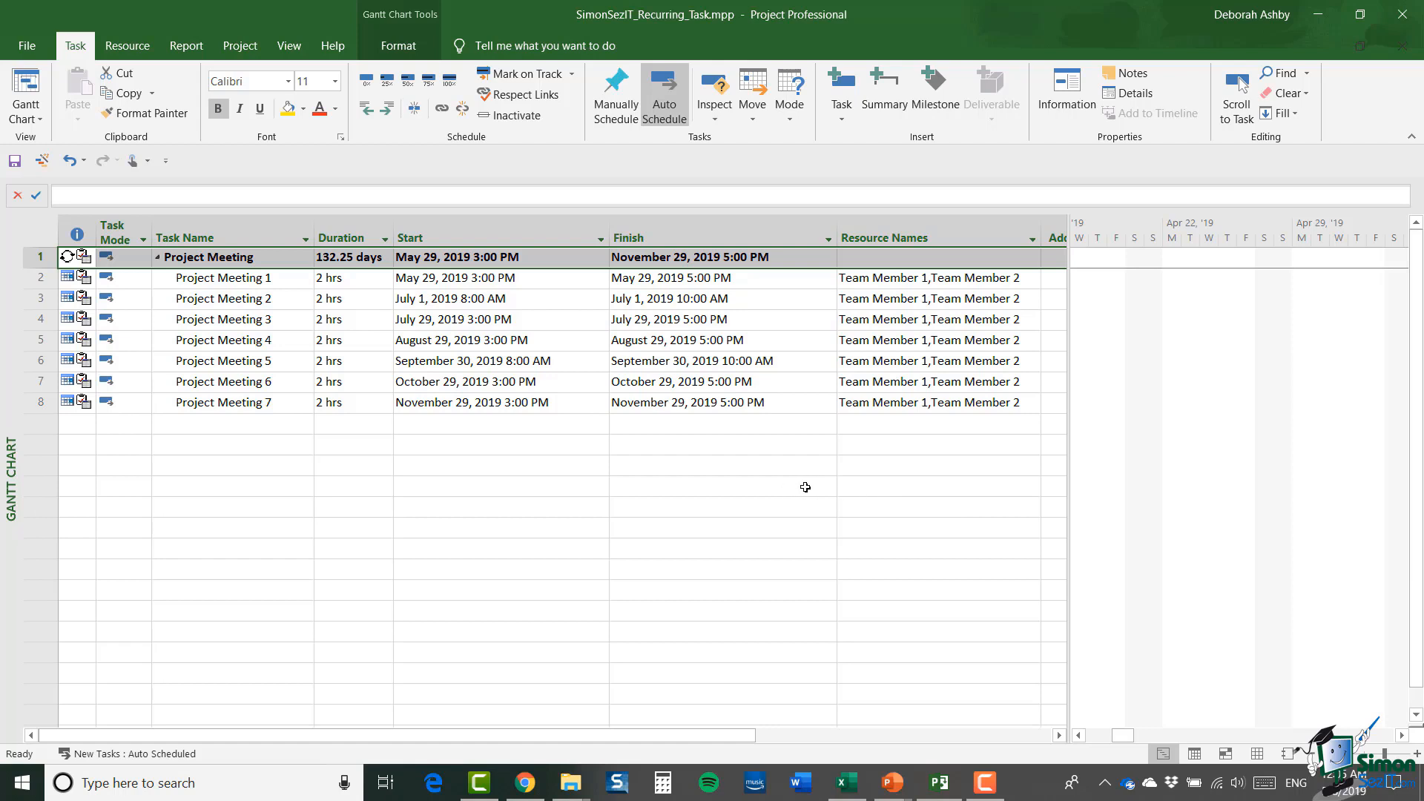
In the recurring task's Information, tick 'Scheduling ignores resource calendars'.
right_click(209, 257)
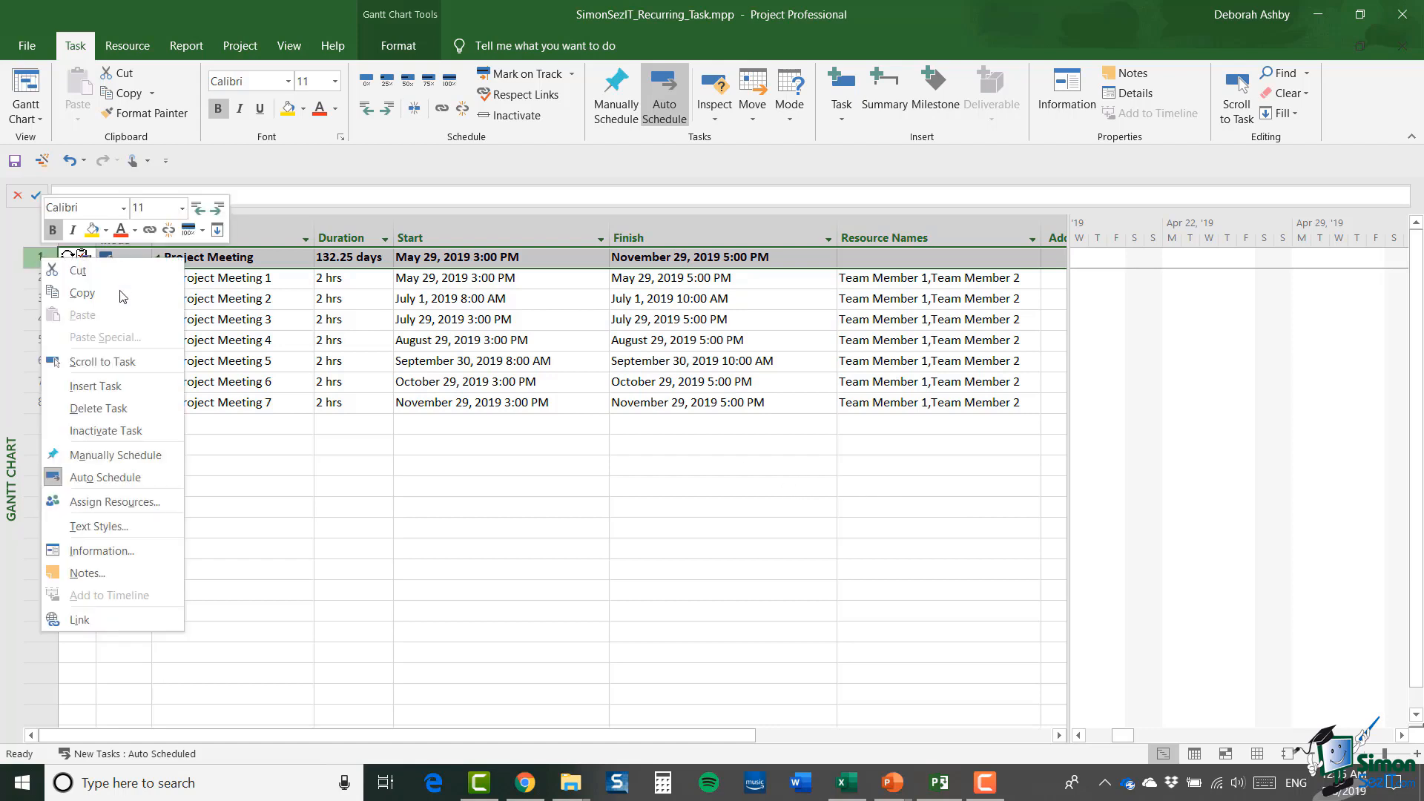
click(101, 550)
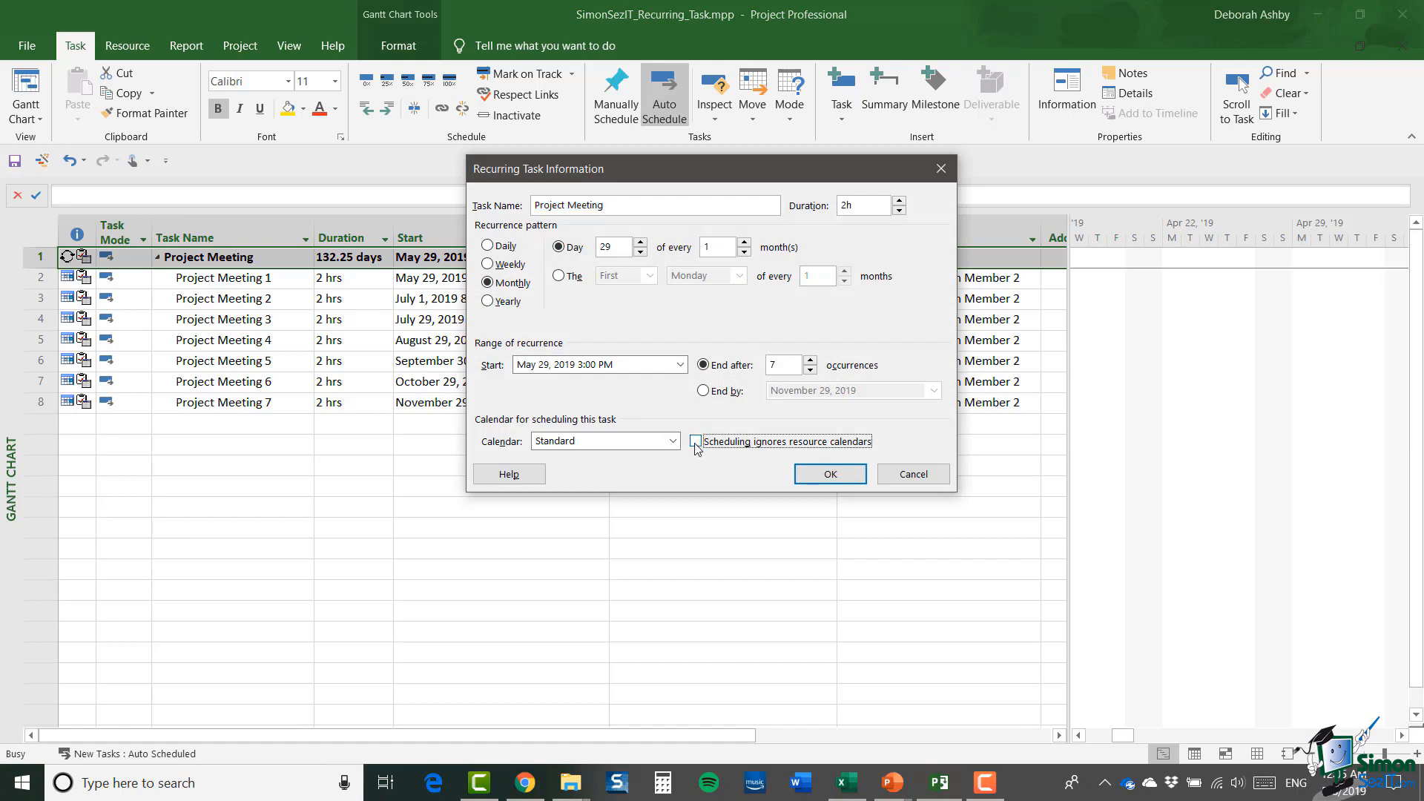
click(694, 440)
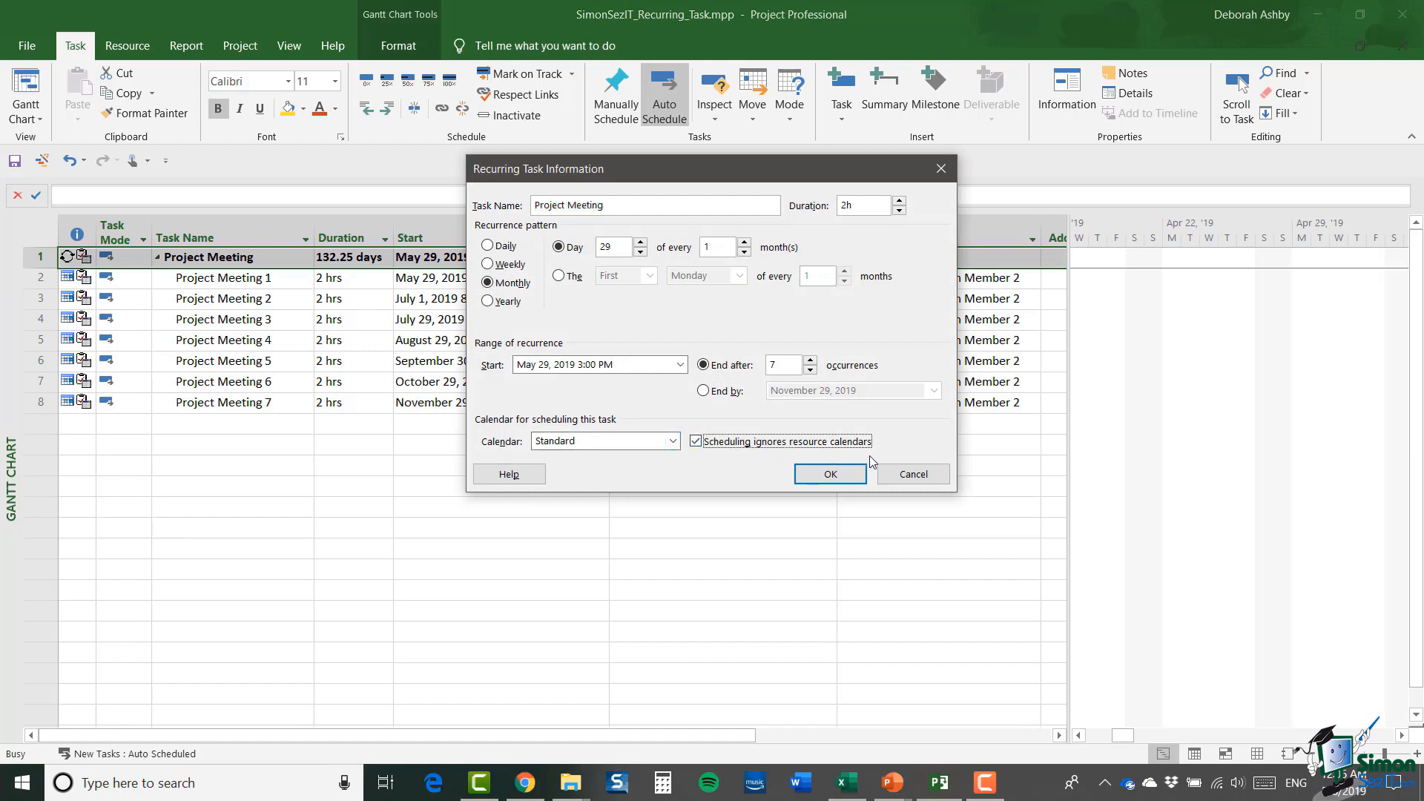